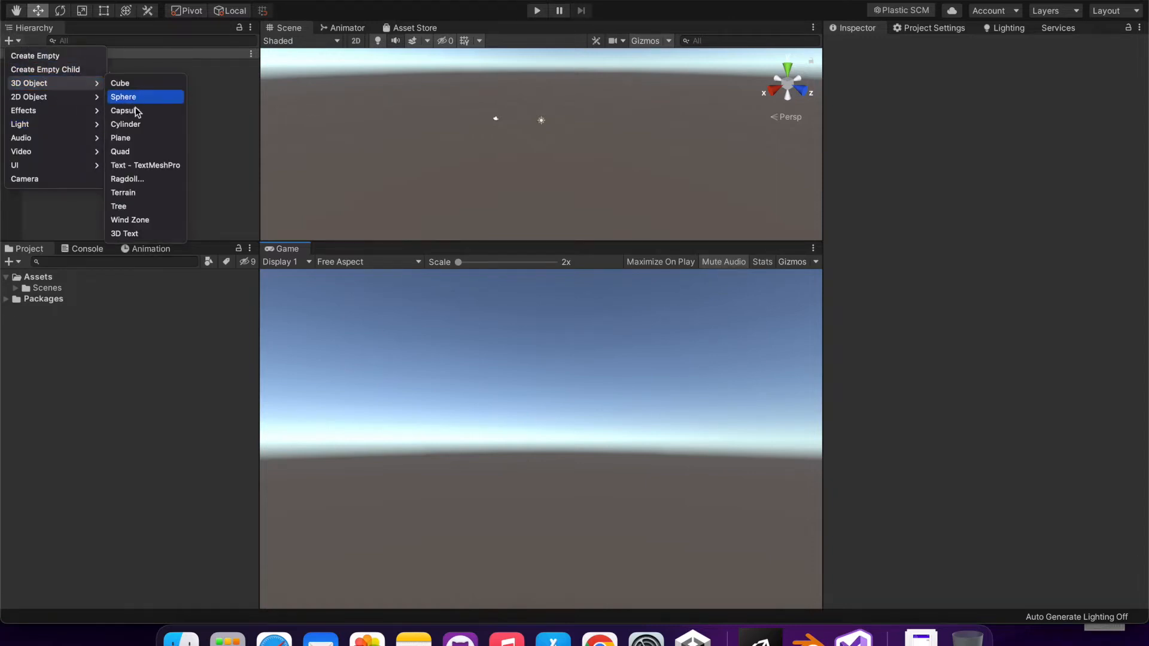
- Add a Capsule to the scene and give it a Character Controller component
{"action": "left_click", "coordinate": [123, 110]}
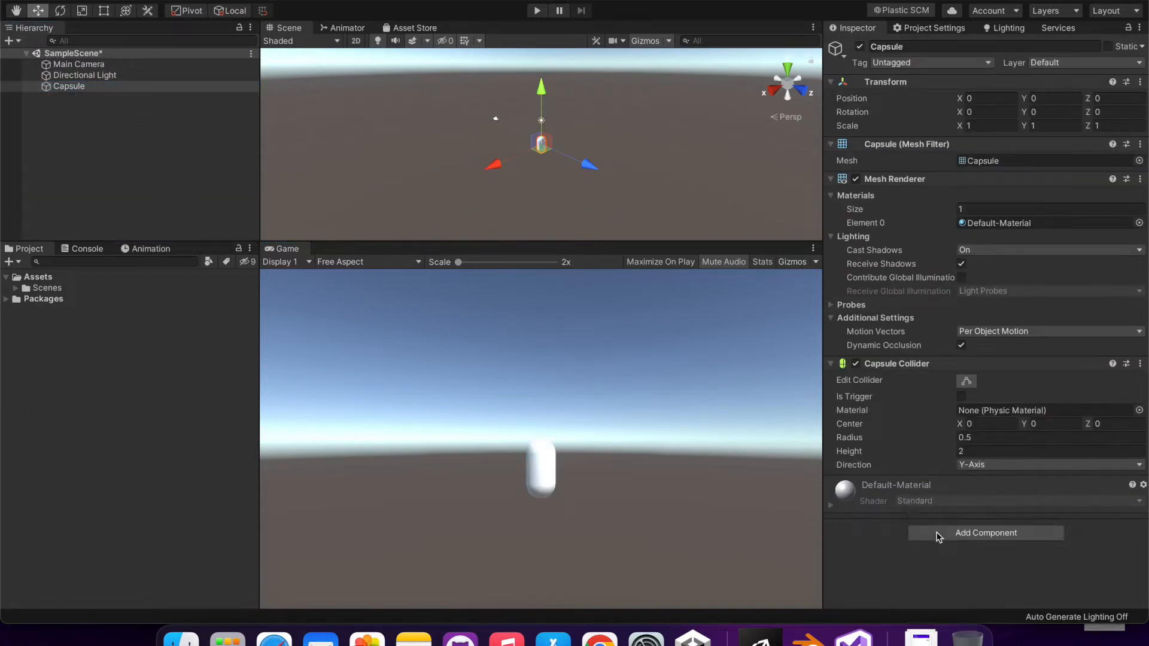
{"action": "left_click", "coordinate": [985, 533]}
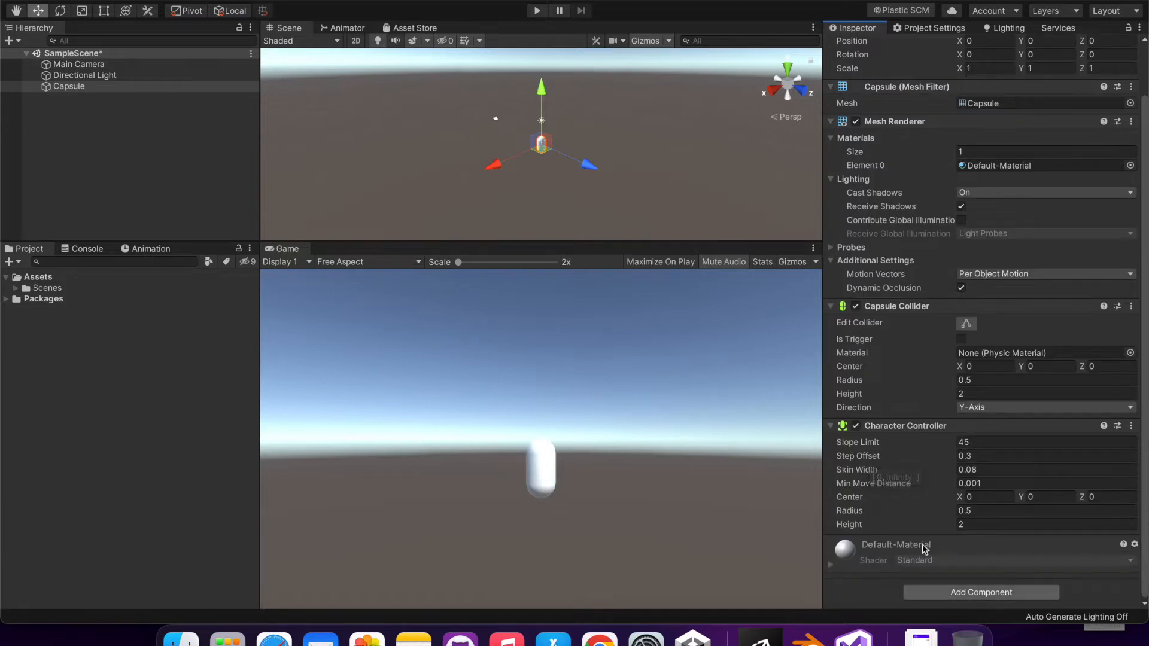
{"action": "mouse_move", "coordinate": [870, 459]}
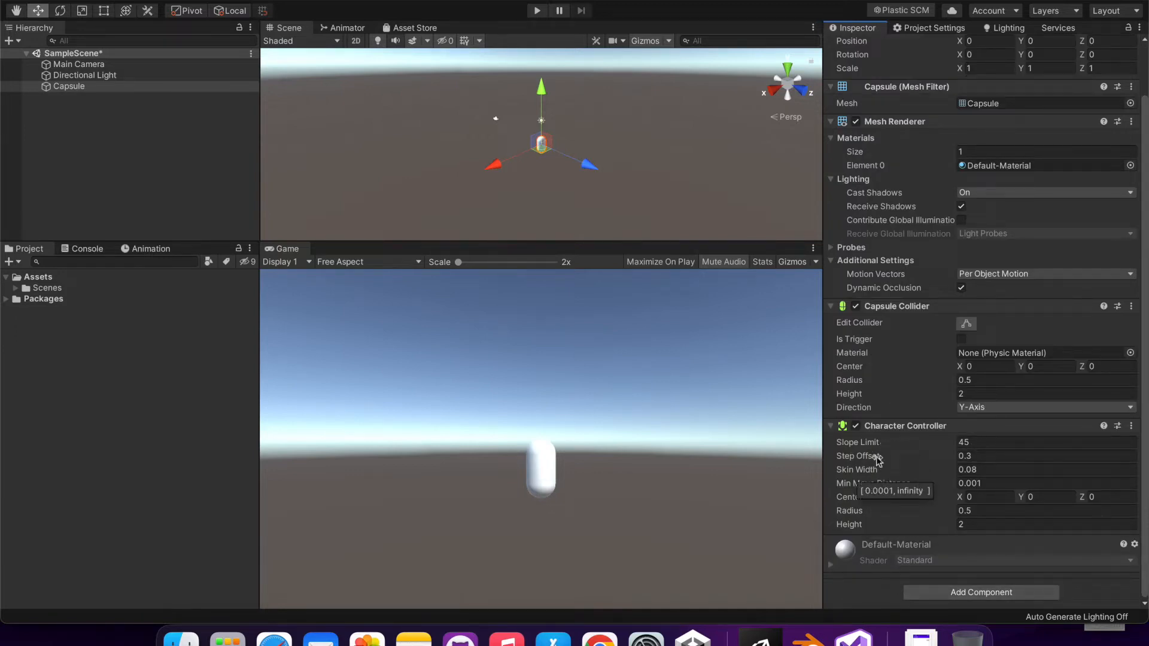
{"action": "mouse_move", "coordinate": [869, 451]}
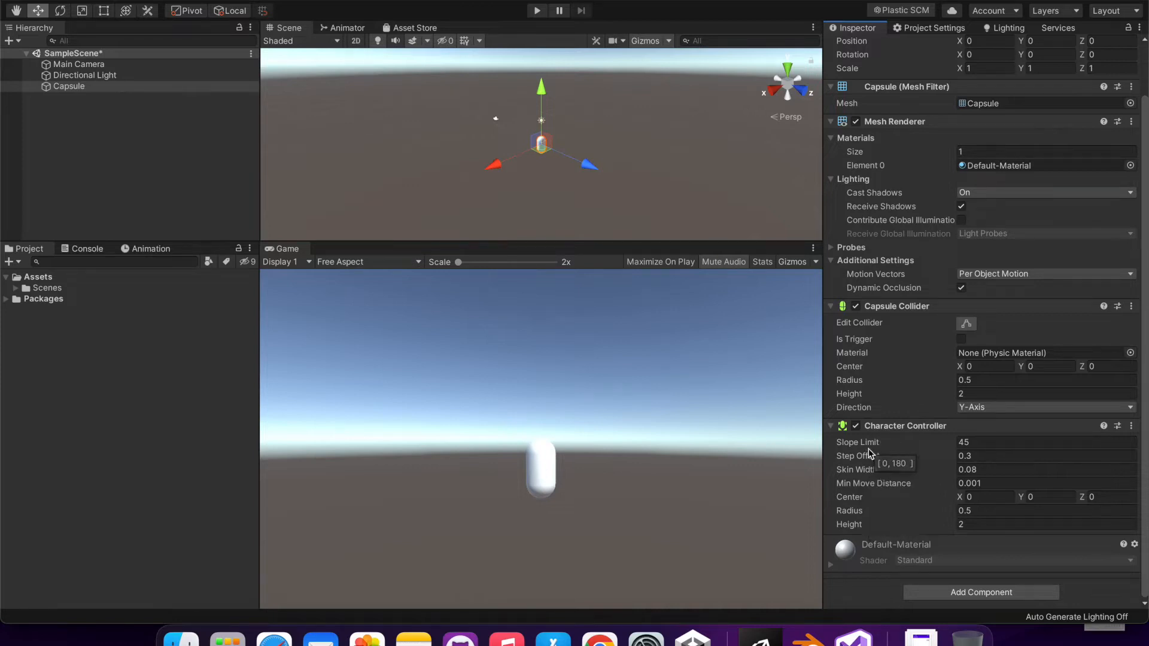
{"action": "mouse_move", "coordinate": [869, 524]}
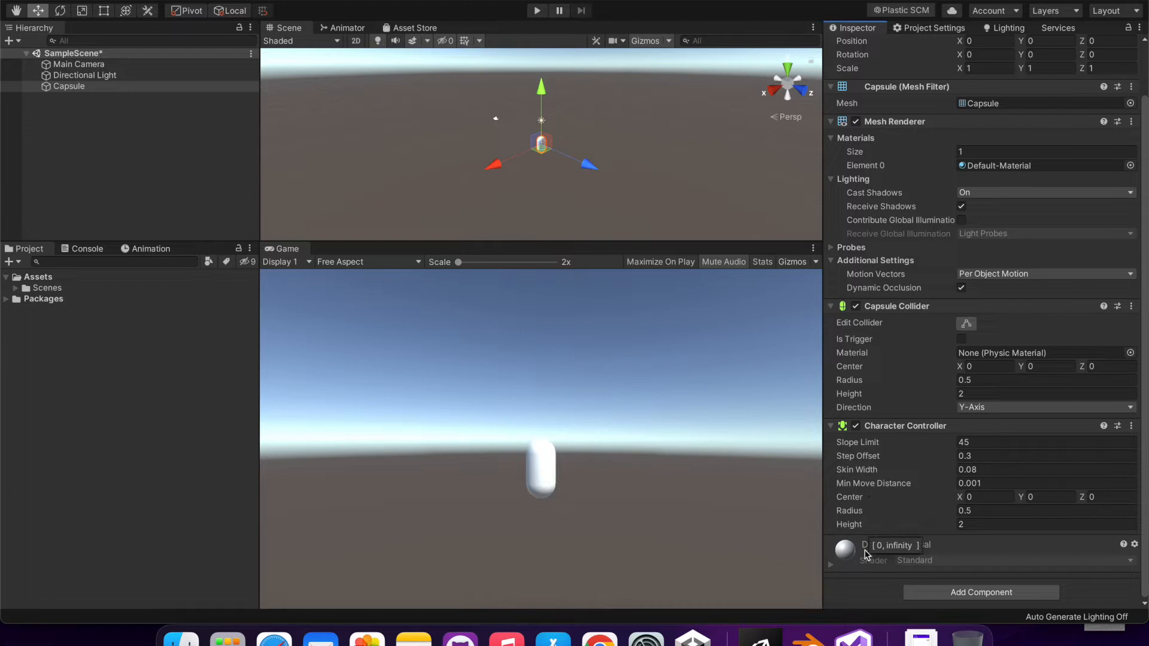
{"action": "mouse_move", "coordinate": [932, 500]}
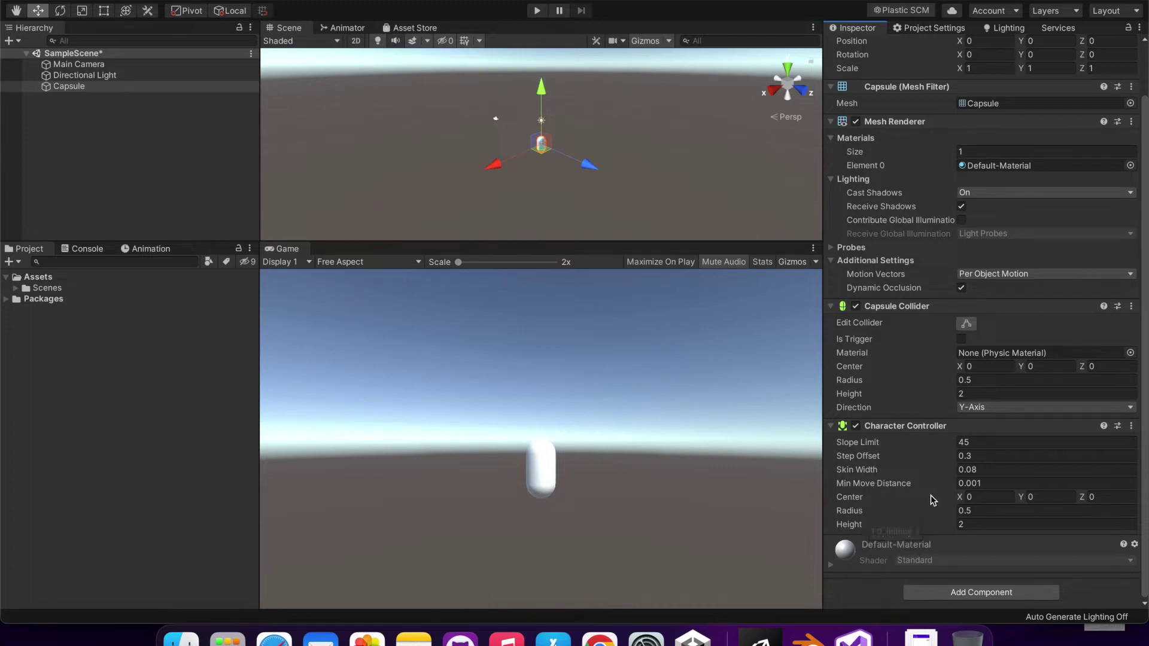
{"action": "mouse_move", "coordinate": [1008, 439]}
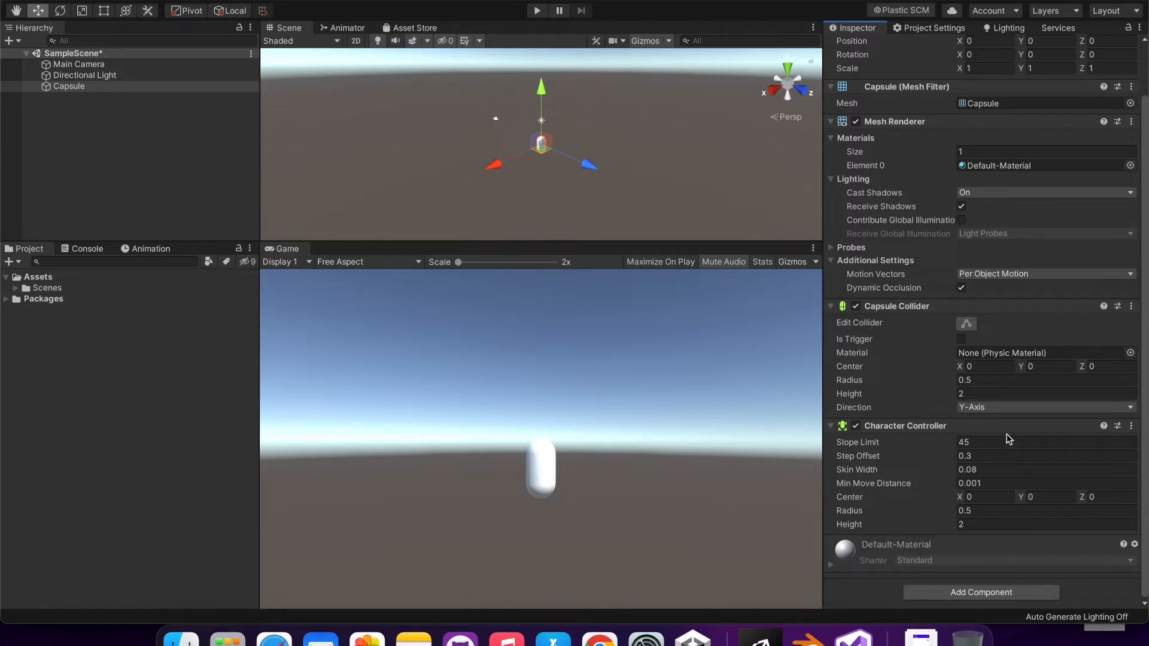
- Remove the Capsule's default Capsule Collider, leaving only the Character Controller
{"action": "left_click", "coordinate": [68, 86]}
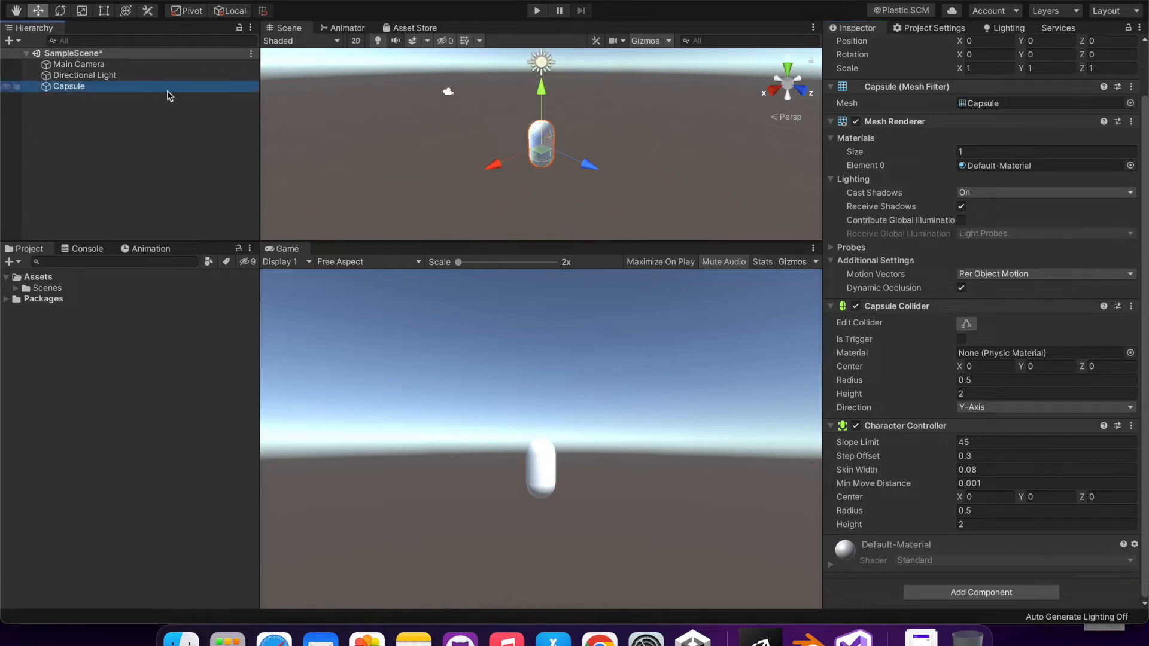
{"action": "scroll", "scroll_direction": "up", "scroll_amount": 3}
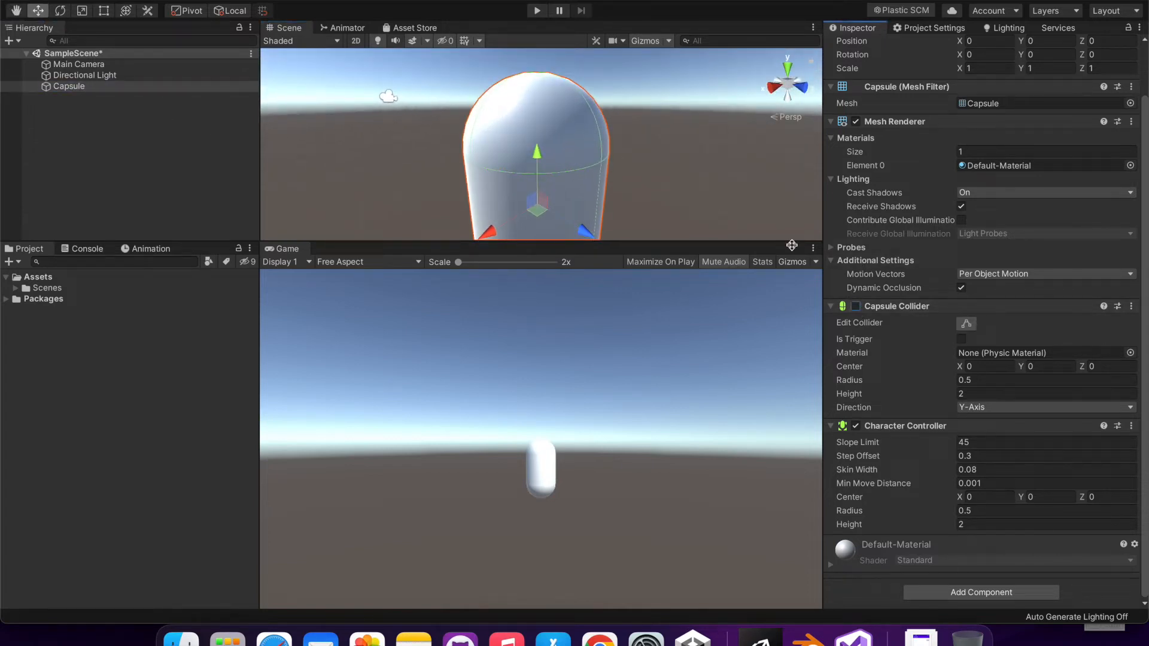
{"action": "scroll", "scroll_direction": "up", "scroll_amount": 3}
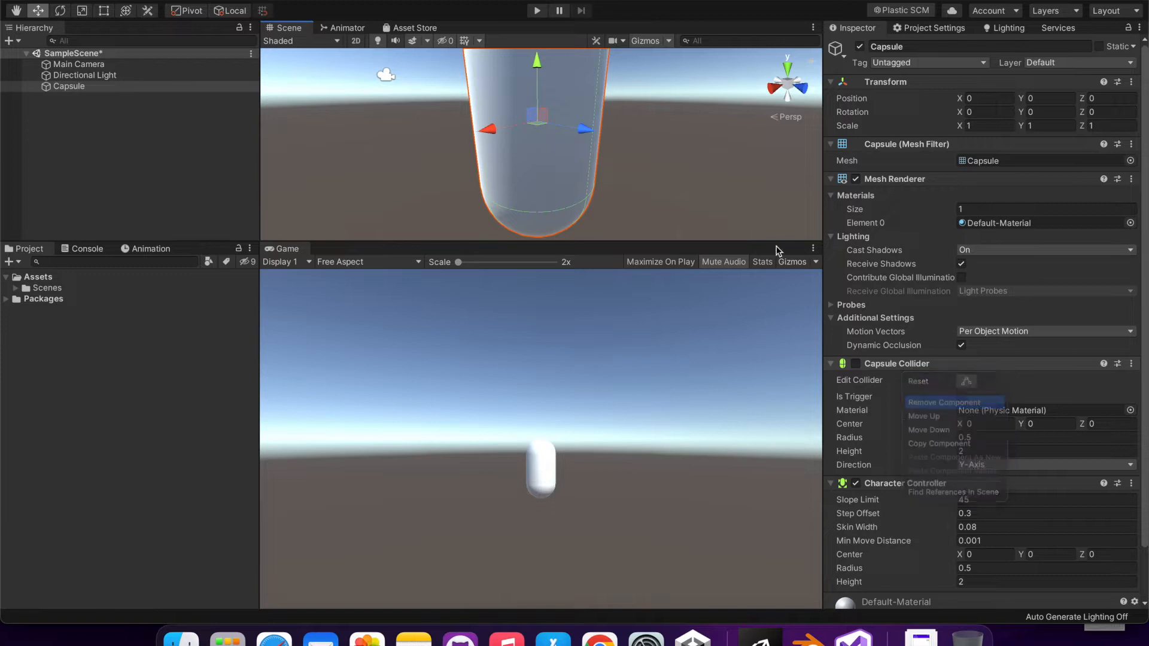
{"action": "left_click", "coordinate": [944, 402]}
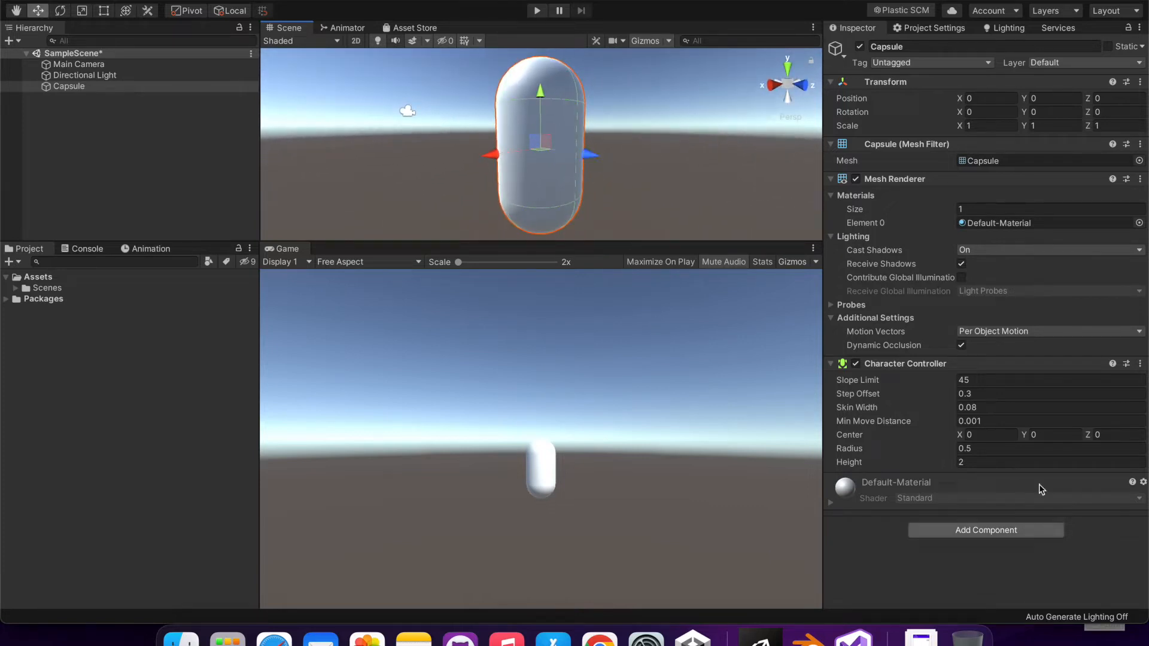
{"action": "mouse_move", "coordinate": [637, 154]}
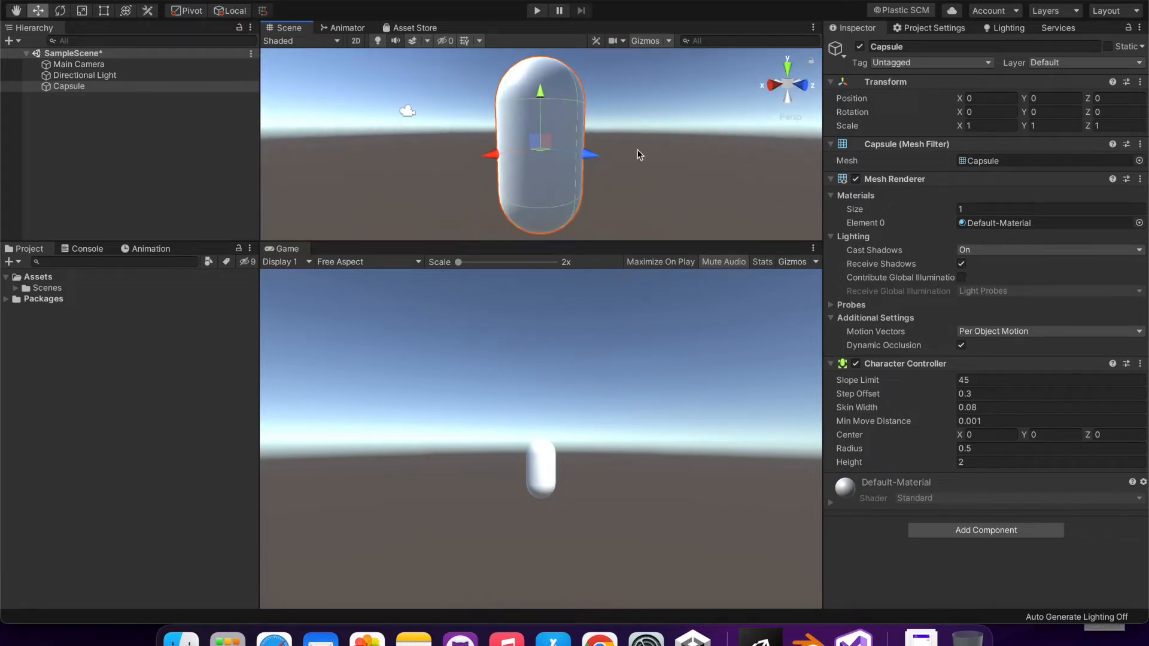
{"action": "mouse_move", "coordinate": [814, 547]}
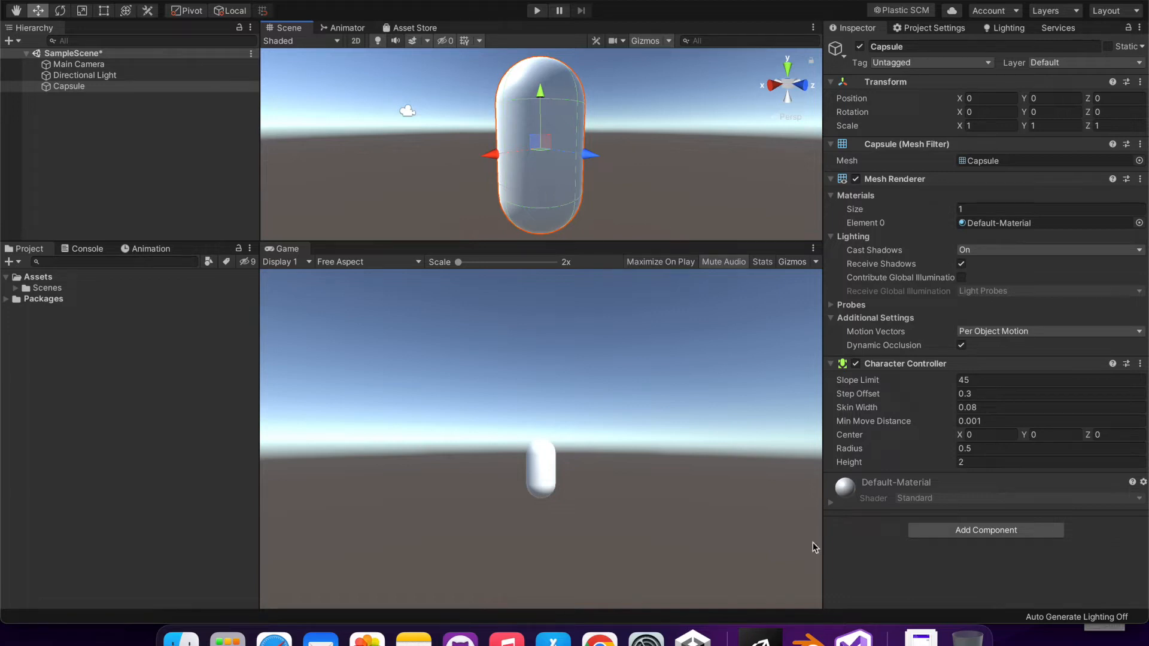
- Add a Plane named Ground beneath the capsule as a floor
{"action": "left_click", "coordinate": [11, 41]}
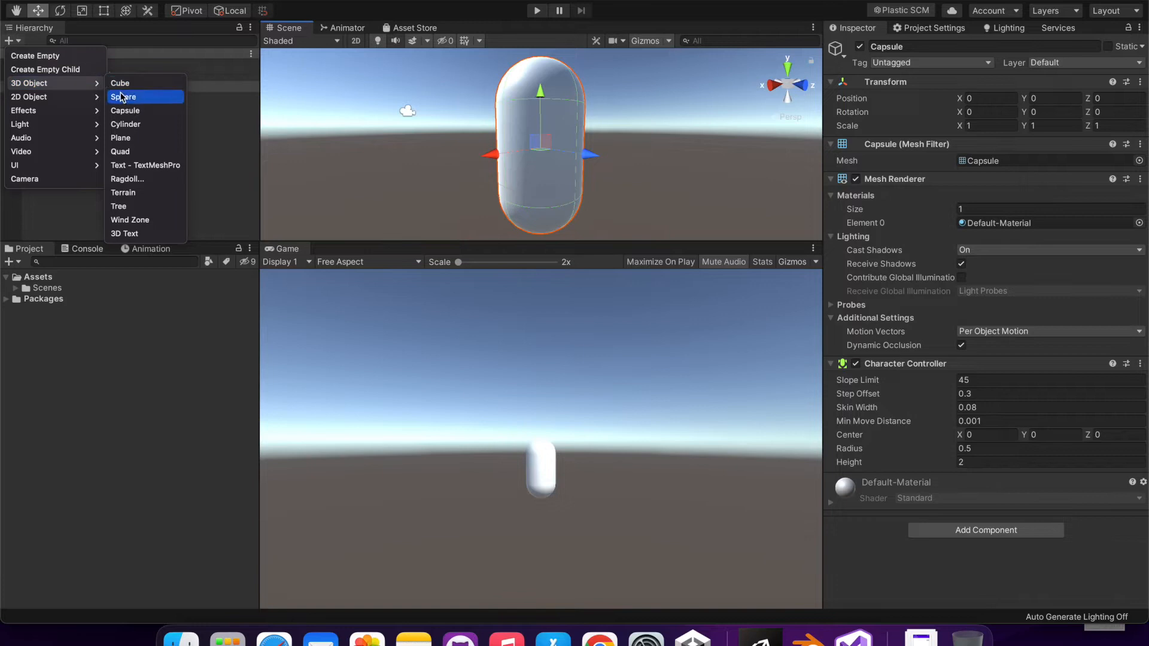
{"action": "mouse_move", "coordinate": [133, 152]}
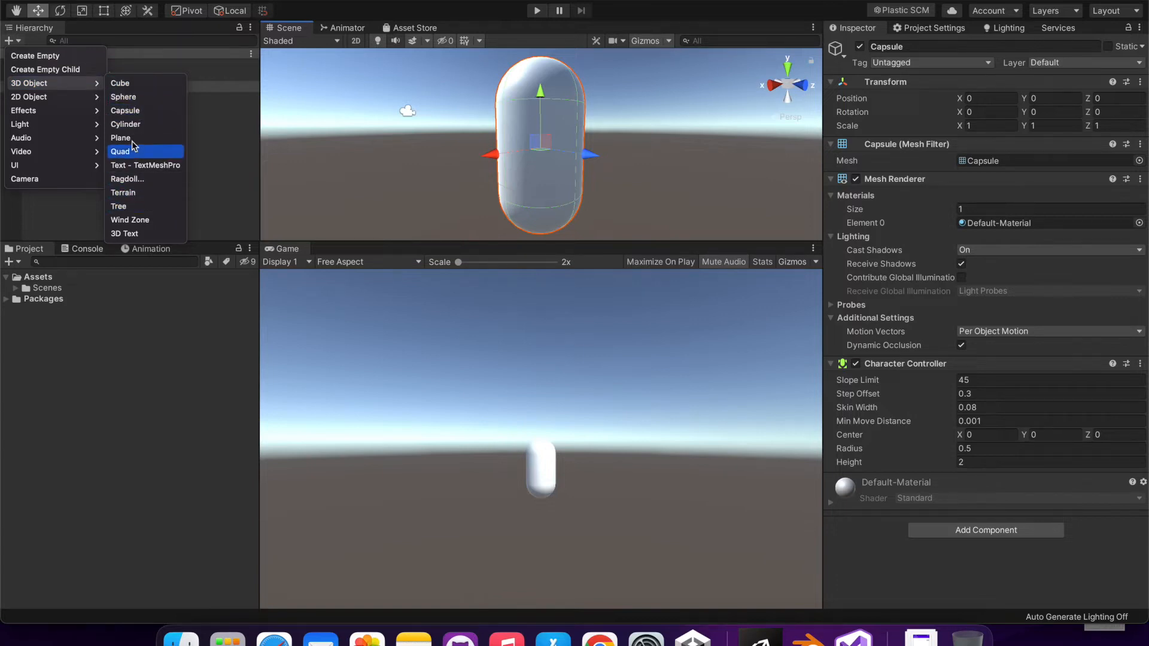
{"action": "mouse_move", "coordinate": [121, 137]}
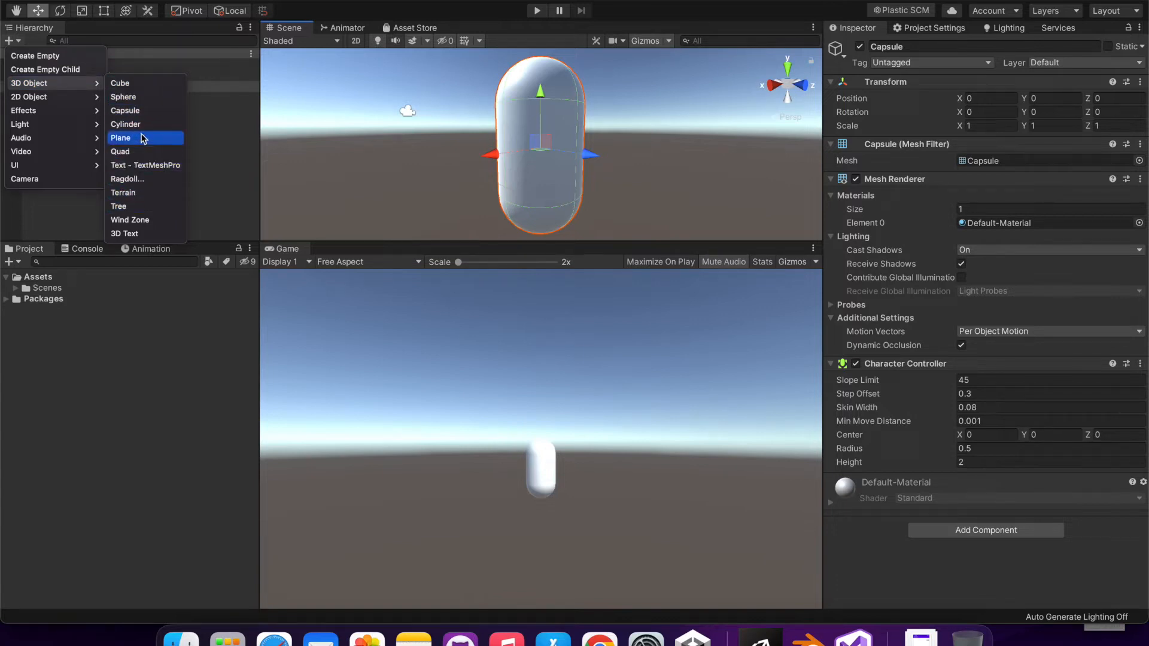
{"action": "left_click", "coordinate": [119, 138]}
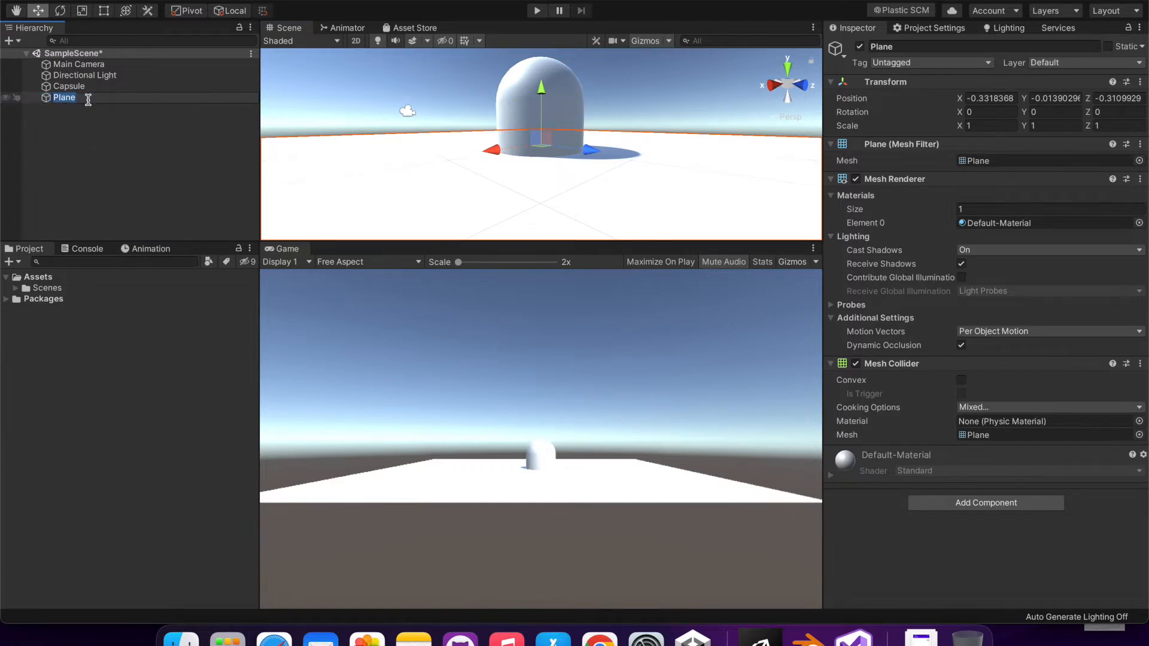
{"action": "type", "text": "Ground"}
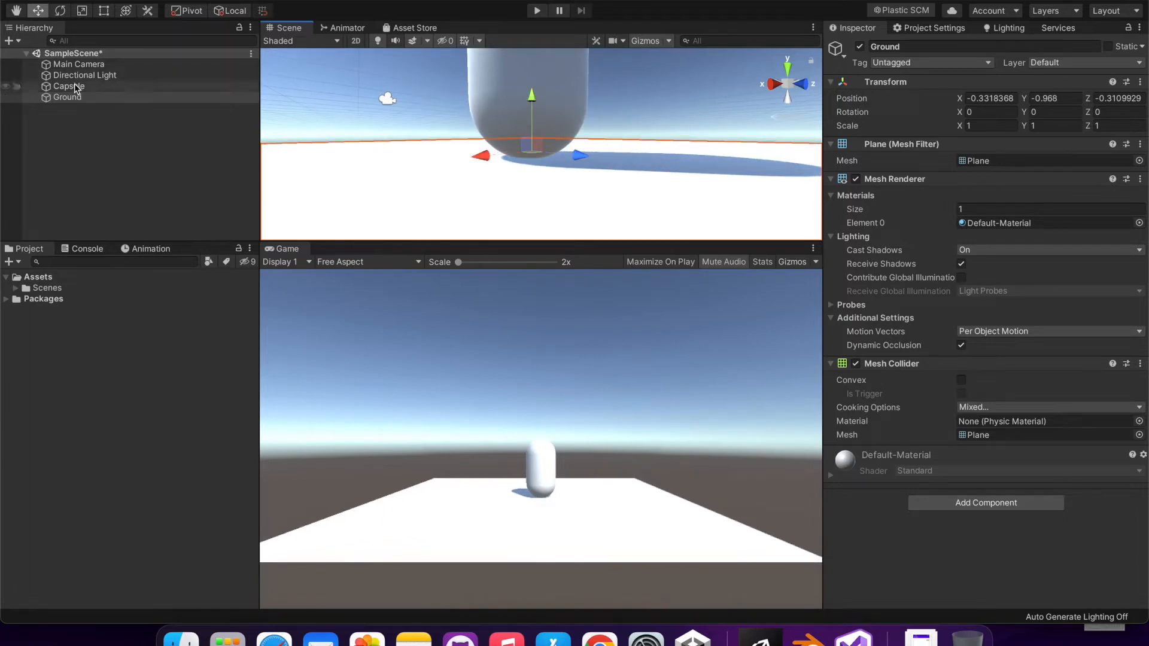
- Attach a new PlayerController script to the Capsule
{"action": "left_click", "coordinate": [69, 87]}
{"action": "type", "text": "PlayerController"}
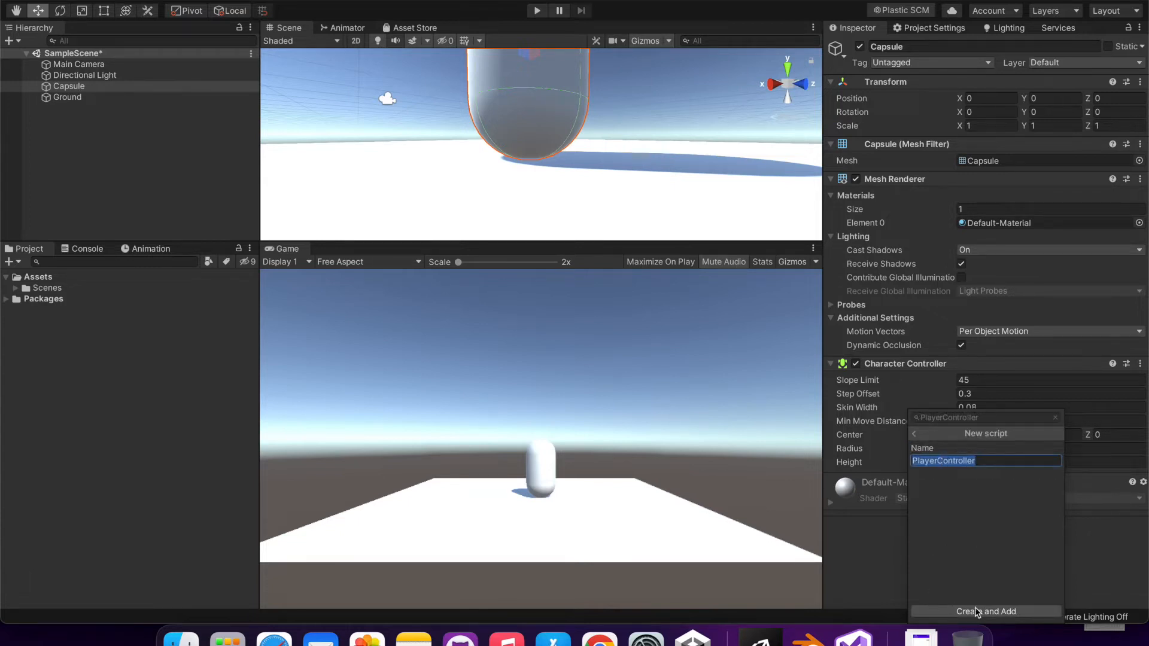
{"action": "left_click", "coordinate": [984, 612]}
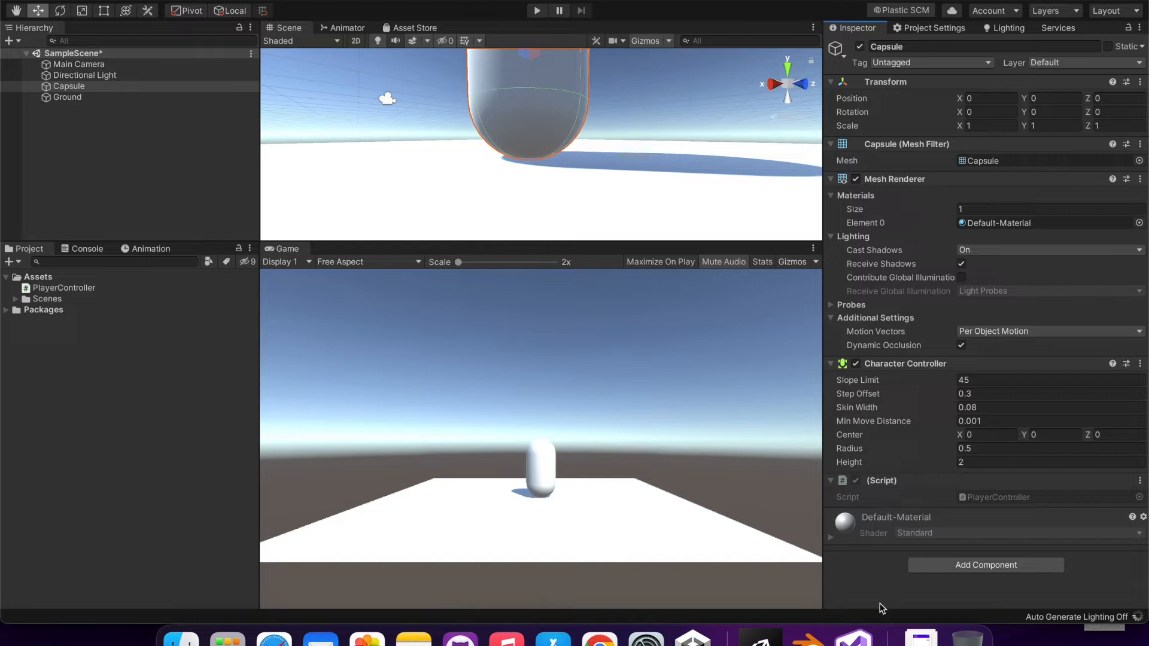
{"action": "mouse_move", "coordinate": [925, 531]}
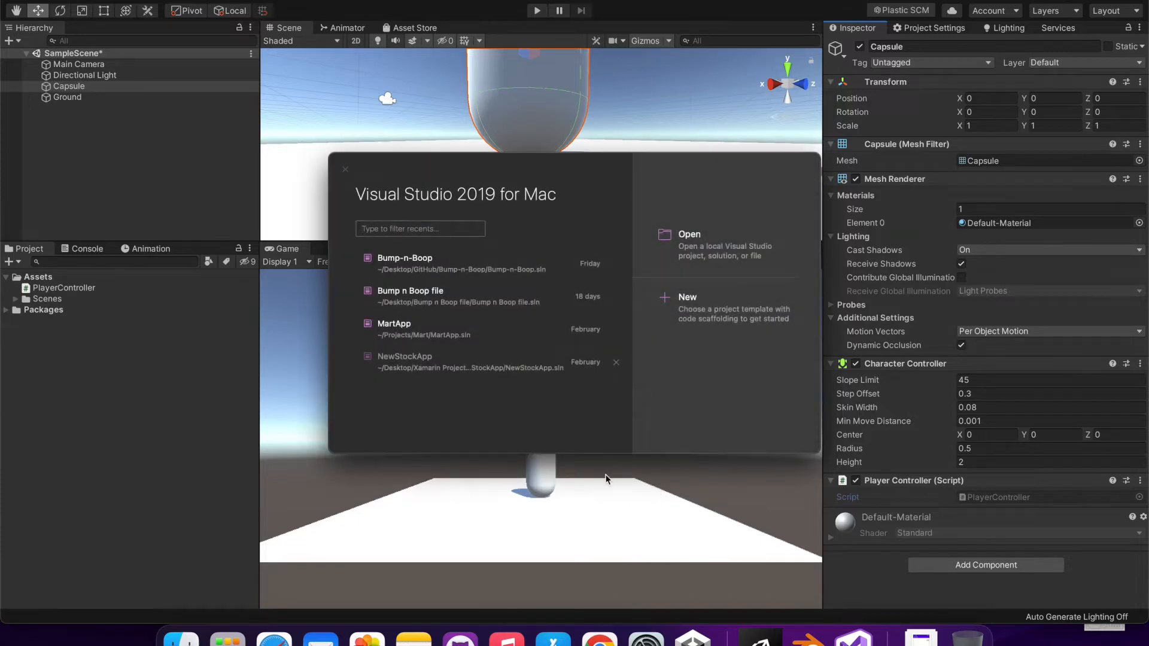
- Declare '[SerializeField] CharacterController CC;' in PlayerController.cs and delete the Update comment
{"action": "left_click", "coordinate": [403, 262]}
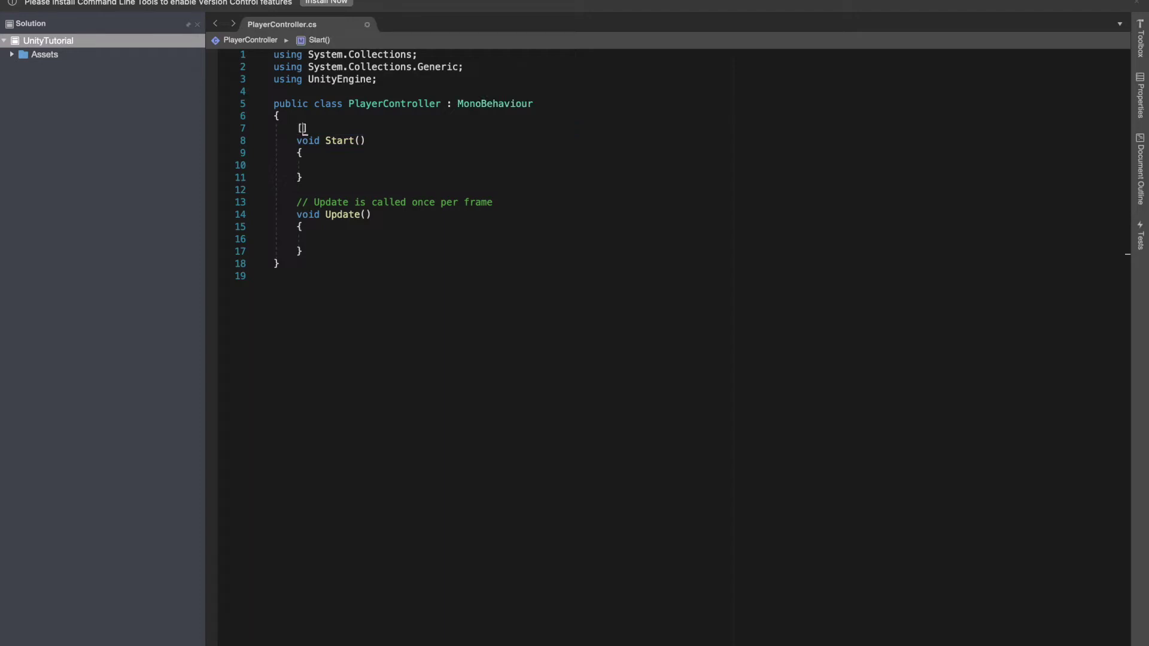
{"action": "type", "text": "SerializeField"}
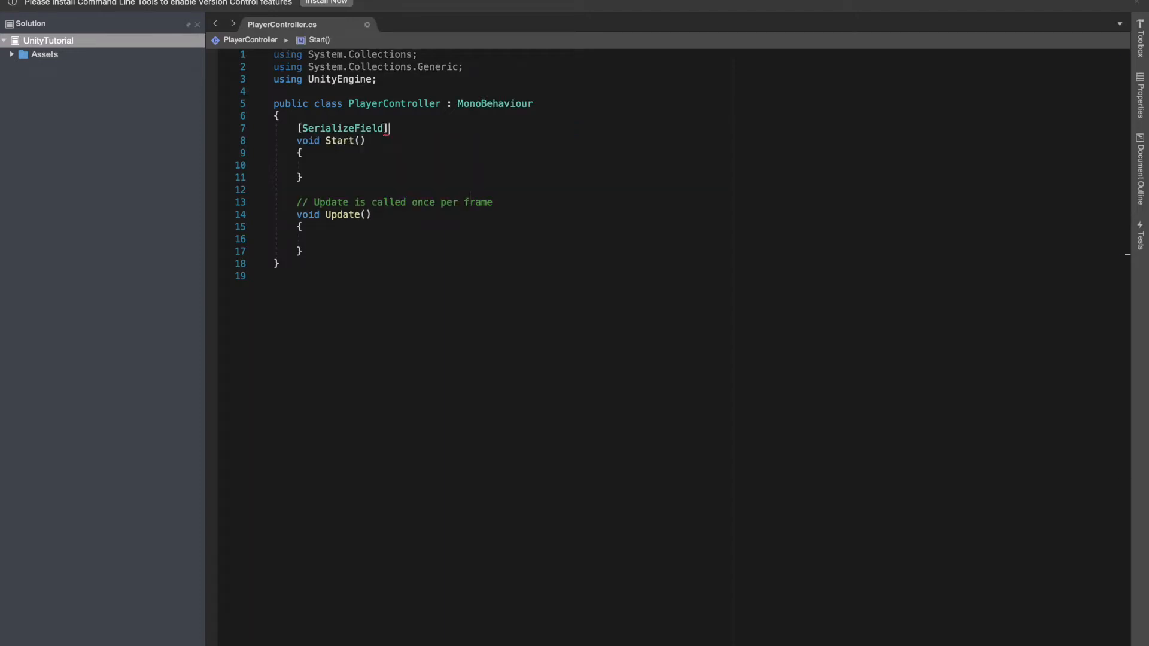
{"action": "type", "text": "CharacterController"}
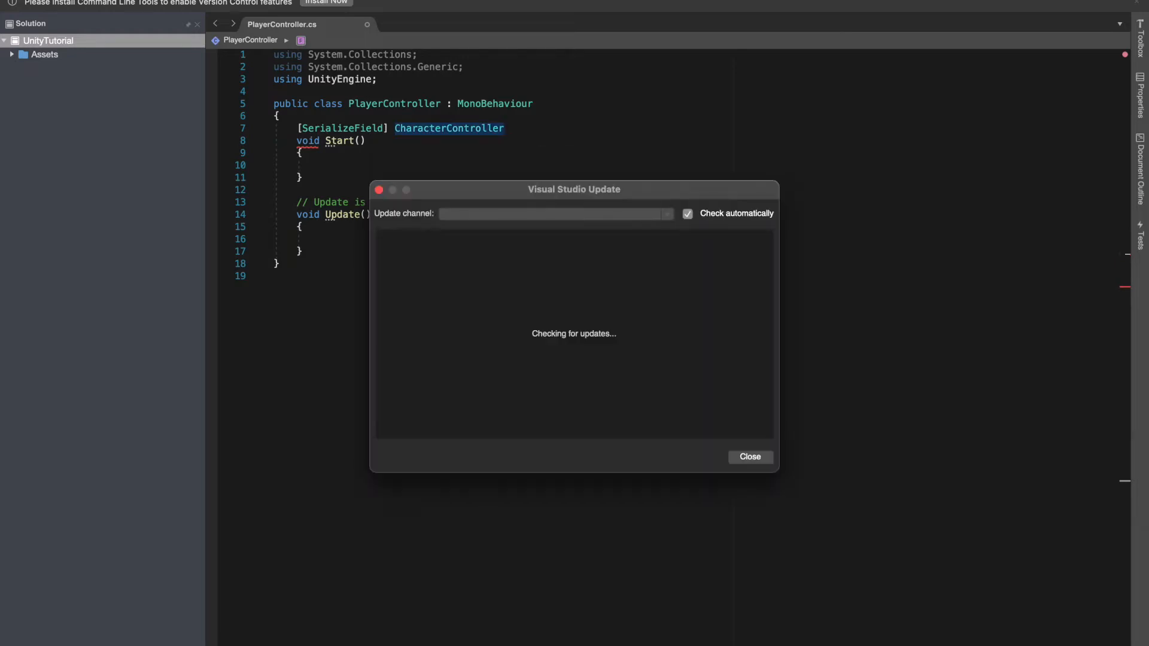
{"action": "left_click", "coordinate": [749, 456]}
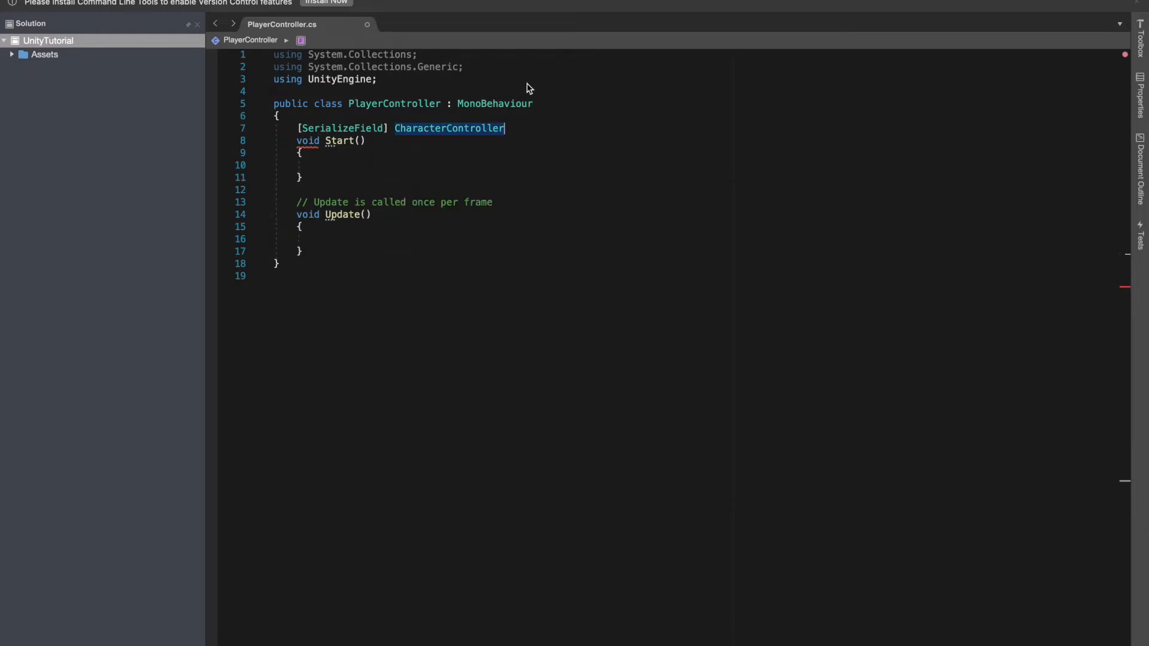
{"action": "type", "text": "c"}
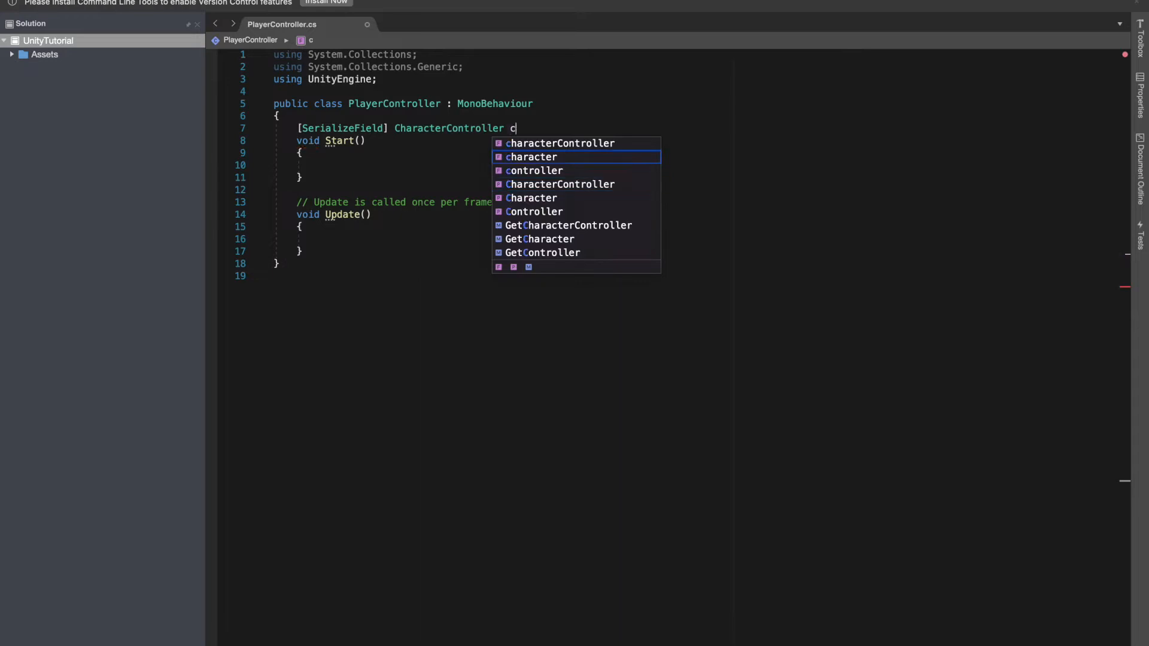
{"action": "type", "text": "C;"}
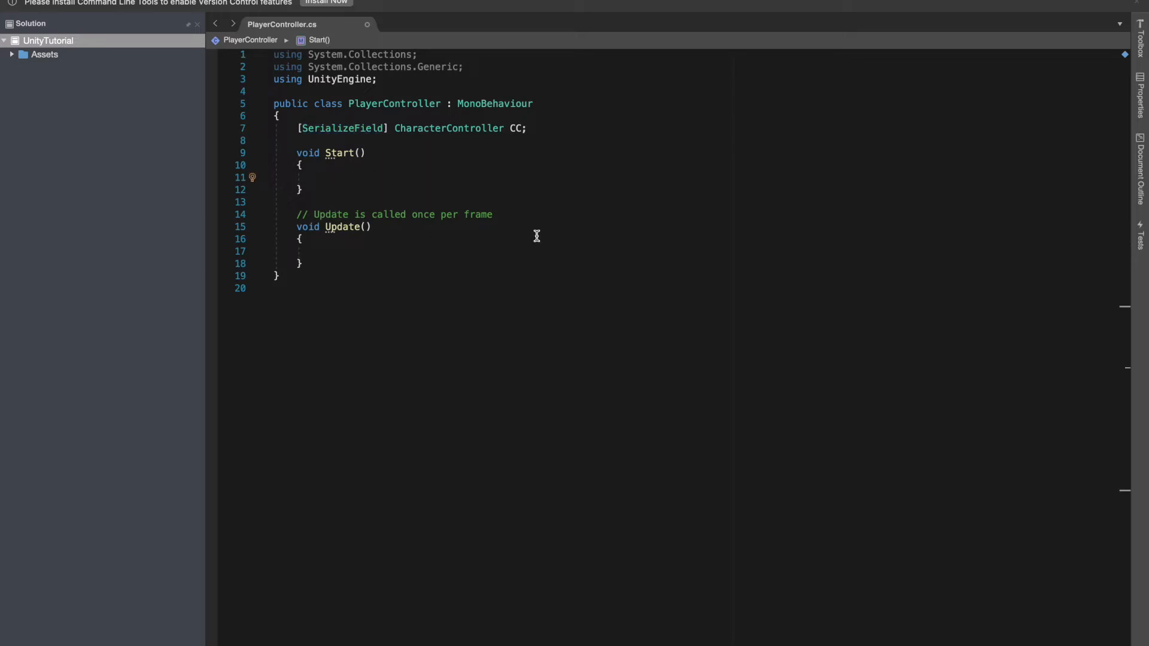
{"action": "key", "text": "Backspace"}
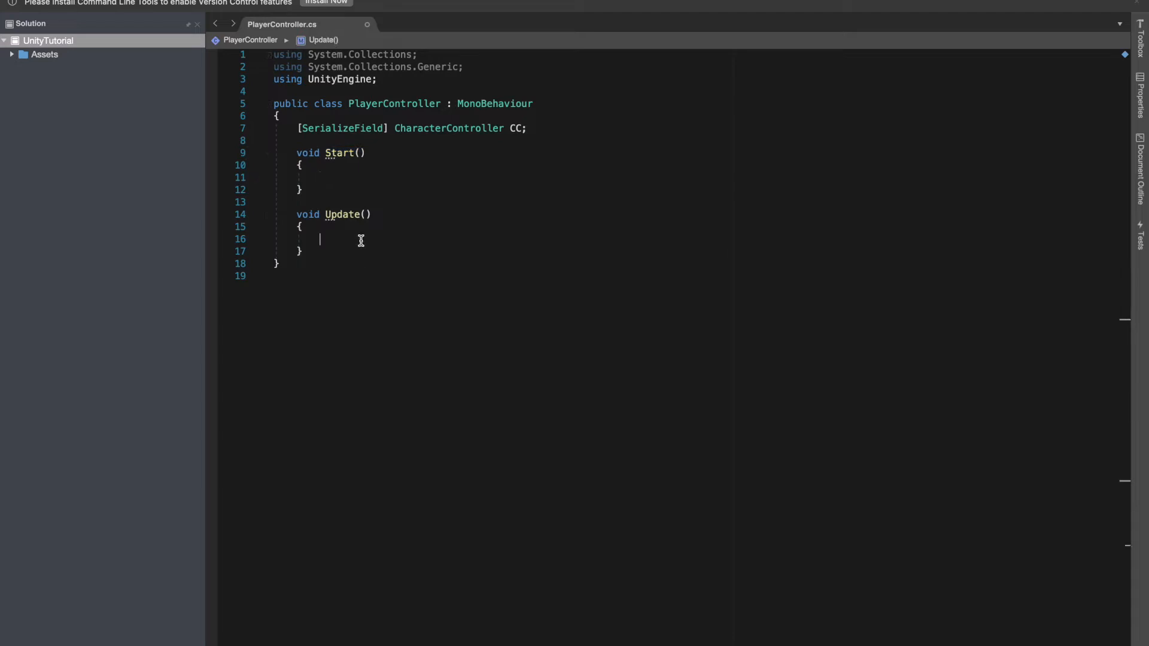
- Declare 'float Gravity = -7.5f;' below the CharacterController field
{"action": "left_click", "coordinate": [330, 141]}
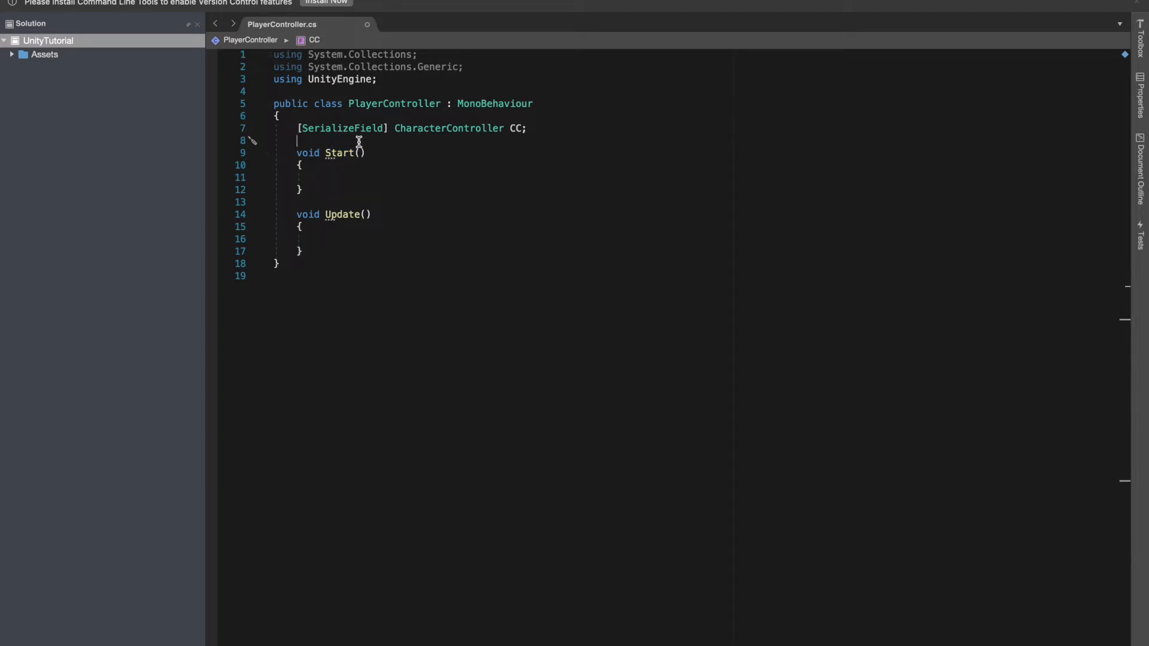
{"action": "type", "text": "Gravity"}
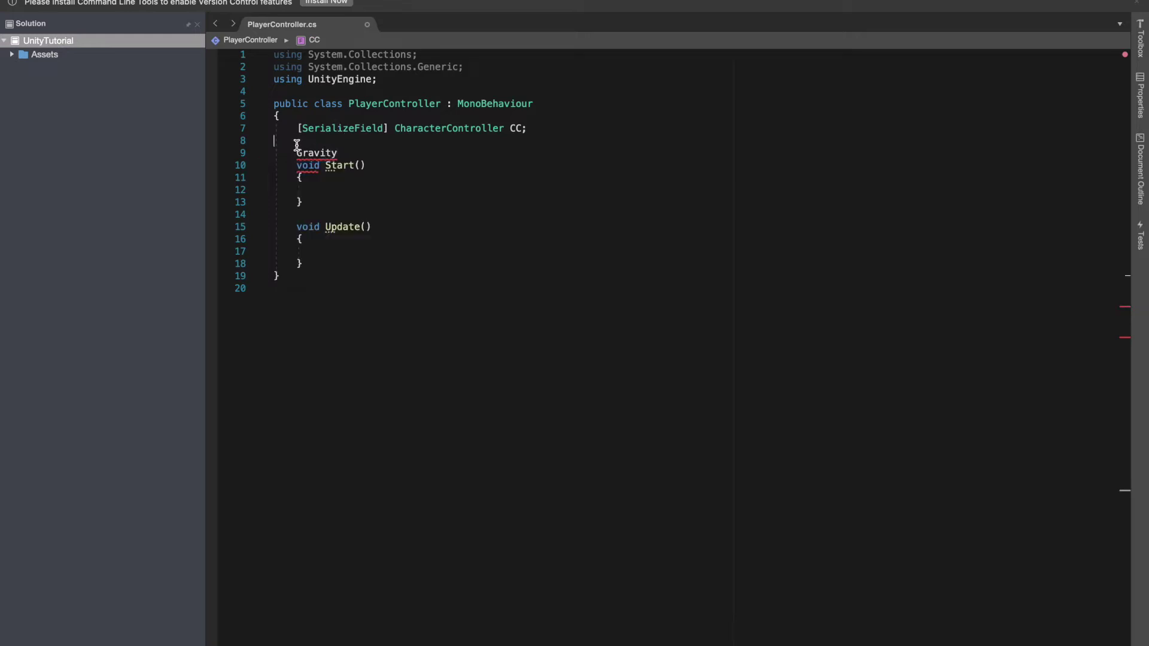
{"action": "type", "text": "flot"}
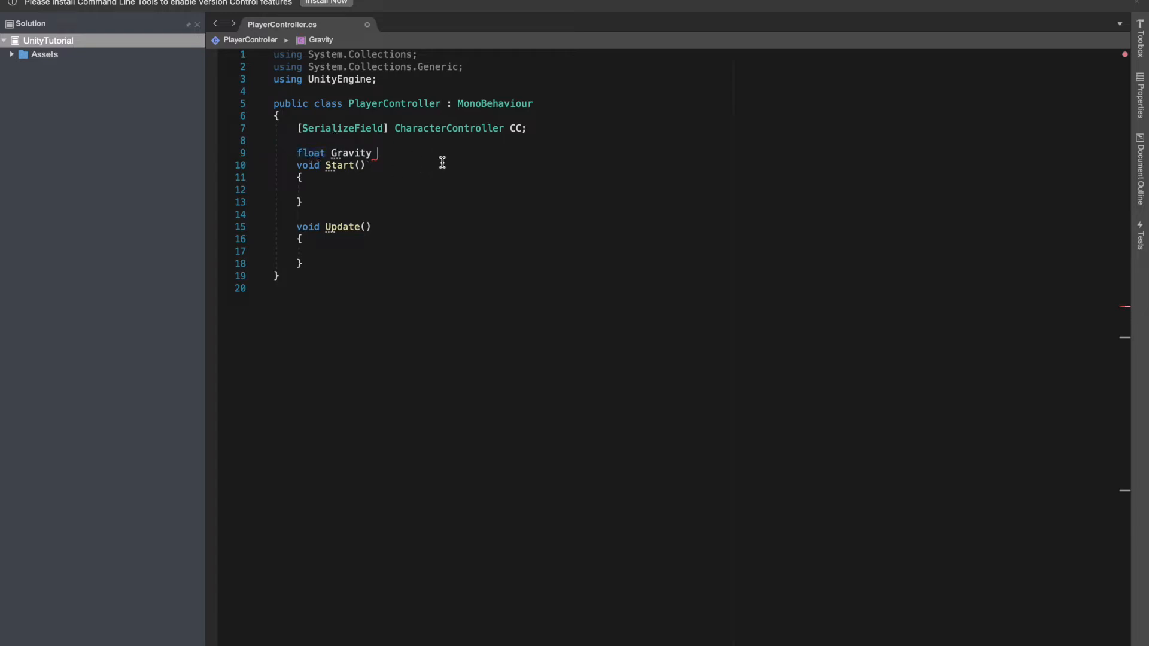
{"action": "type", "text": "= 9."}
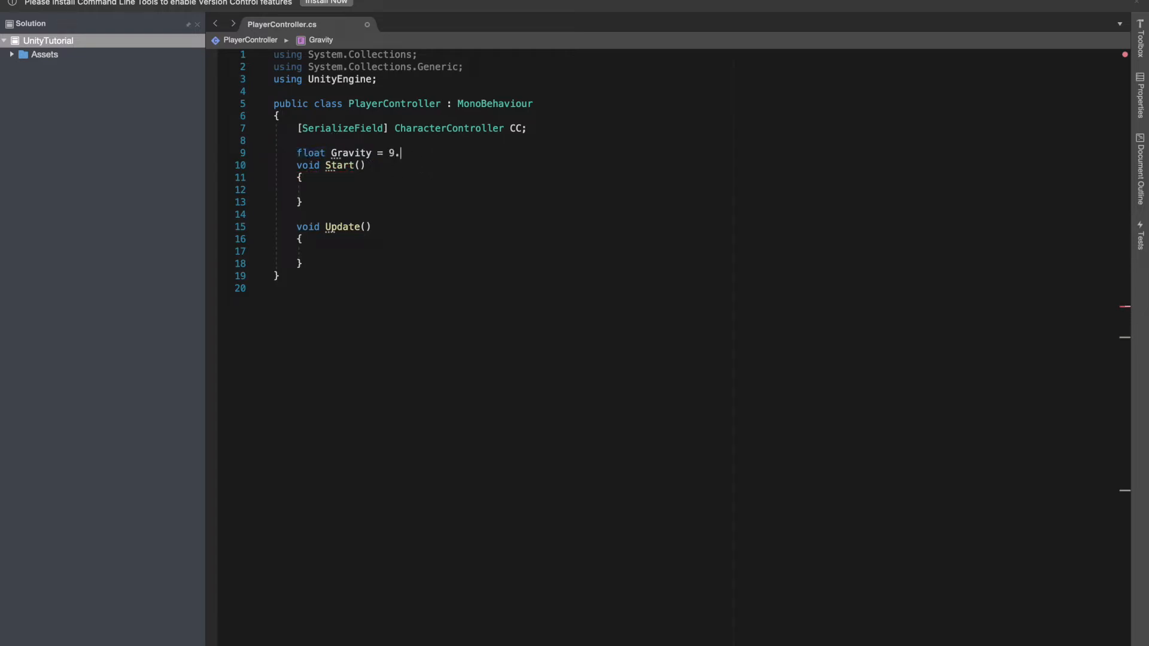
{"action": "type", "text": "7.5"}
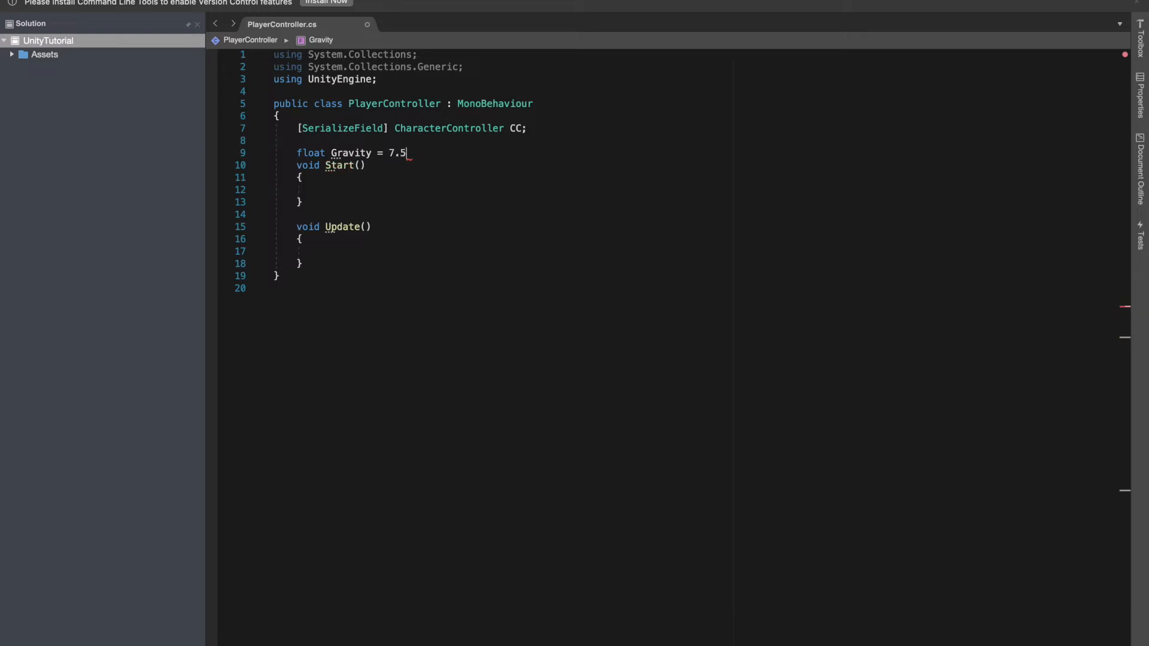
{"action": "type", "text": "f;"}
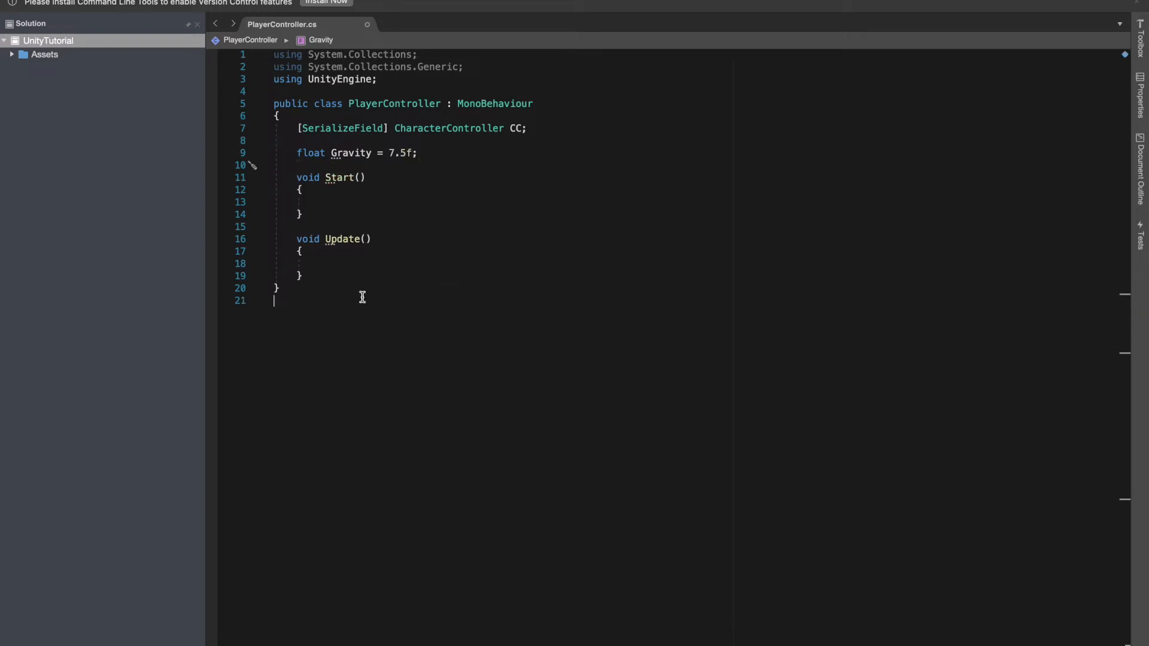
- In Update, write 'if (!CC.isGrounded)' and begin a CC.Move(new V...) call inside it
{"action": "type", "text": "if"}
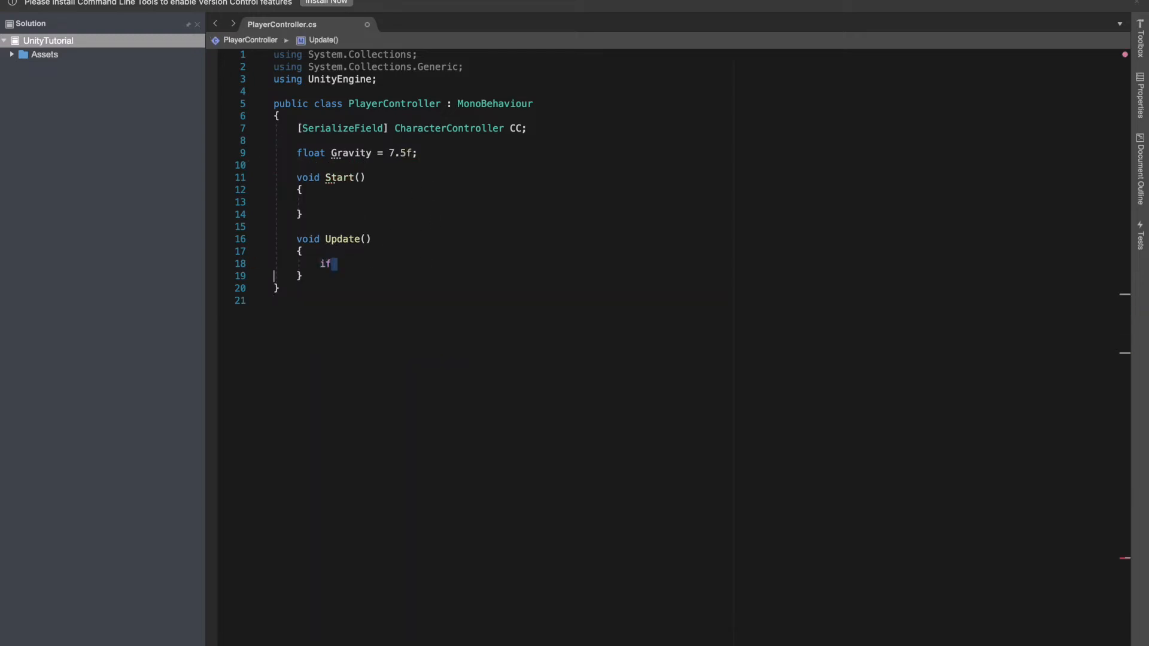
{"action": "type", "text": "()"}
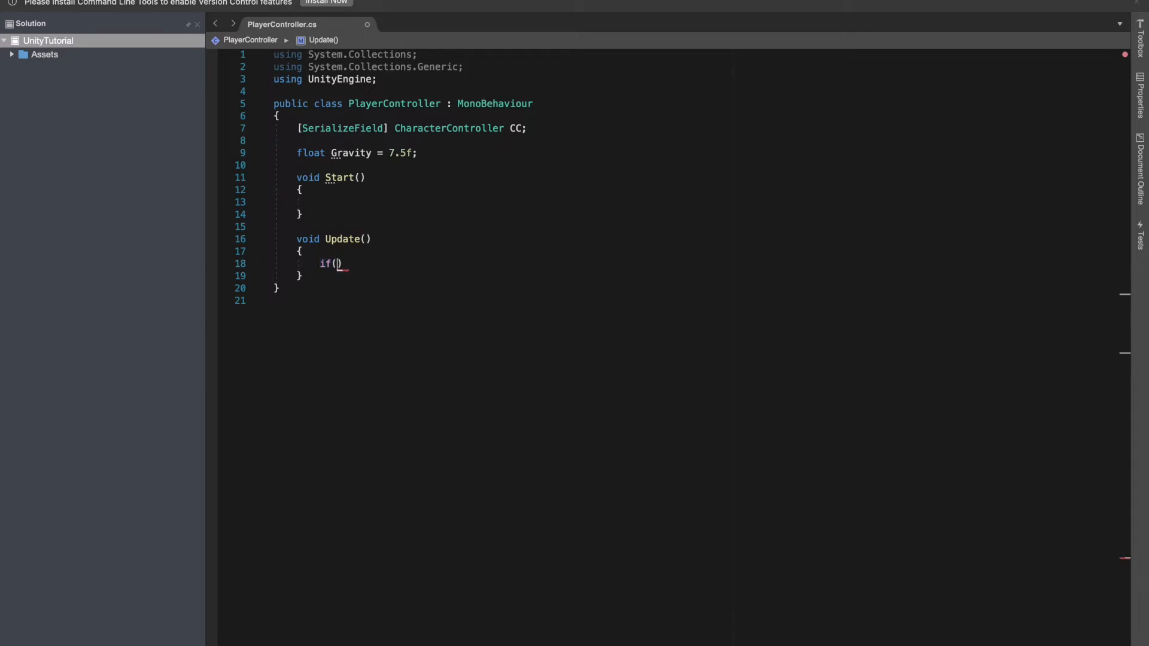
{"action": "type", "text": "c"}
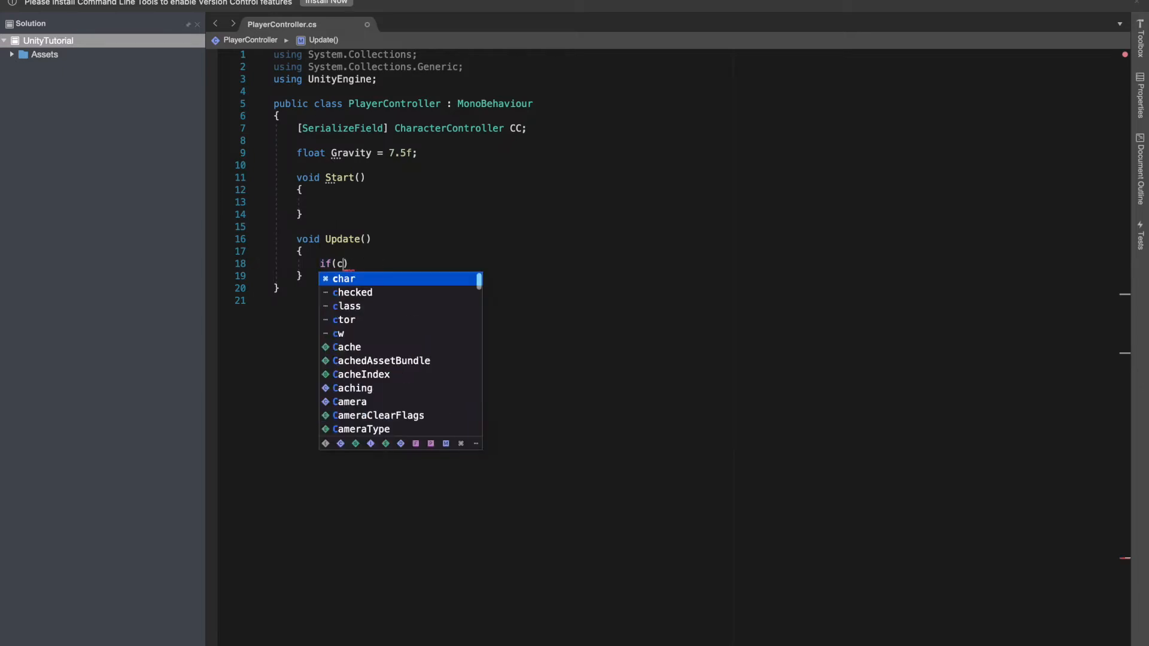
{"action": "type", "text": "c"}
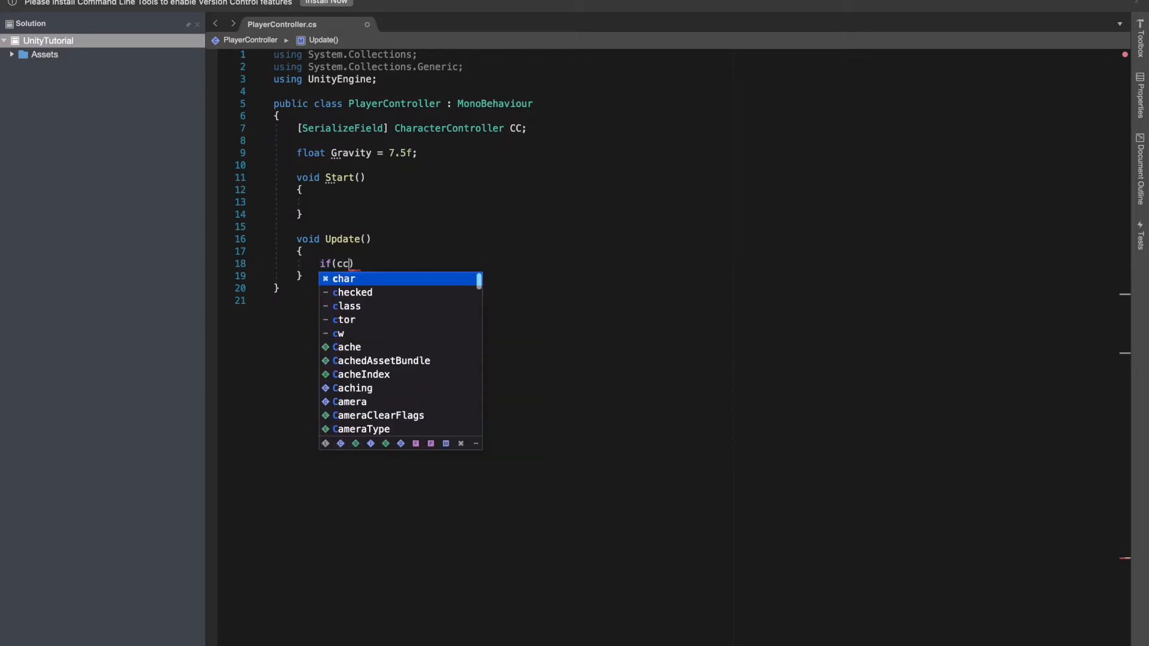
{"action": "type", "text": "."}
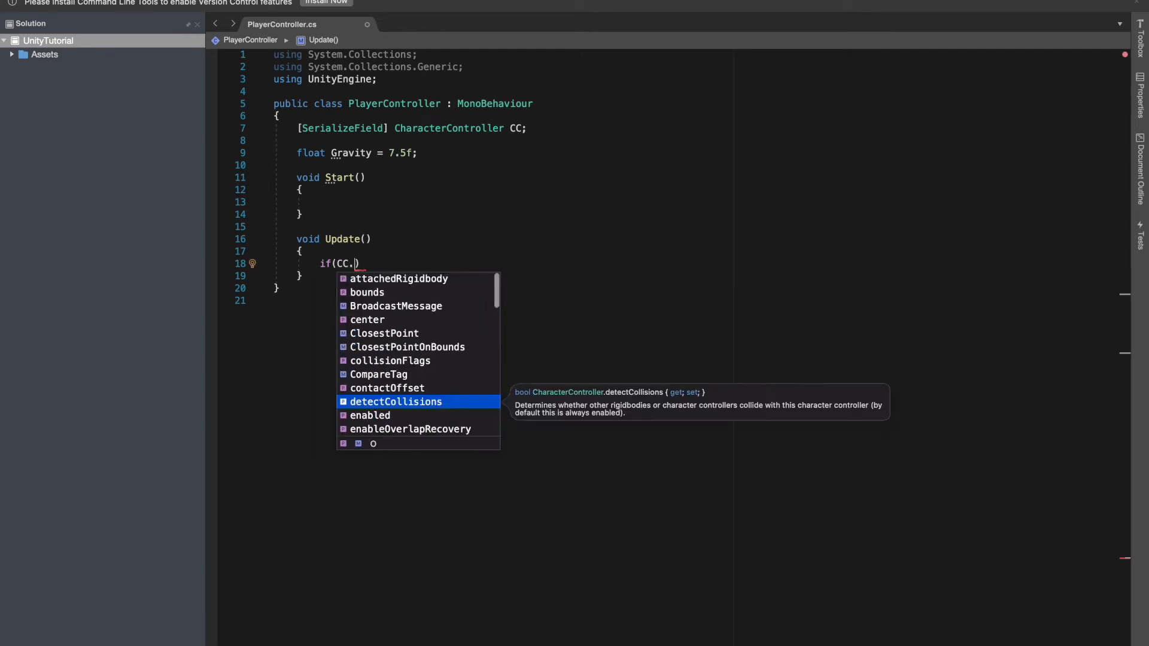
{"action": "type", "text": "isGrounded"}
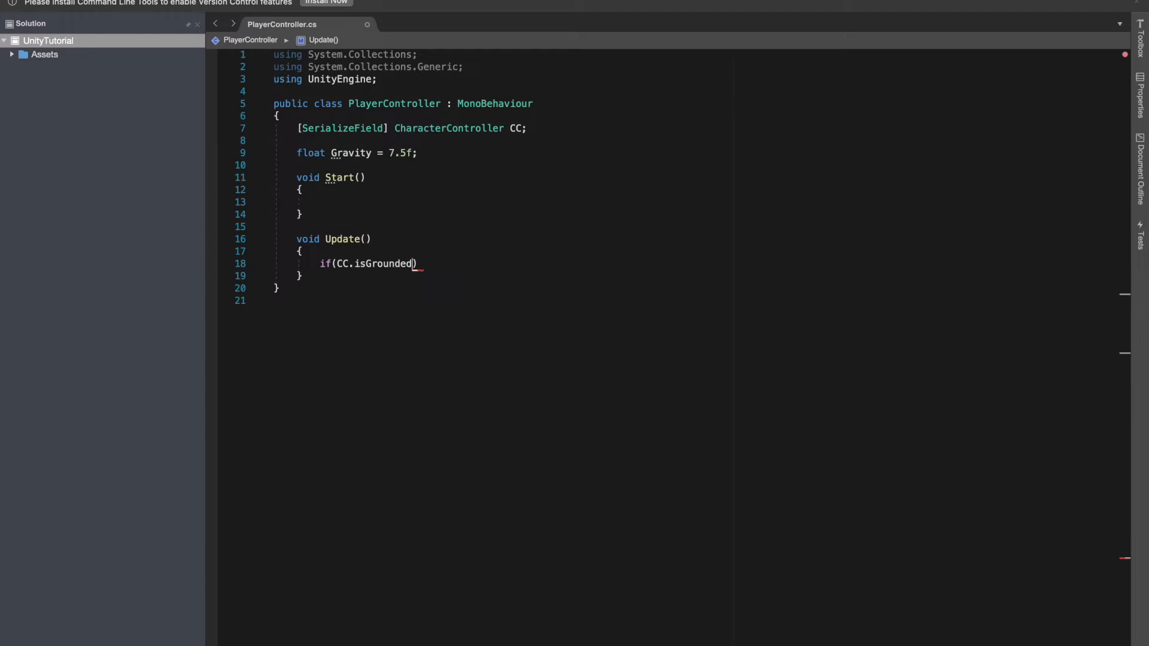
{"action": "key", "text": "Return"}
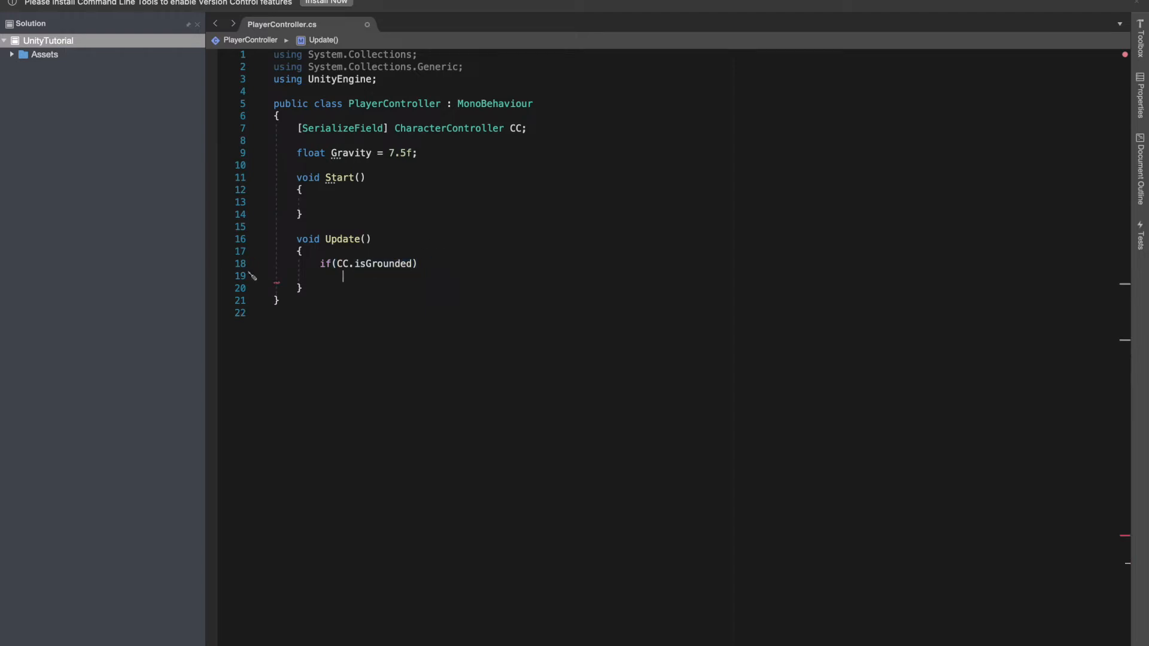
{"action": "type", "text": "!"}
{"action": "type", "text": "{"}
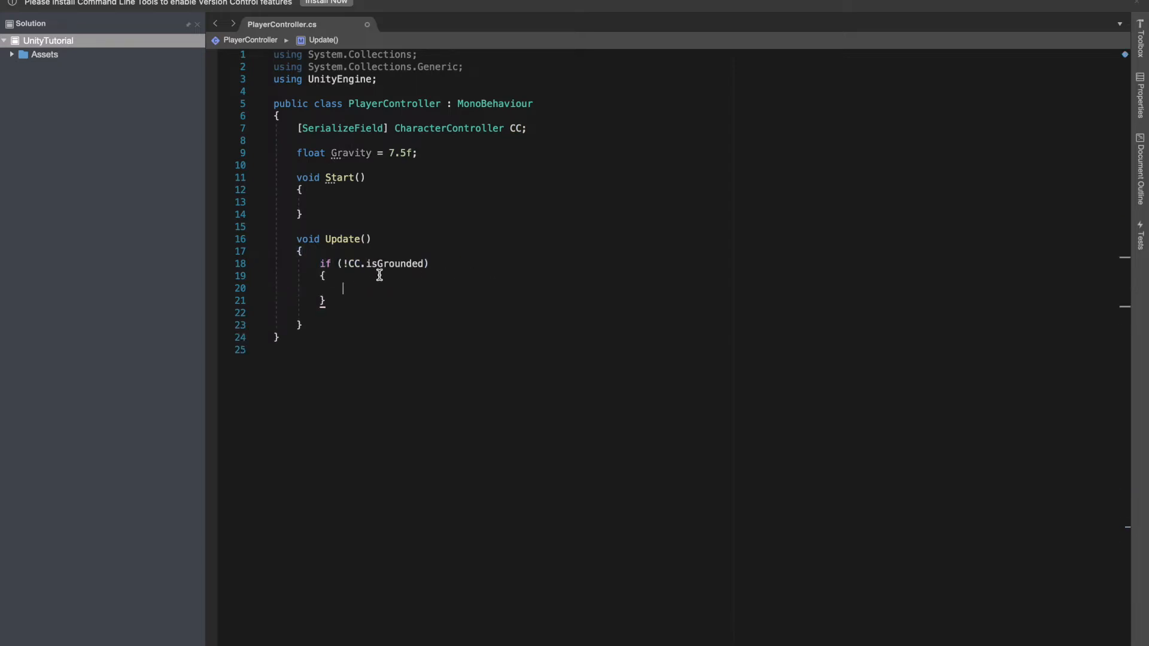
{"action": "mouse_move", "coordinate": [321, 304]}
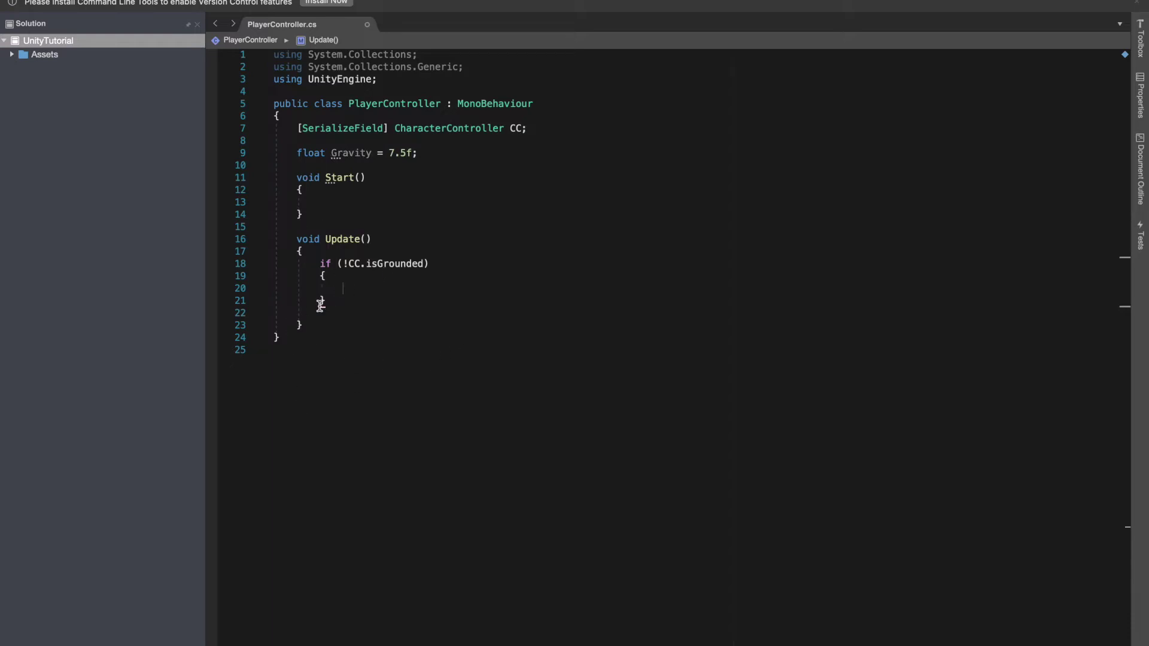
{"action": "mouse_move", "coordinate": [362, 289]}
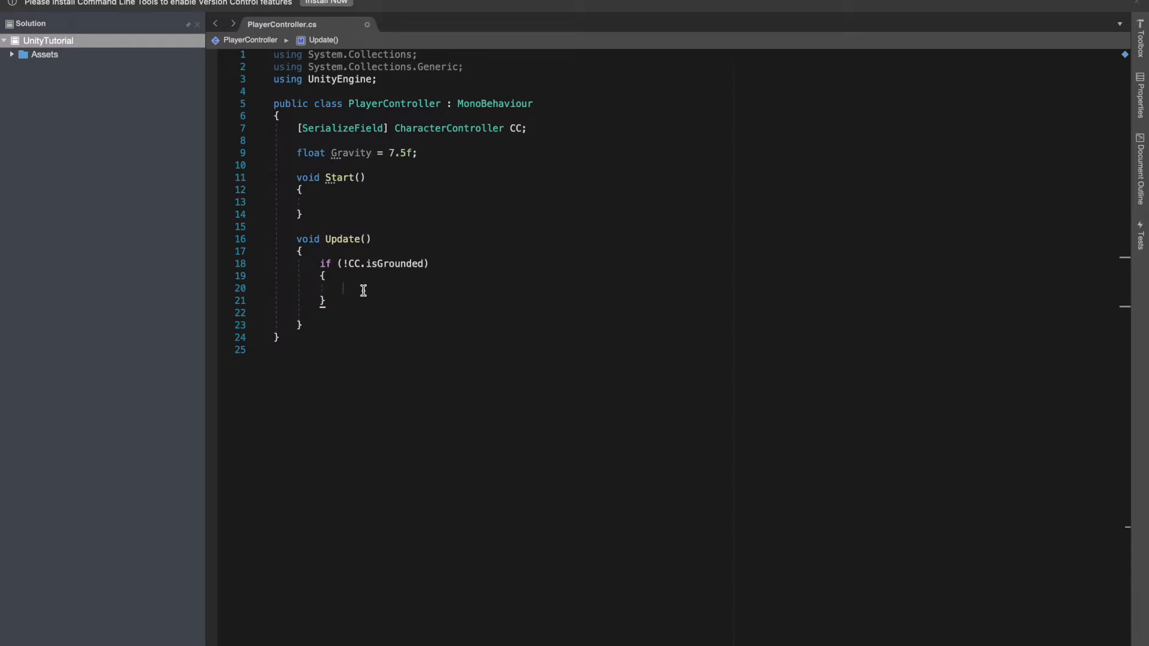
{"action": "type", "text": "F"}
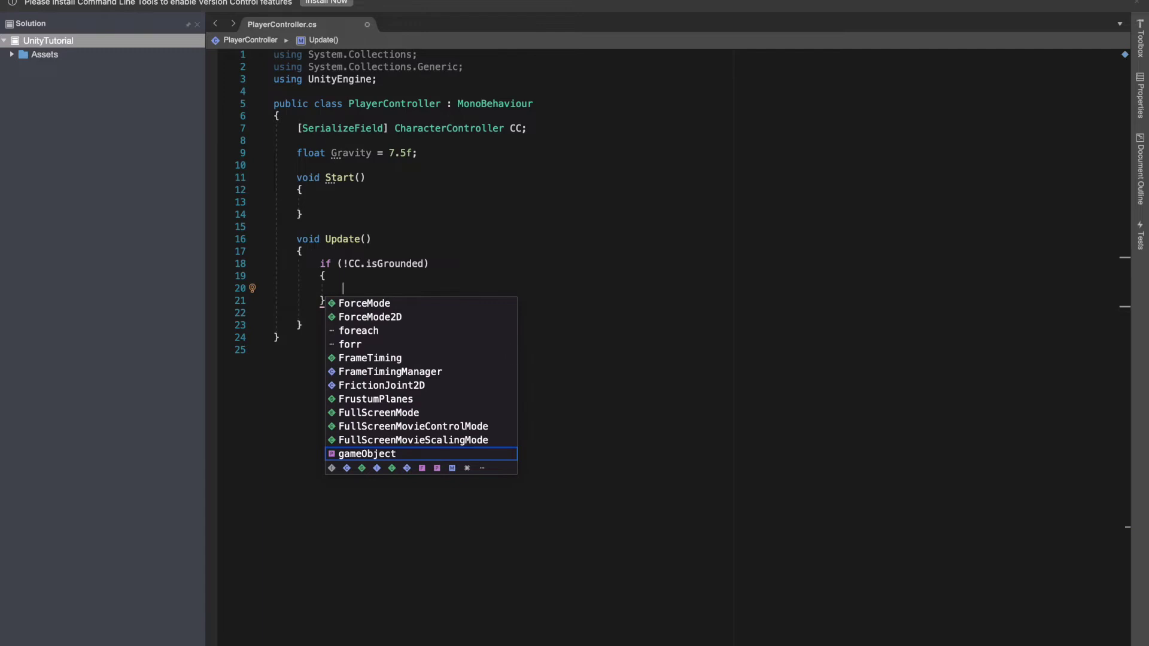
{"action": "type", "text": "CC."}
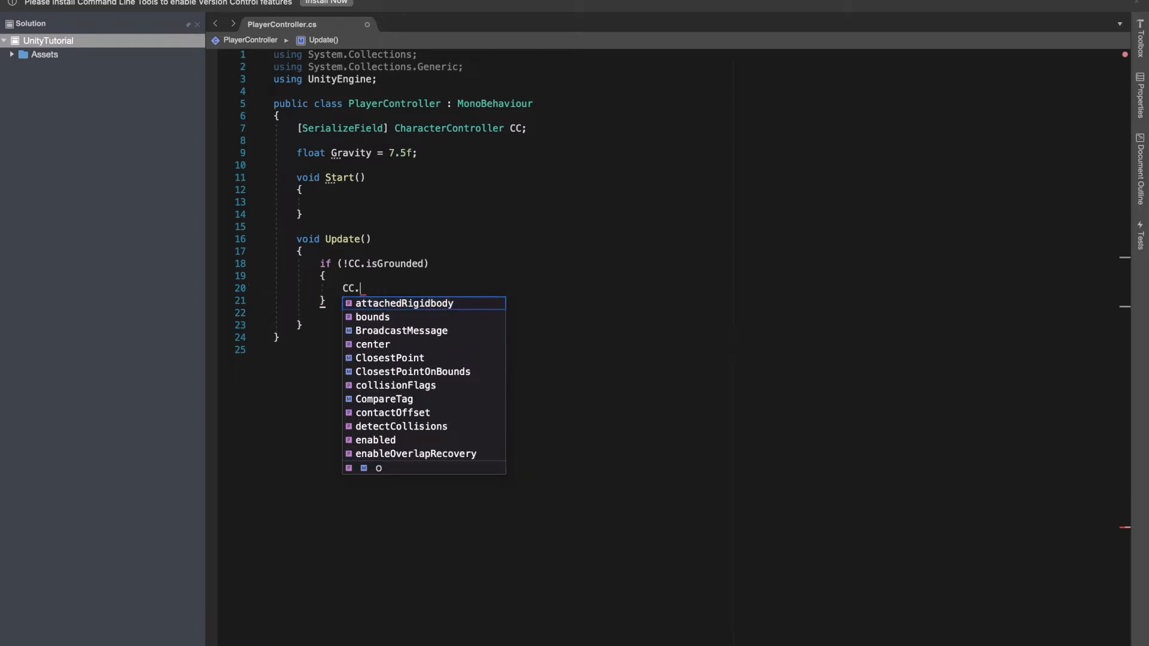
{"action": "type", "text": "mo"}
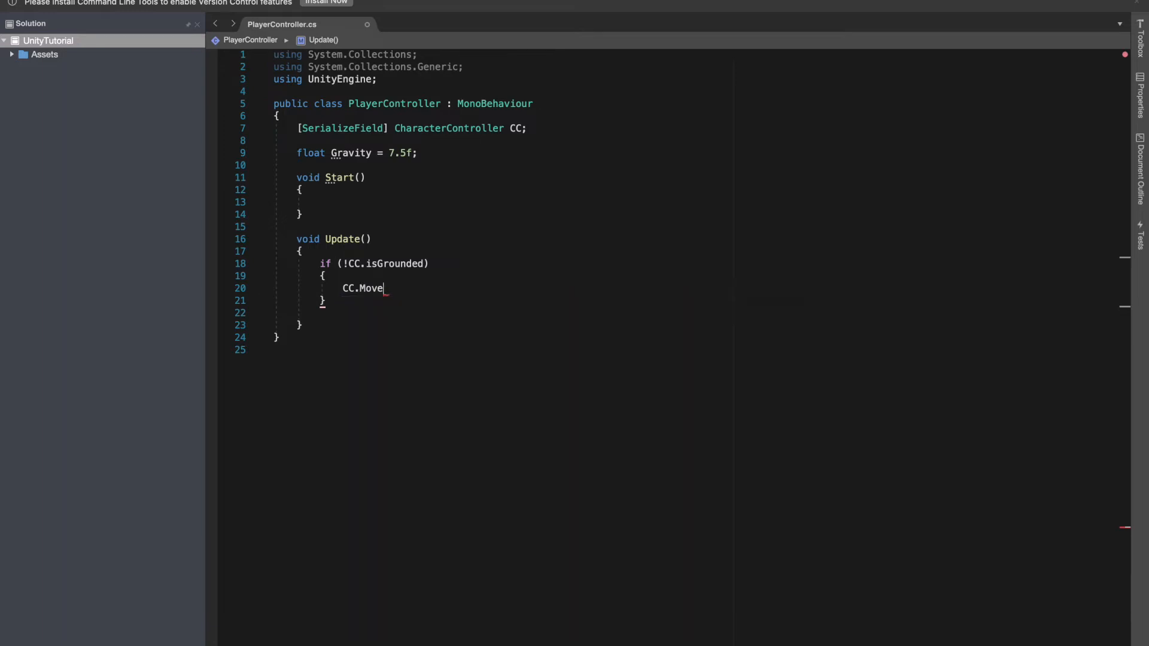
{"action": "type", "text": "(new V;"}
{"action": "left_click", "coordinate": [502, 165]}
{"action": "type", "text": "ector3()"}
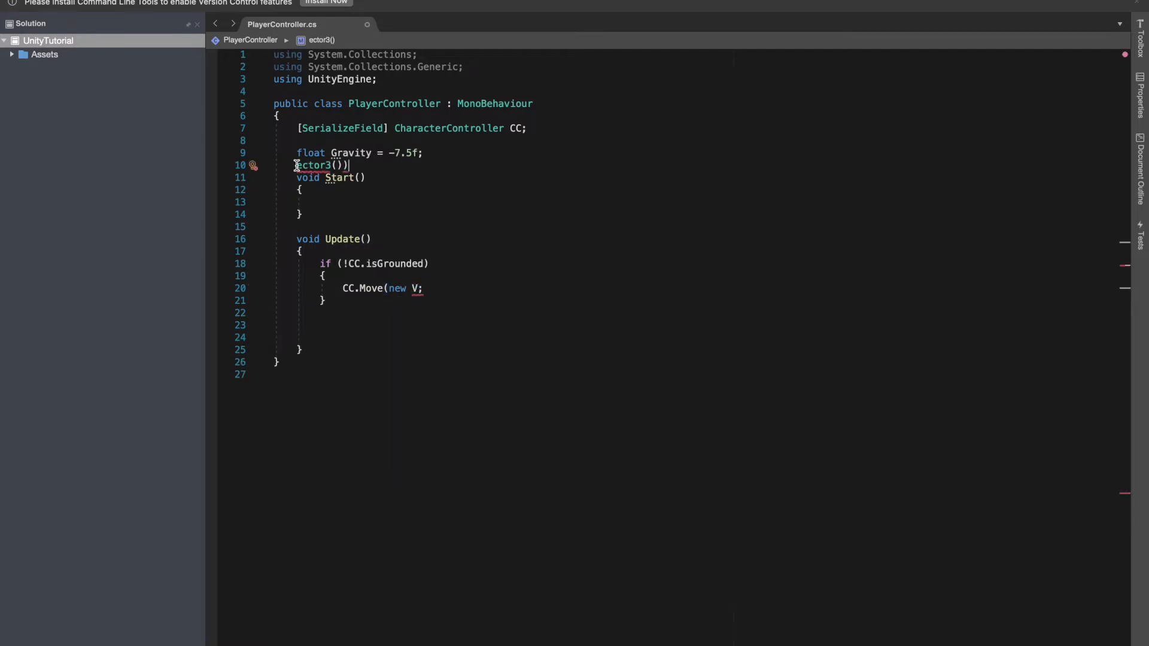
- Rework the stray Vector3 into a 'Vector3 velocity;' field and leave CC.Move() empty
{"action": "double_click", "coordinate": [315, 165]}
{"action": "type", "text": "V"}
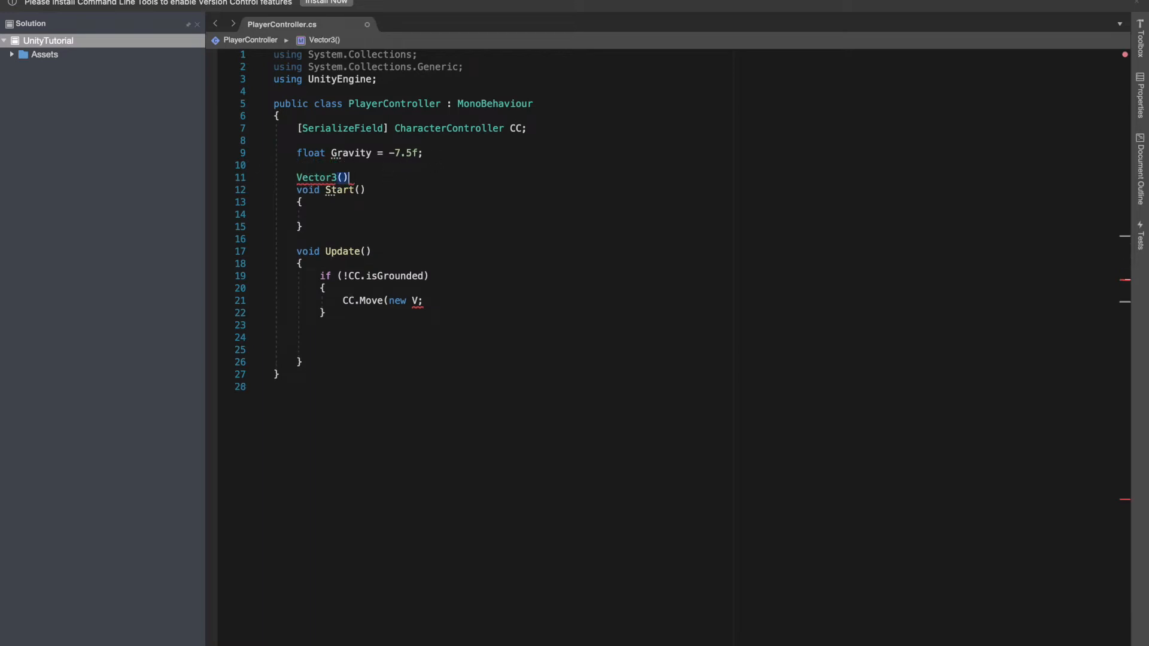
{"action": "type", "text": "veloci"}
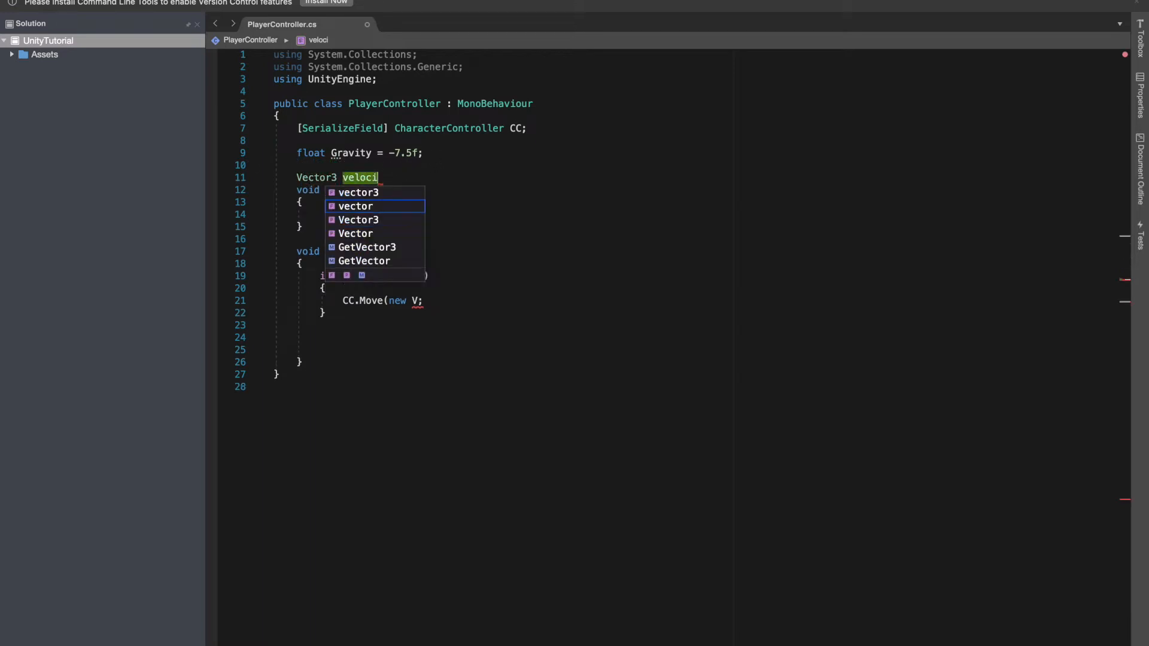
{"action": "type", "text": "ty;"}
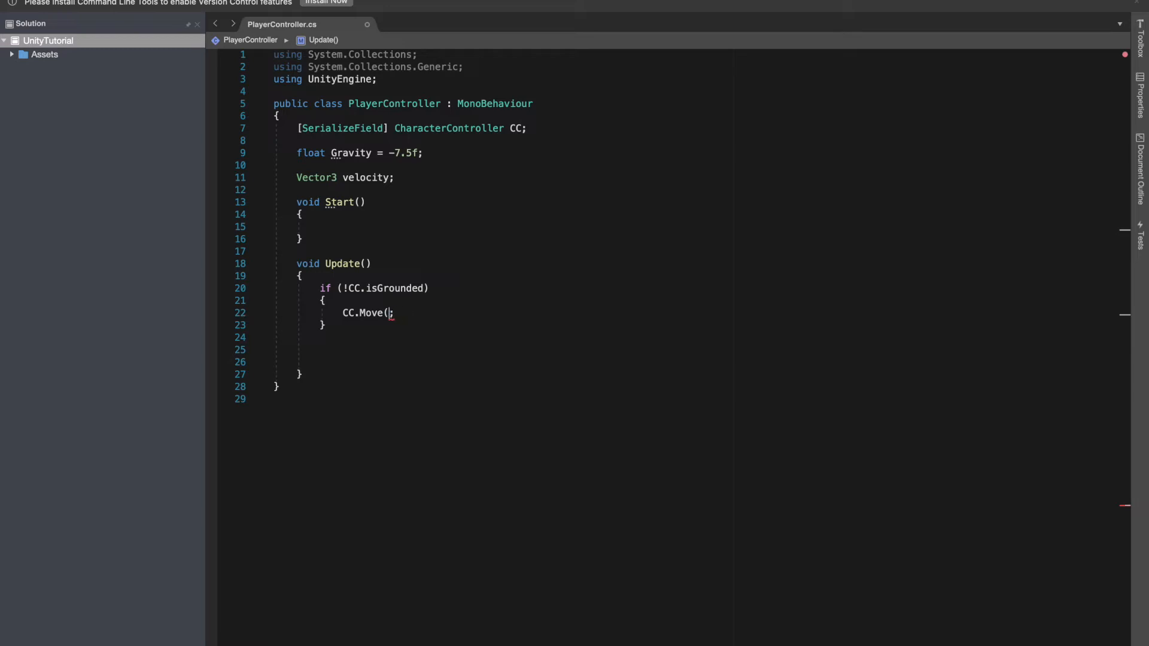
{"action": "type", "text": ")"}
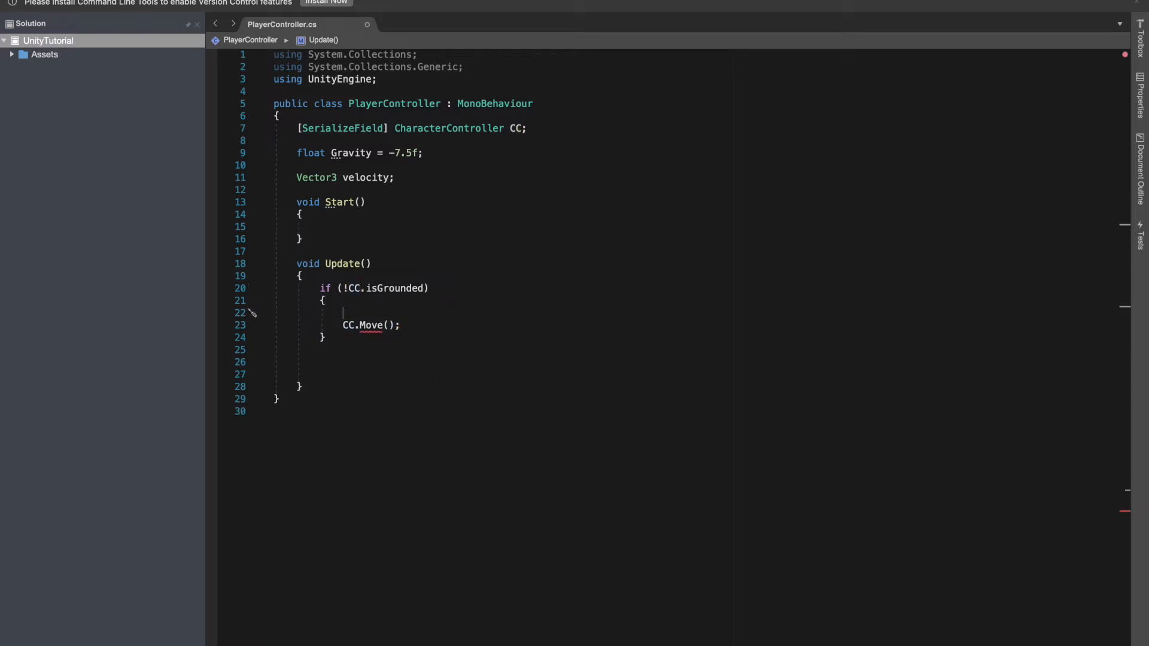
{"action": "type", "text": "velocity"}
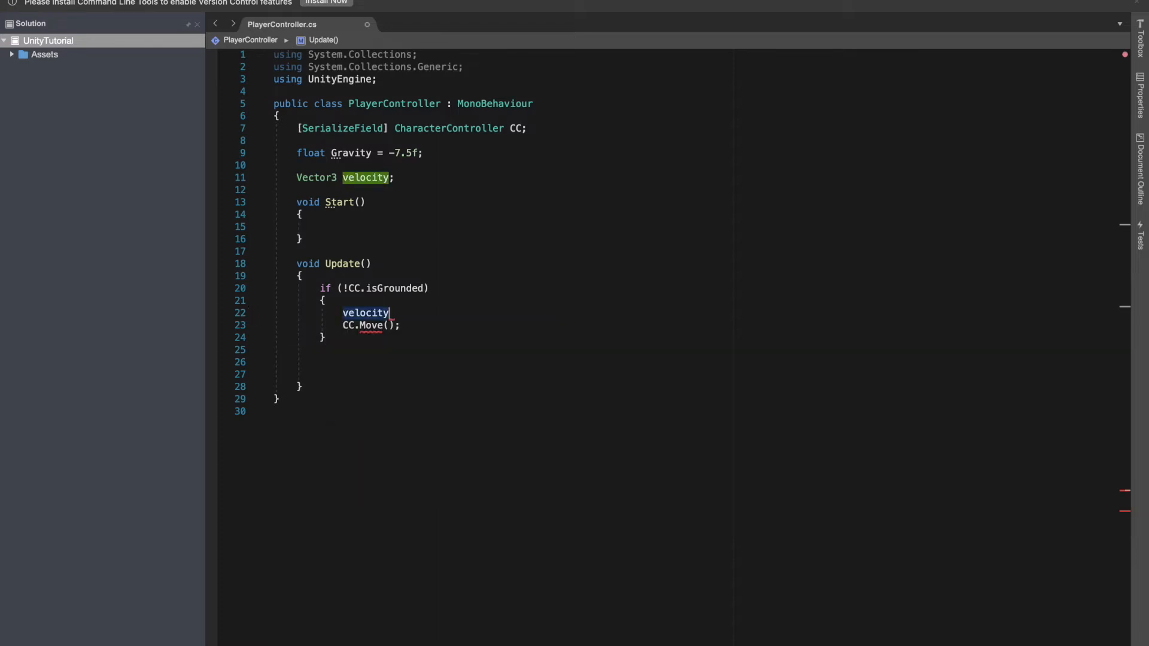
- Write 'velocity.y += Gravity * Time.deltaTime;' in the ungrounded branch above CC.Move()
{"action": "type", "text": "[ +"}
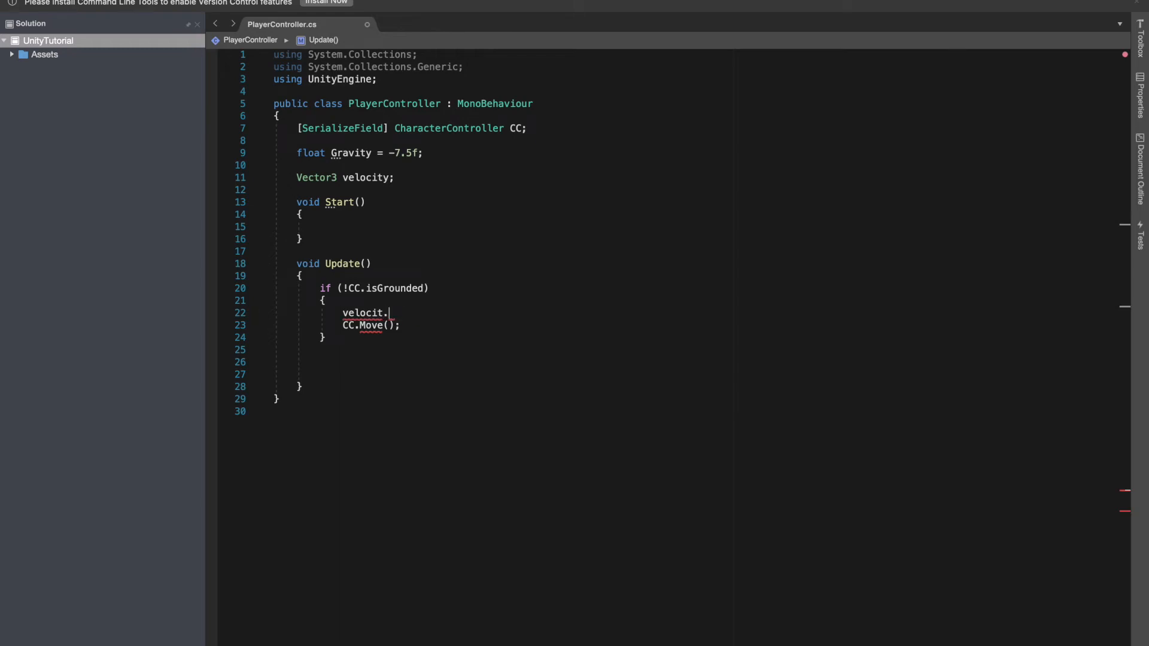
{"action": "type", "text": "y"}
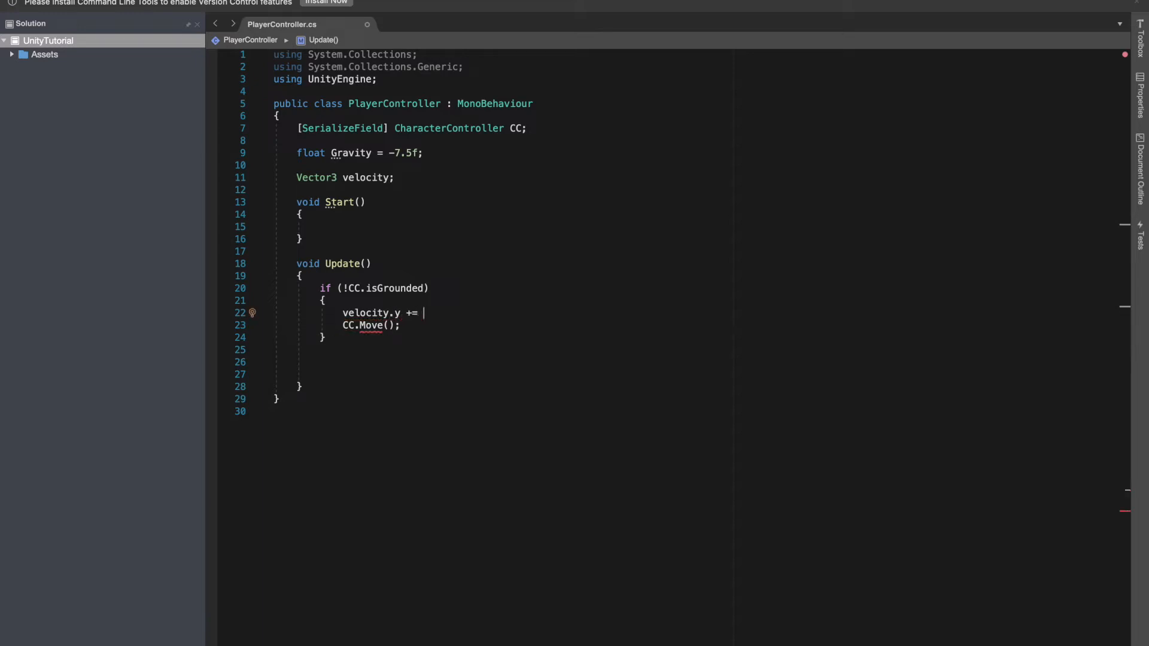
{"action": "type", "text": "Grav"}
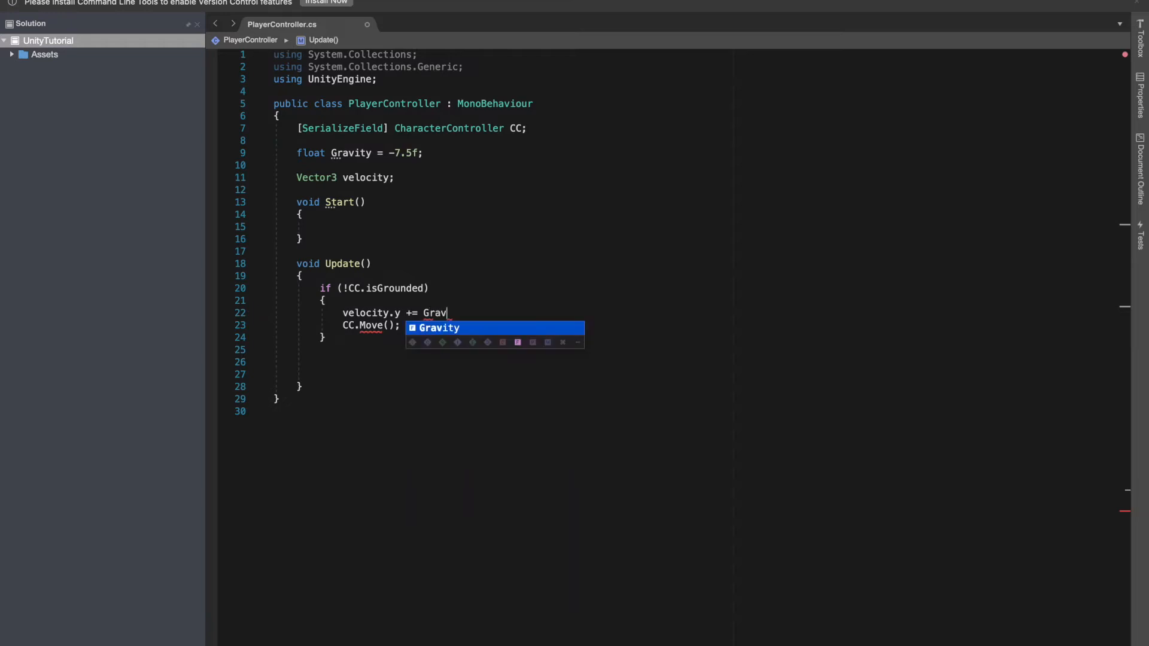
{"action": "type", "text": "ity"}
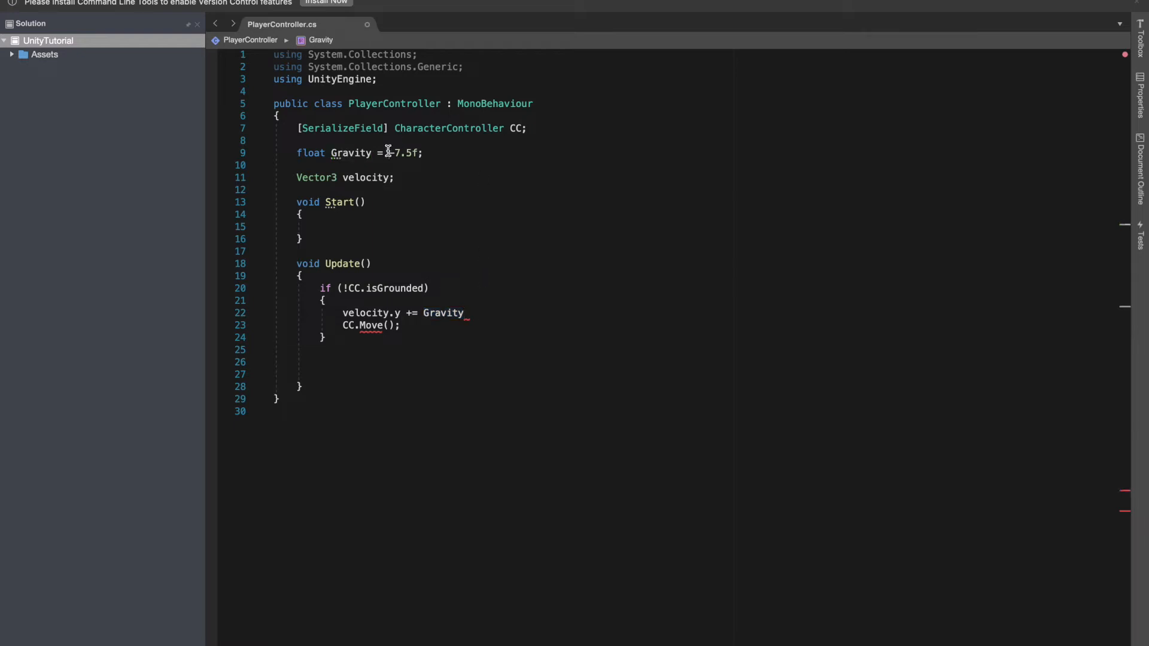
{"action": "left_click", "coordinate": [468, 312]}
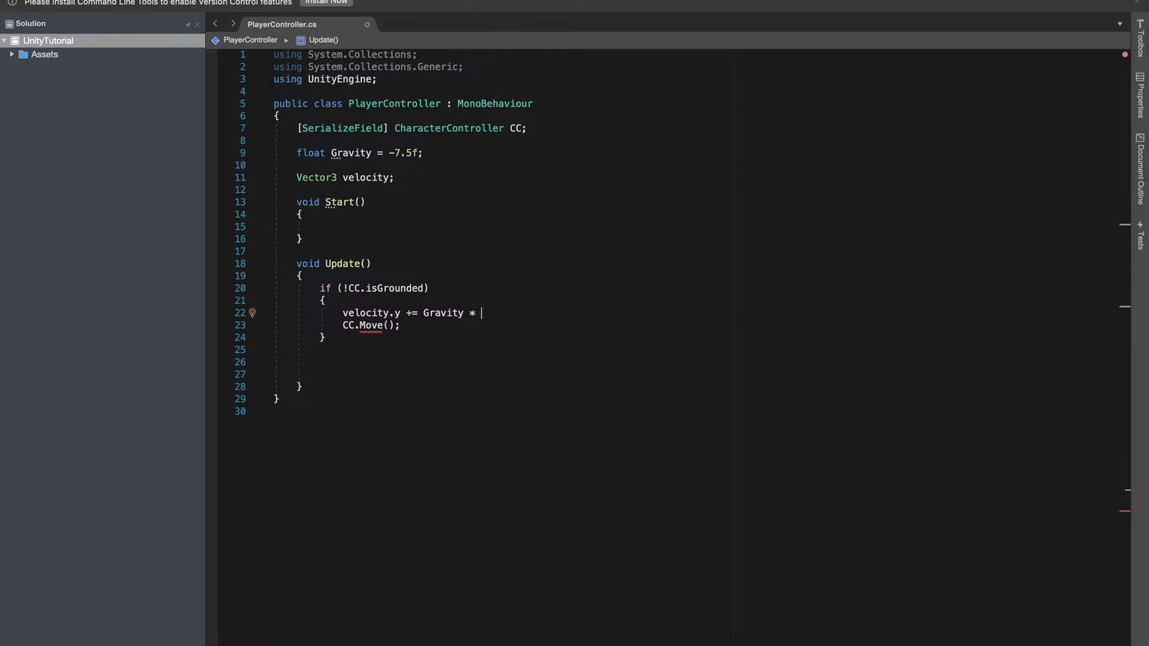
{"action": "type", "text": "time"}
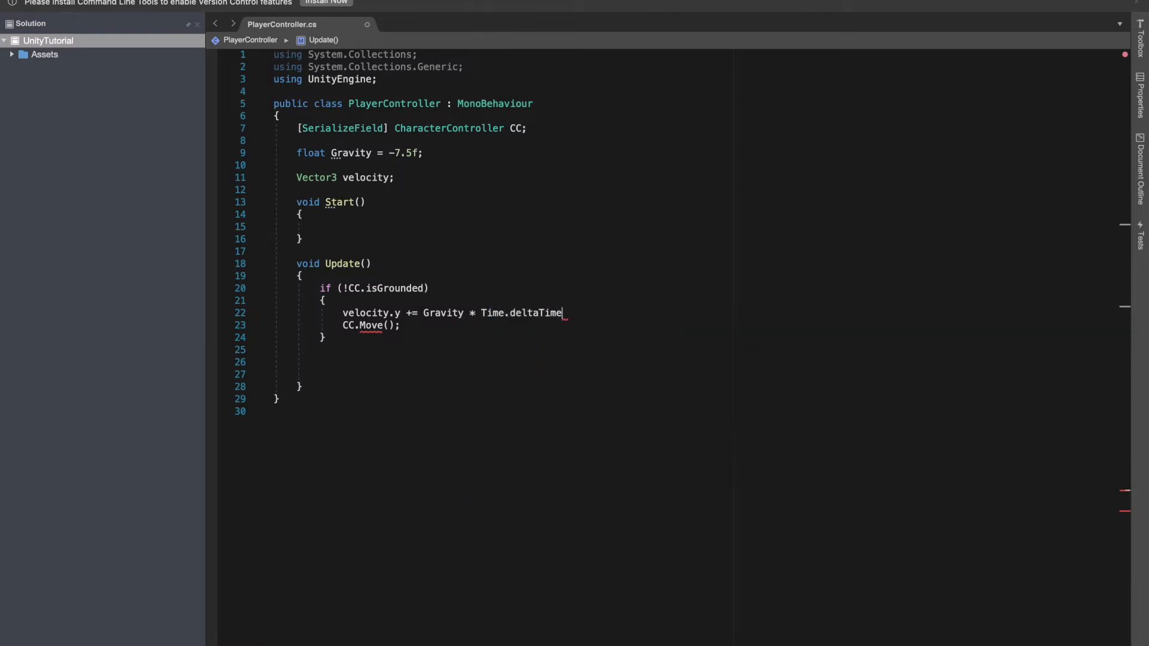
{"action": "key", "text": "enter"}
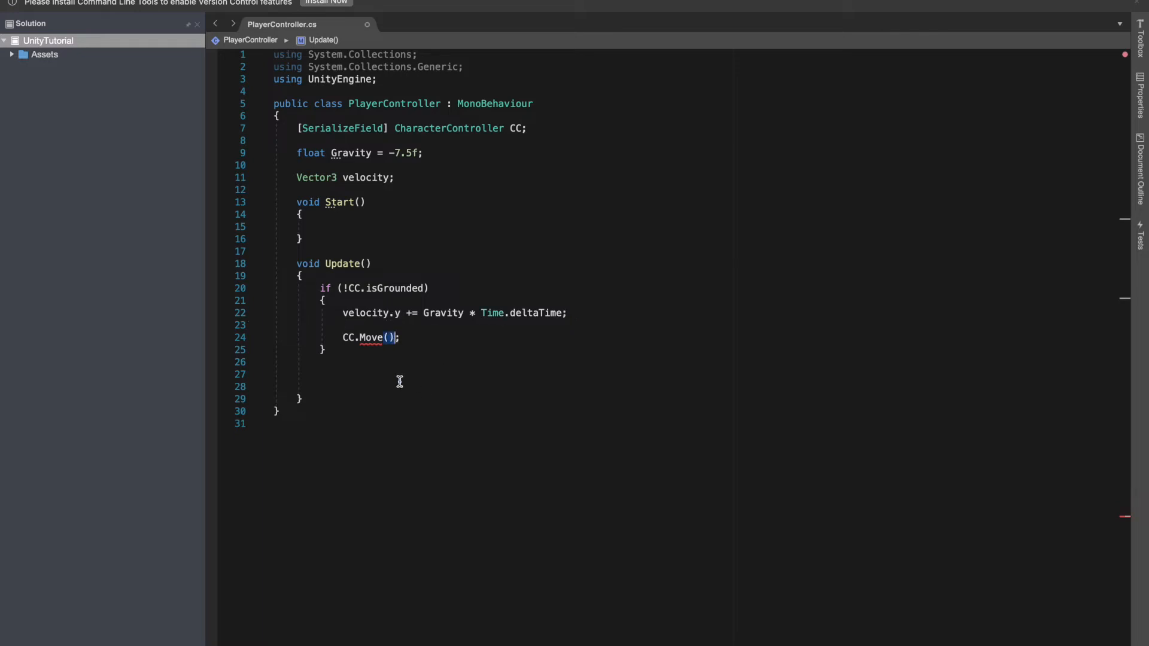
{"action": "type", "text": "v"}
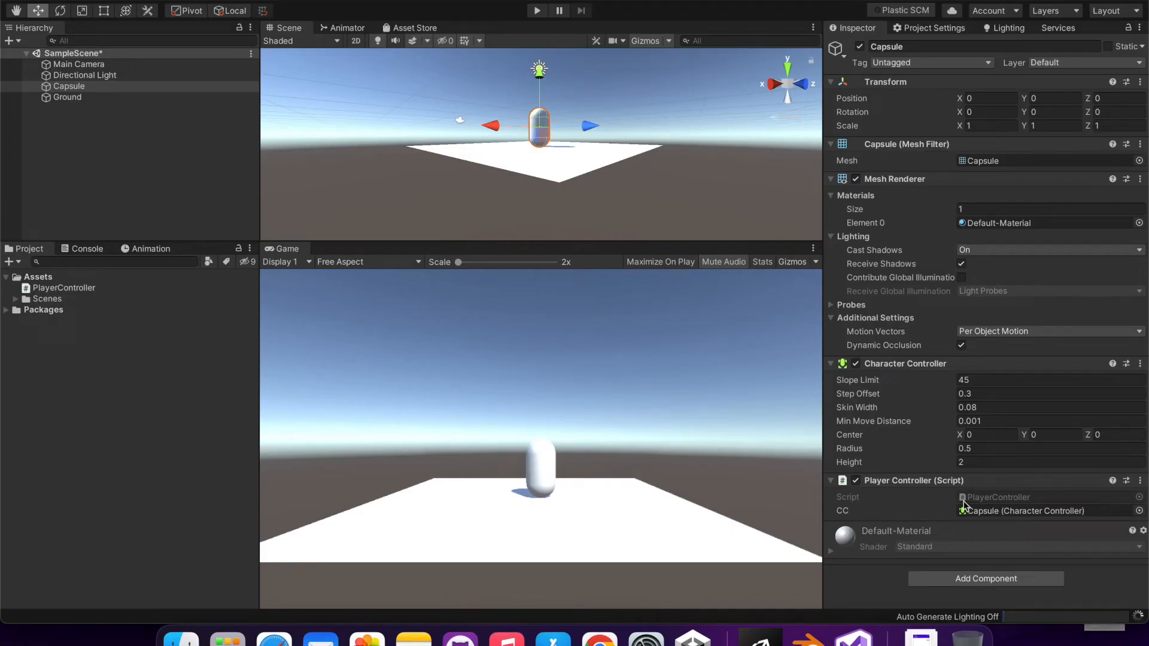
{"action": "mouse_move", "coordinate": [749, 413]}
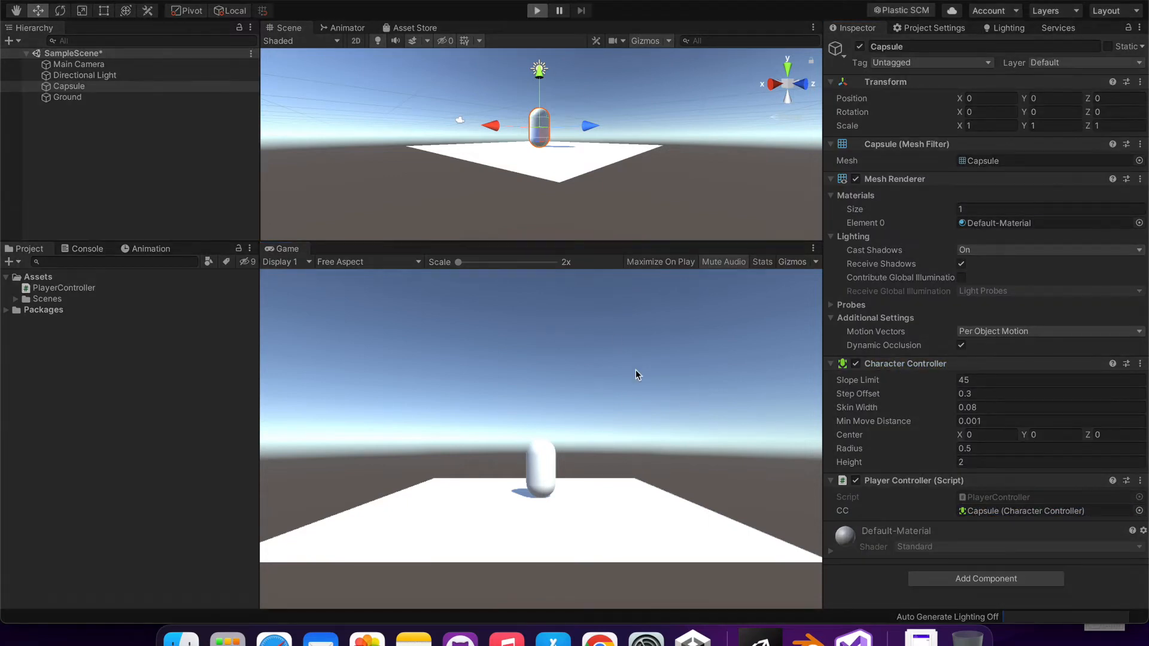
- Run the scene in Play mode to test the capsule under the gravity script
{"action": "left_click", "coordinate": [536, 10]}
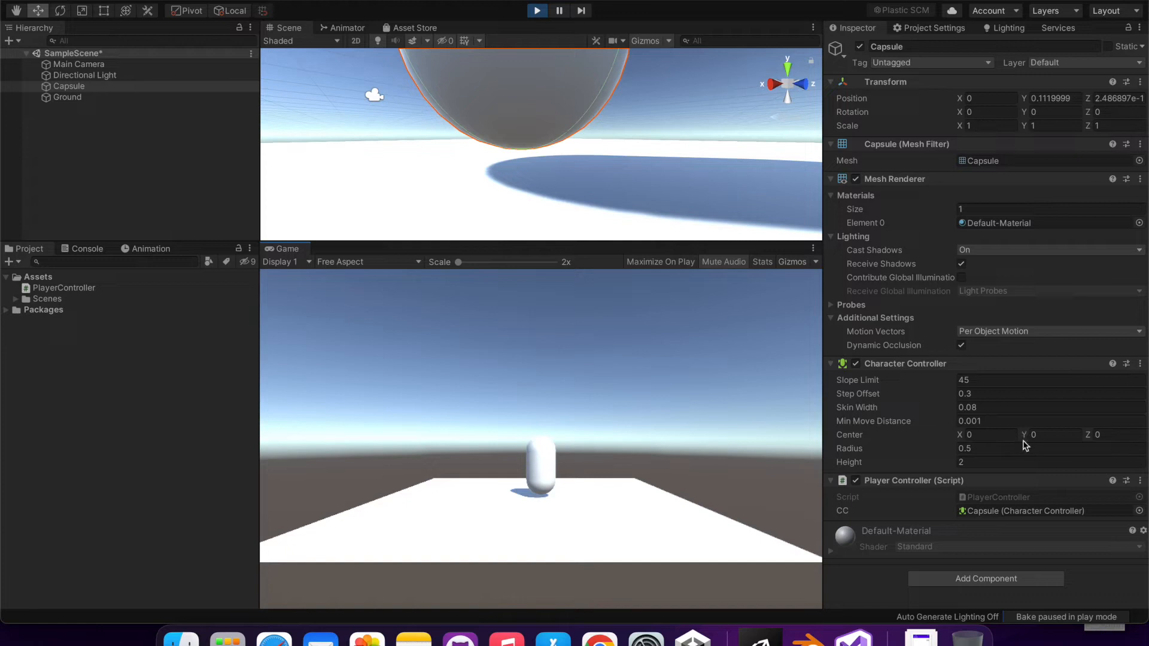
{"action": "mouse_move", "coordinate": [957, 466]}
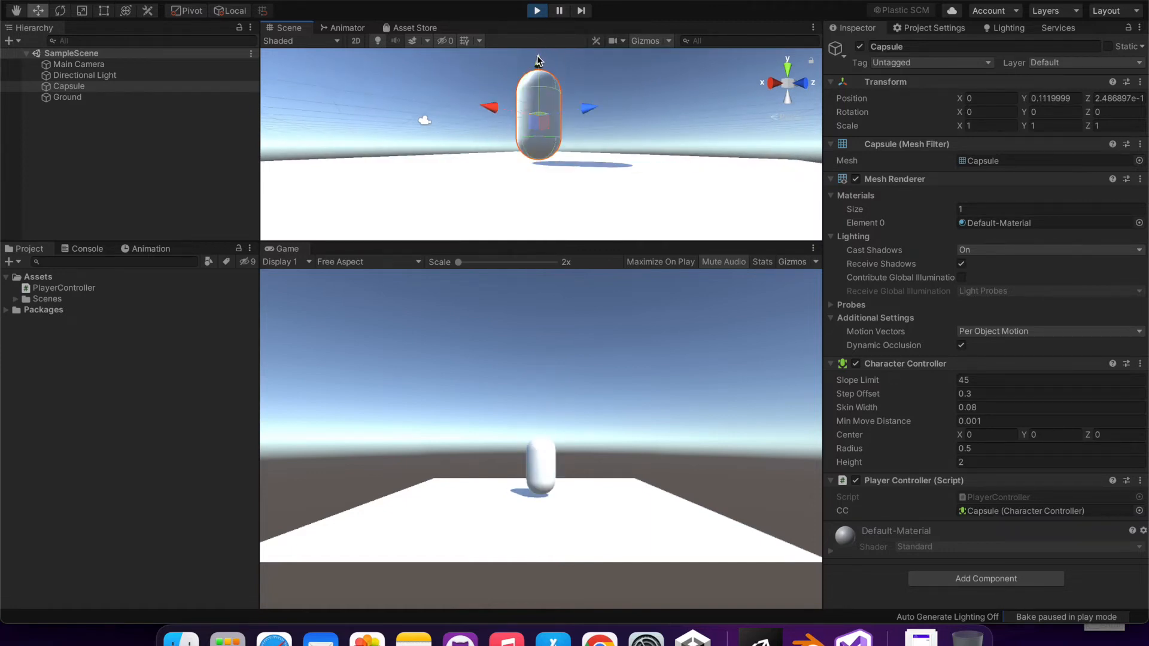
- Stop Play mode and set the Capsule's Character Controller Height to 1.82
{"action": "scroll", "scroll_direction": "up", "scroll_amount": 3}
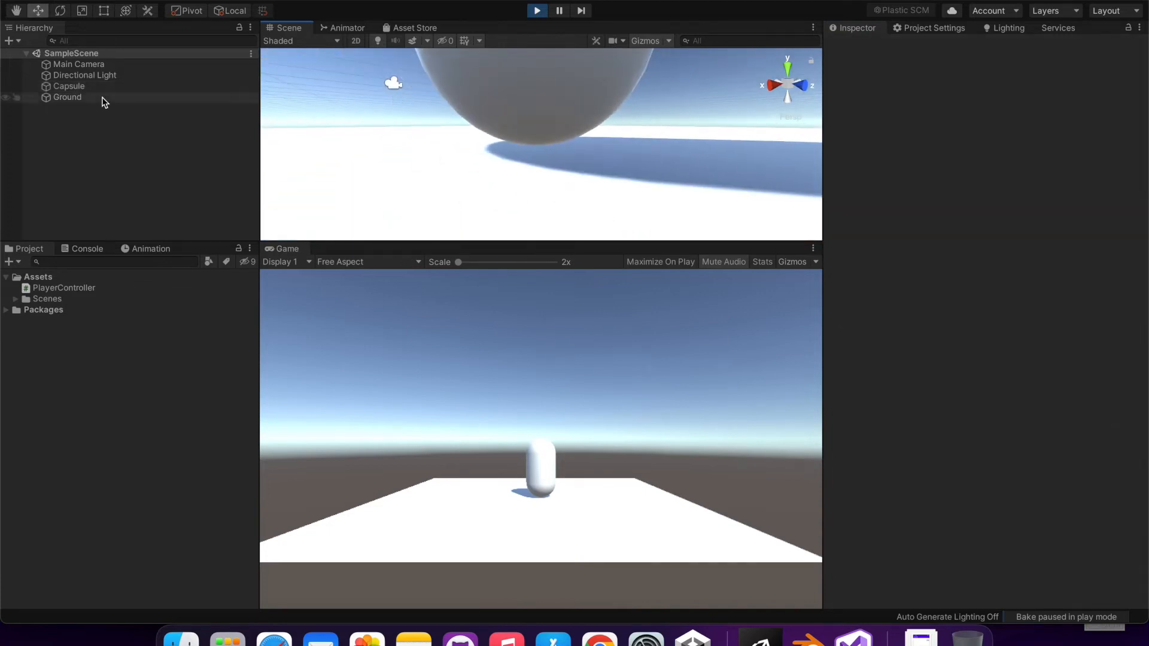
{"action": "left_click", "coordinate": [69, 86]}
{"action": "type", "text": "1"}
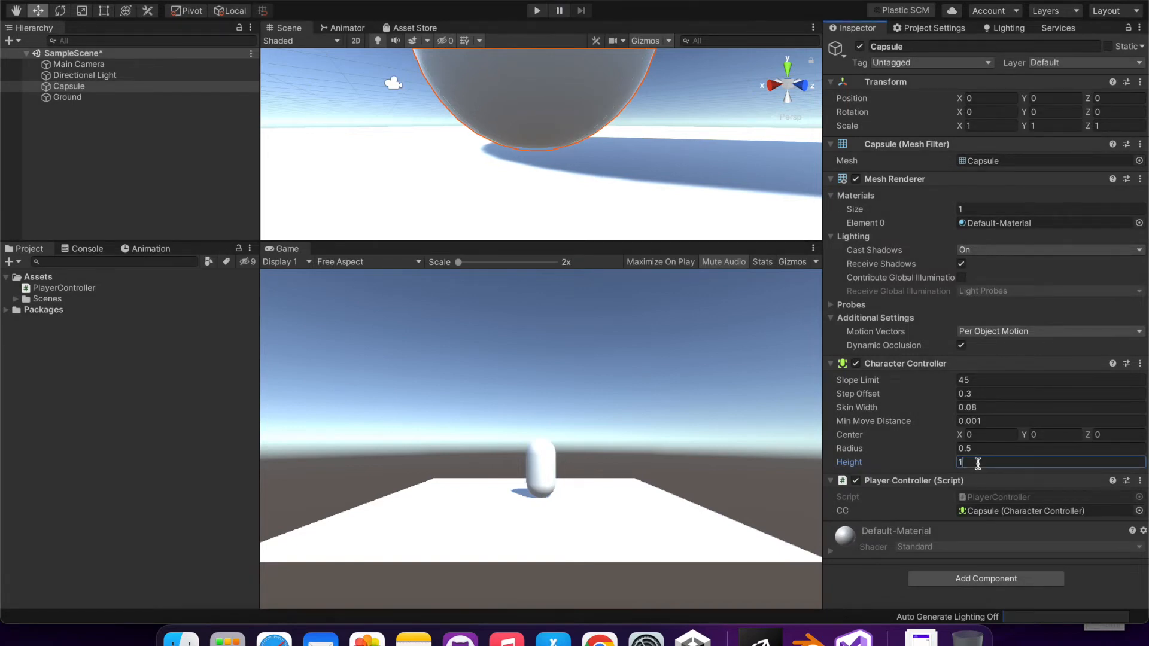
{"action": "type", "text": ".82"}
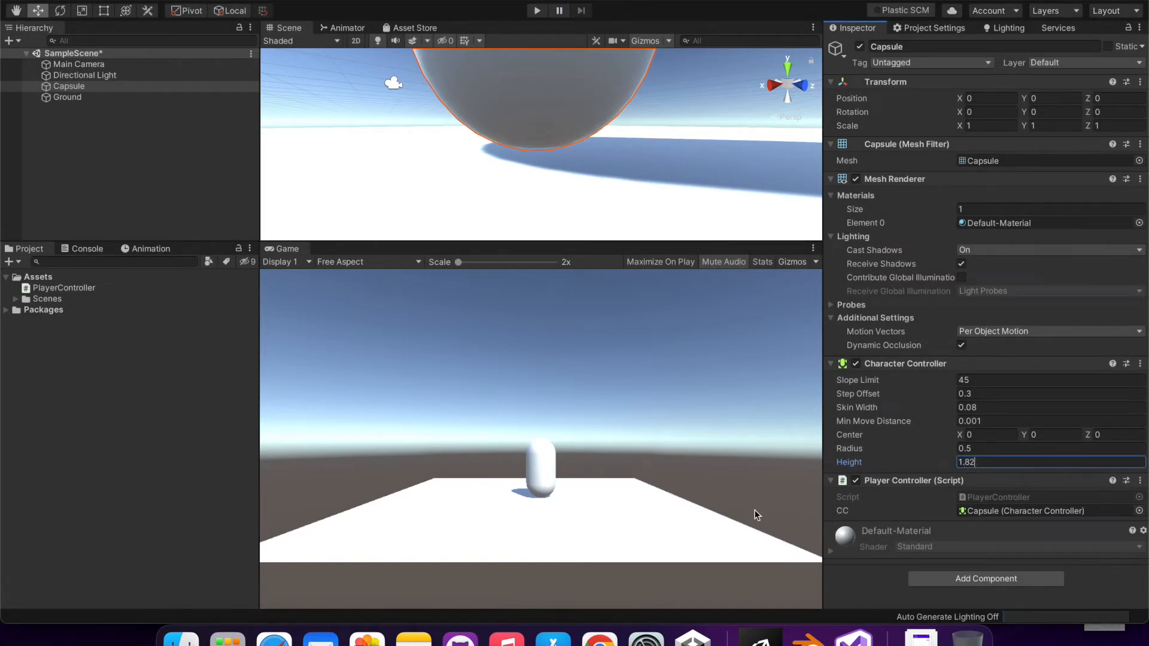
{"action": "left_click", "coordinate": [176, 188]}
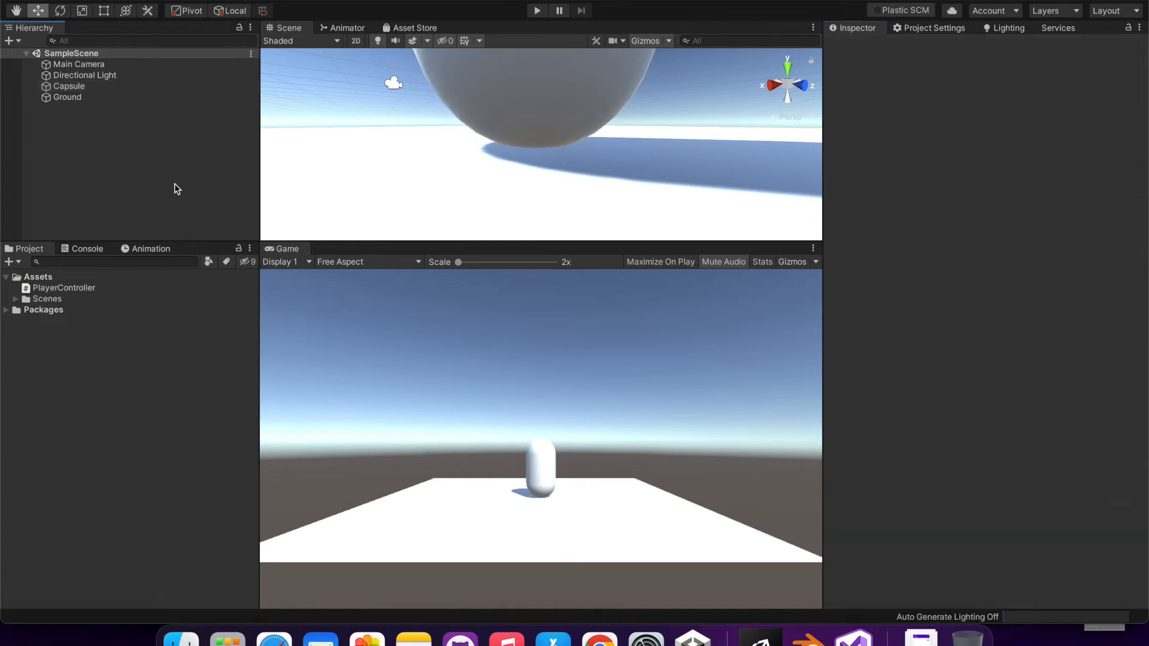
{"action": "left_click", "coordinate": [69, 86]}
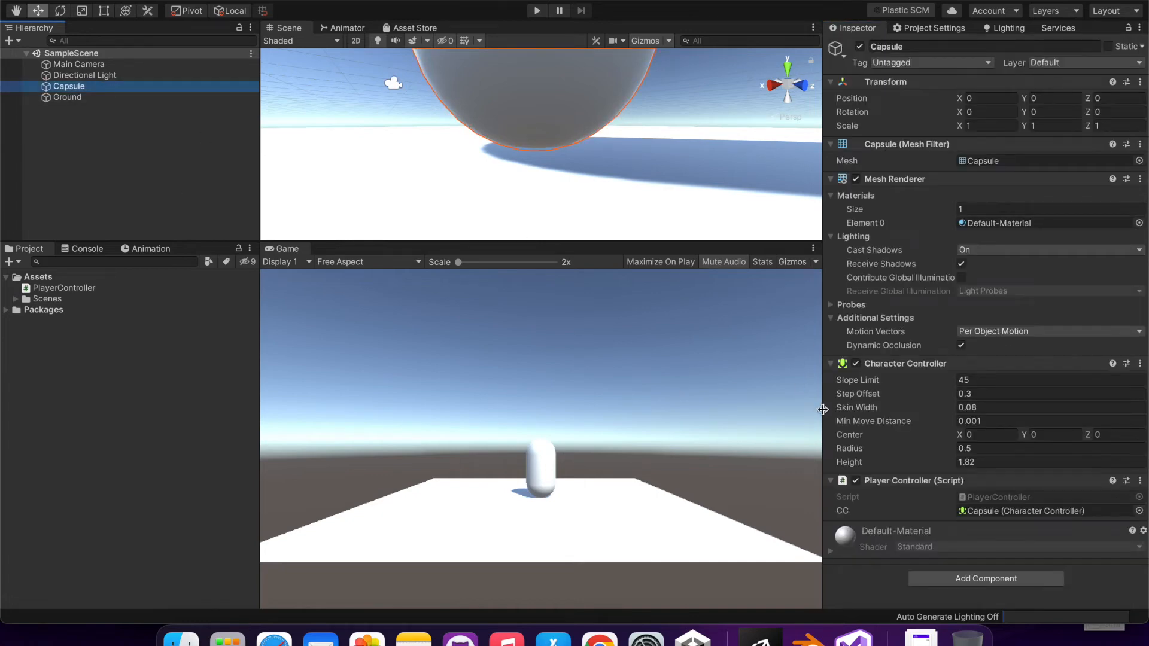
{"action": "left_click", "coordinate": [114, 229]}
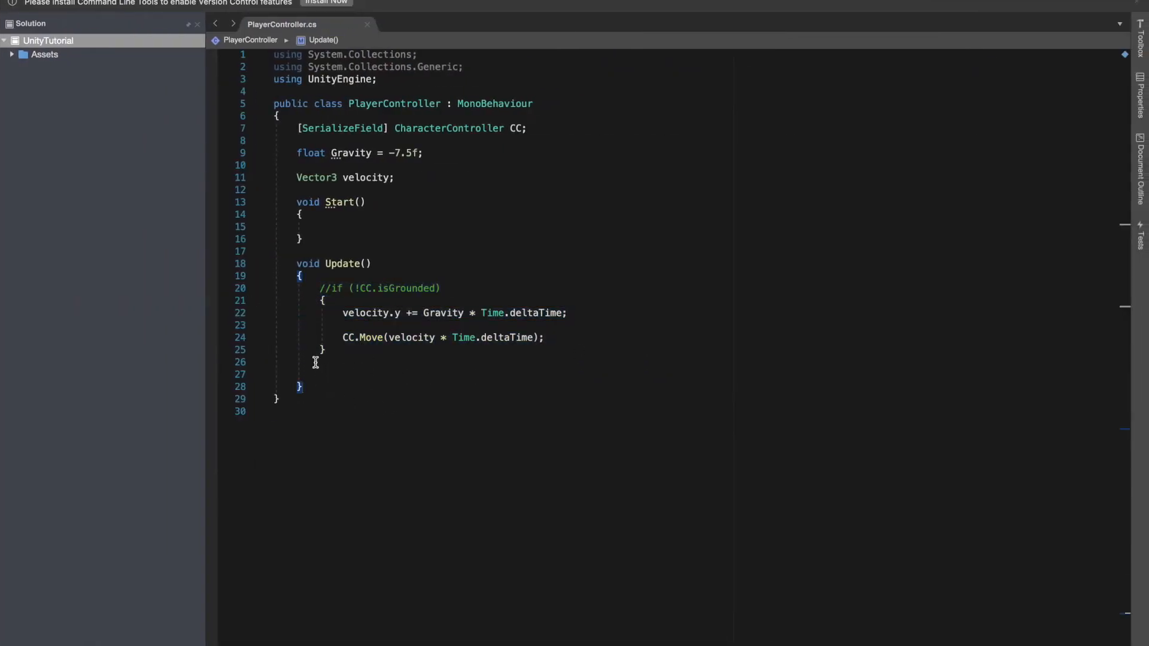
- Declare a 'Vector3 move;' field below the velocity declaration
{"action": "key", "text": "enter"}
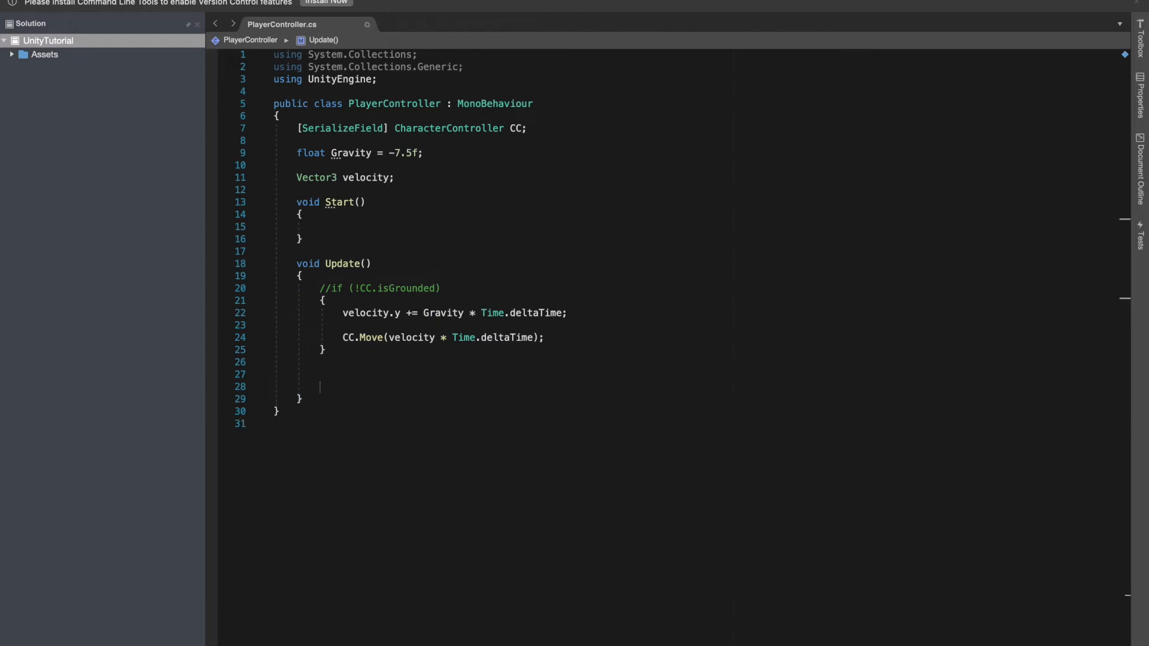
{"action": "left_click", "coordinate": [296, 190]}
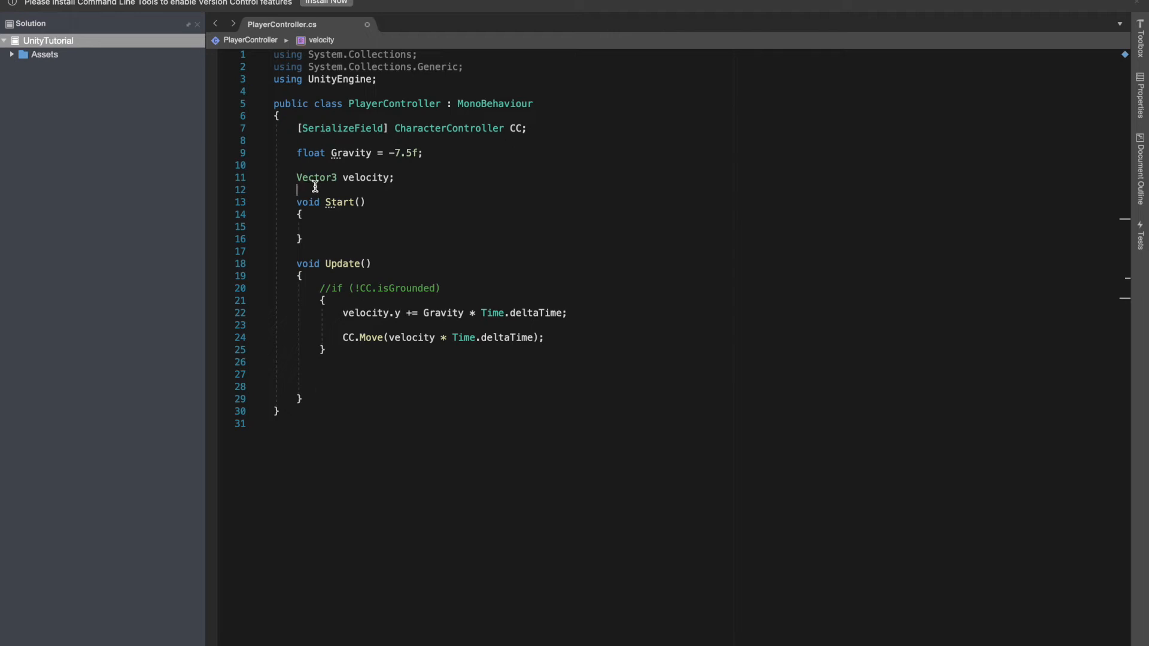
{"action": "type", "text": "Vector3"}
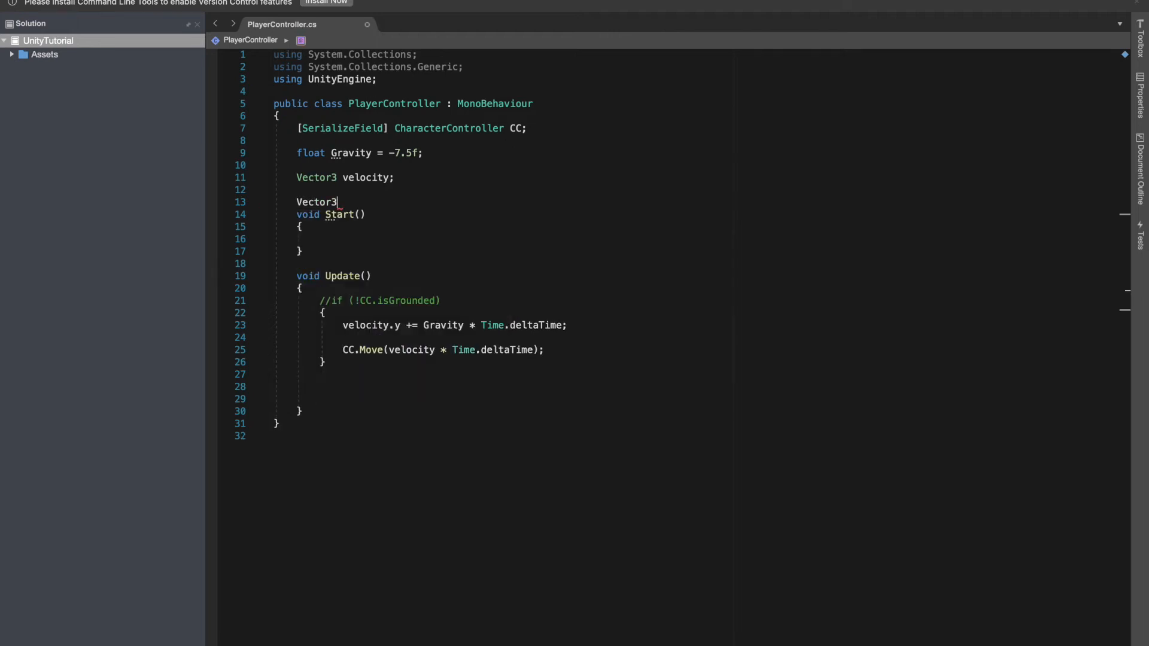
{"action": "type", "text": "move;"}
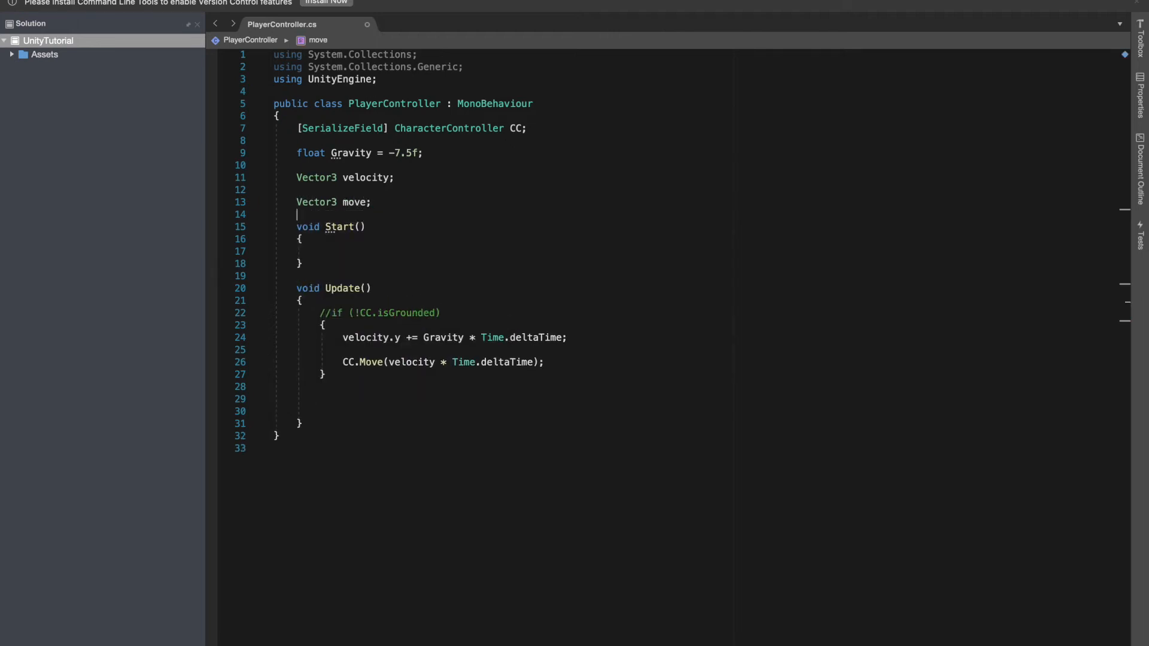
- In Update, write 'move = Input.GetAxis("Horizontal") * transform.right +'
{"action": "left_click", "coordinate": [320, 399]}
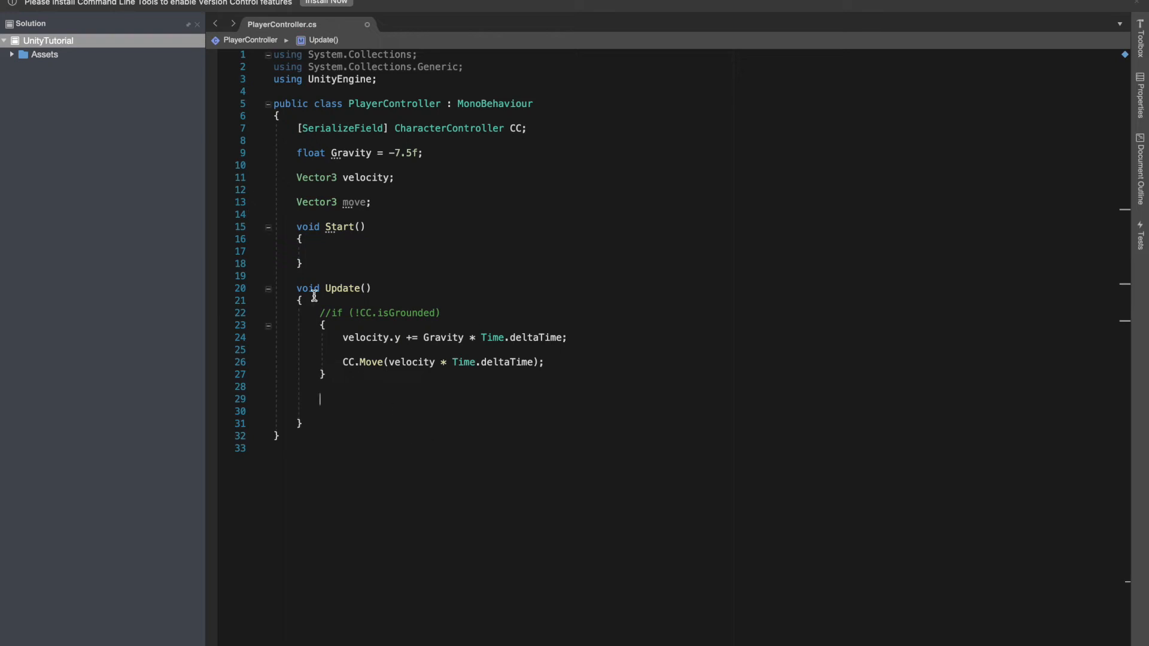
{"action": "type", "text": "move"}
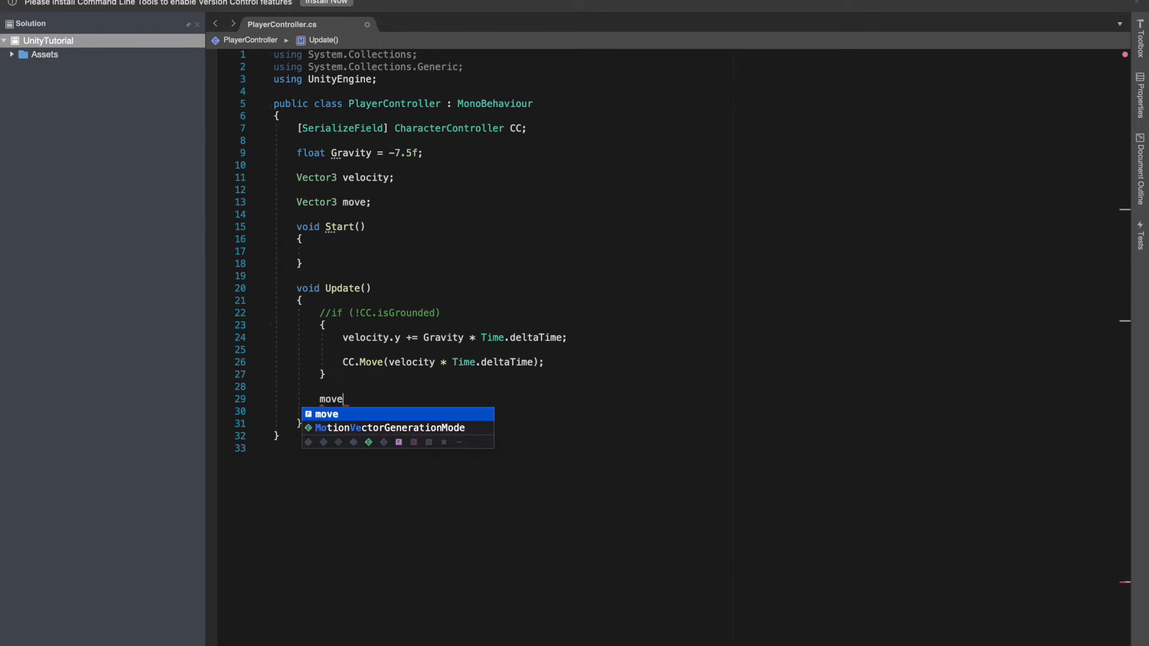
{"action": "type", "text": "= t"}
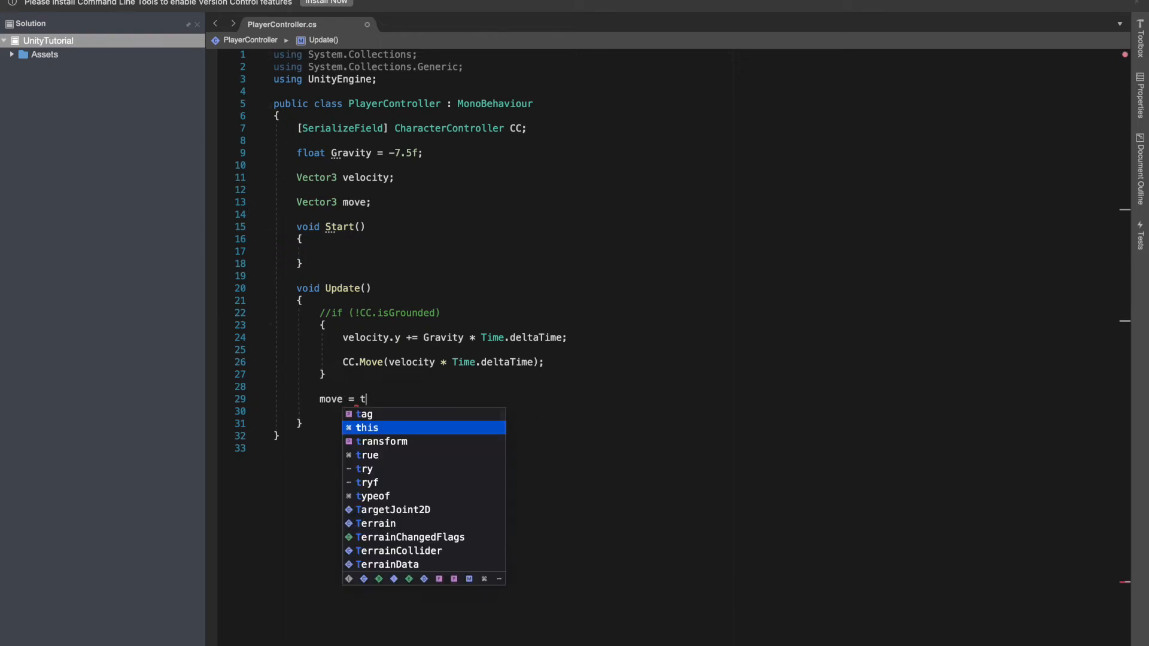
{"action": "type", "text": "in"}
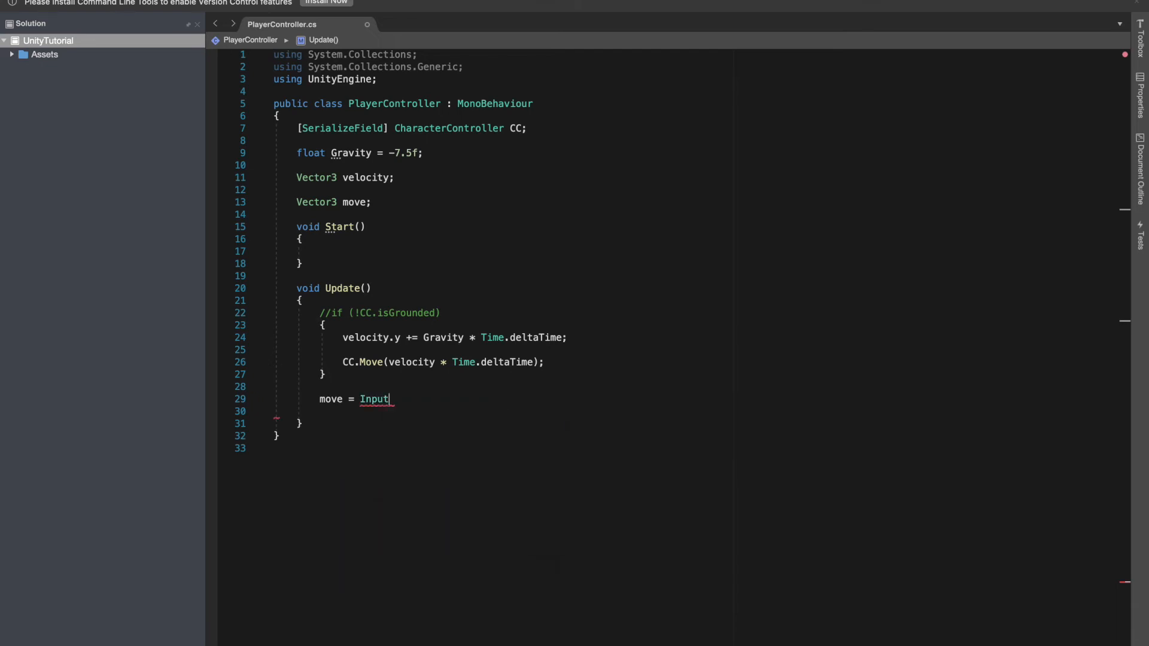
{"action": "type", "text": ".getac"}
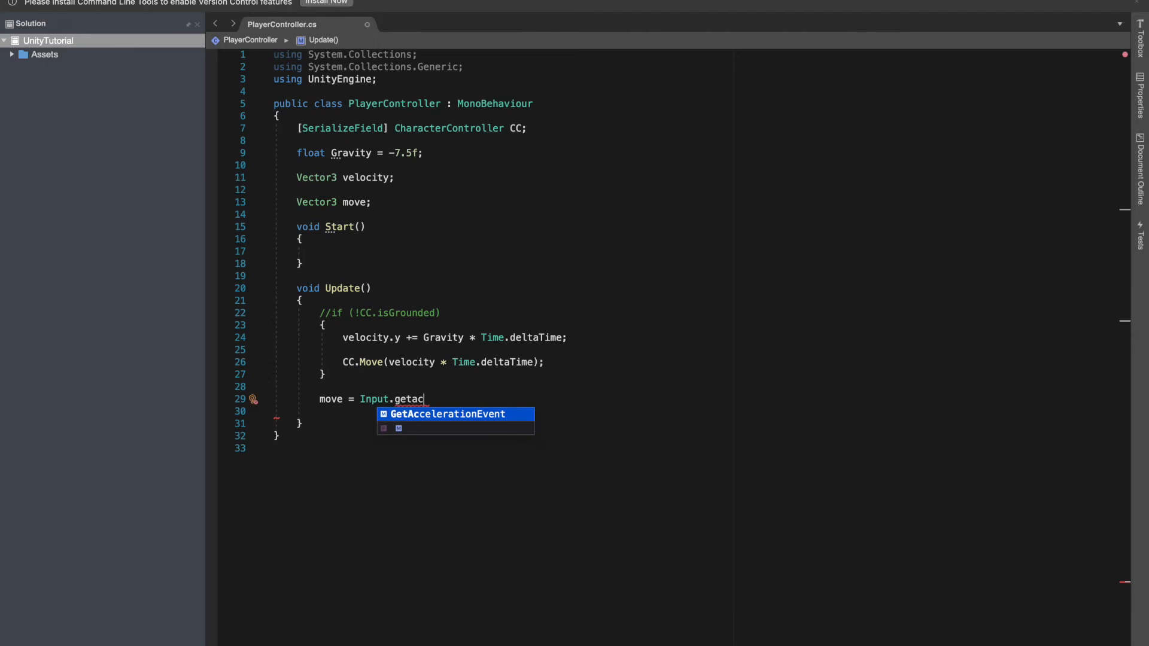
{"action": "type", "text": "GetAxis("}
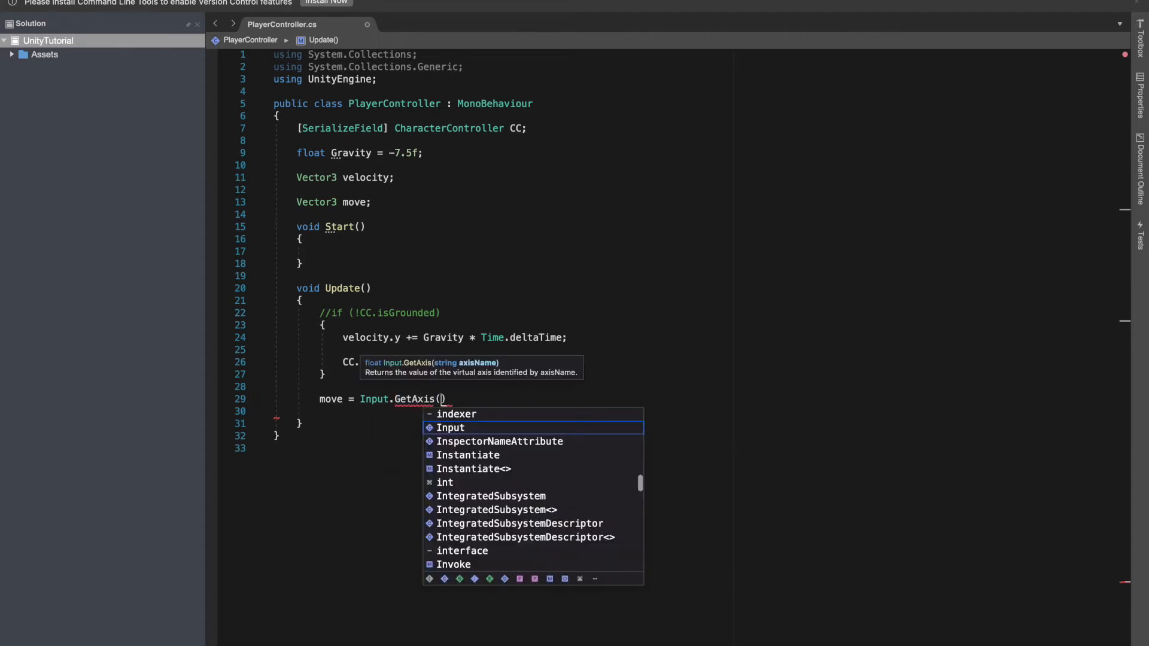
{"action": "type", "text": "\"Hori"}
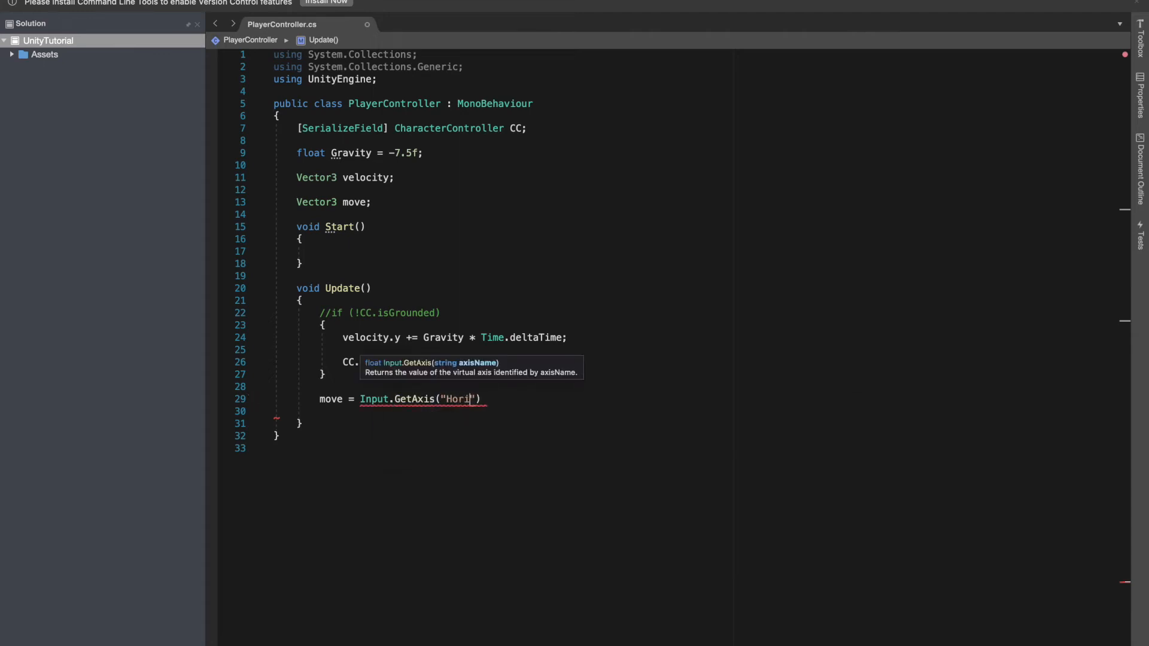
{"action": "type", "text": "zontal"}
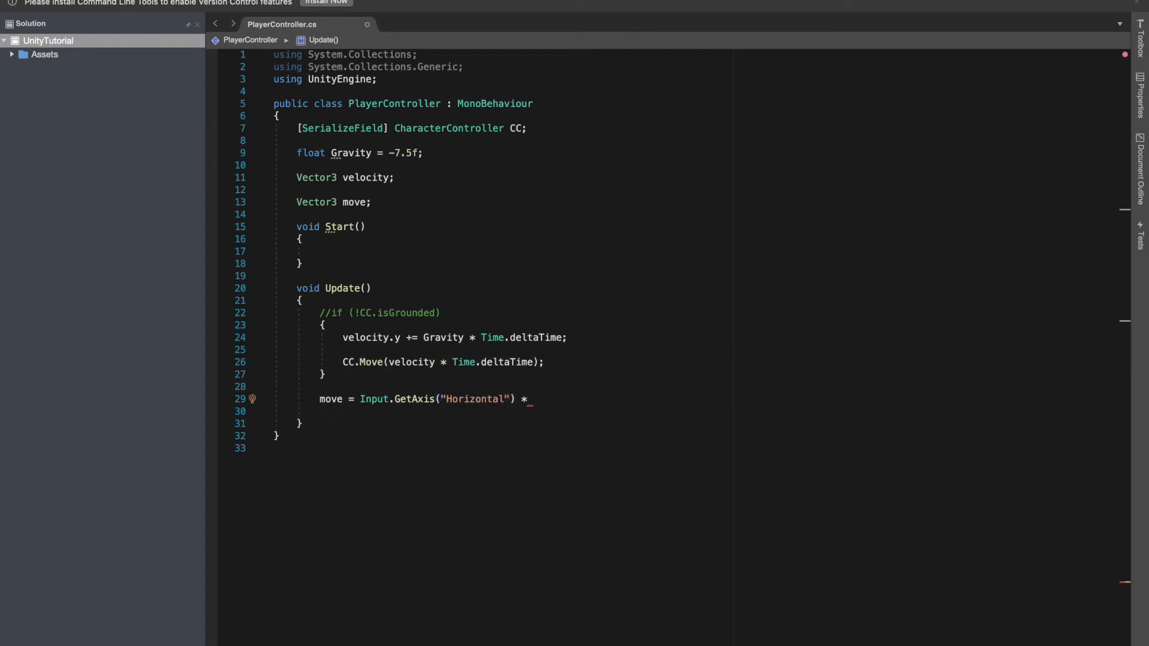
{"action": "type", "text": "transform.right"}
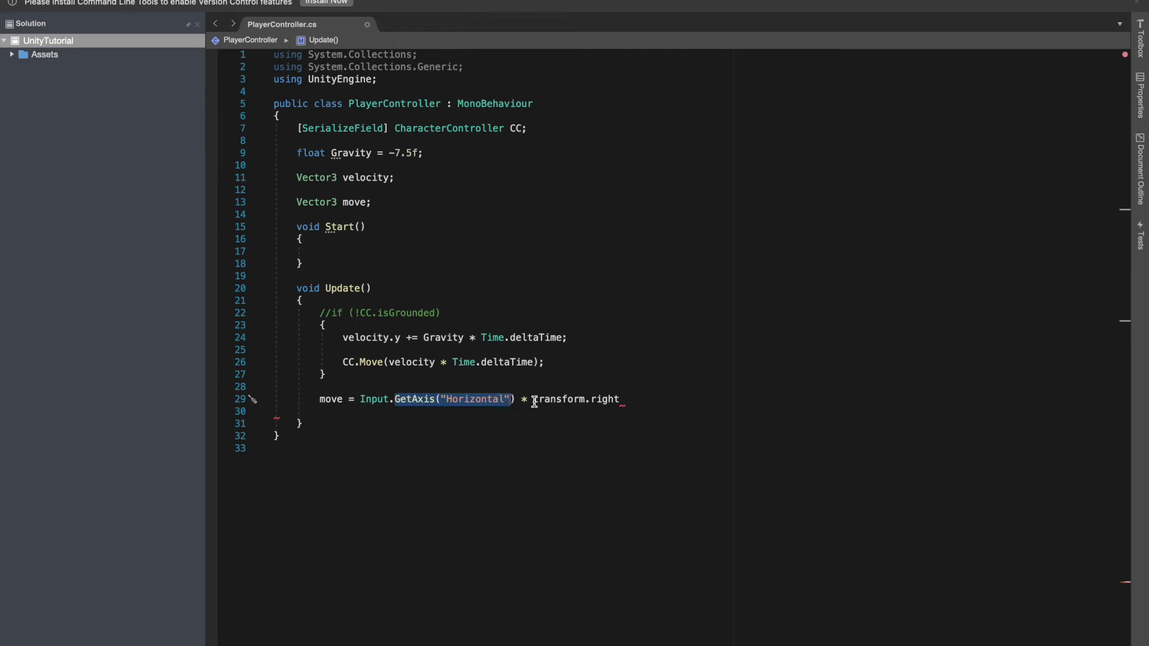
{"action": "mouse_move", "coordinate": [546, 417]}
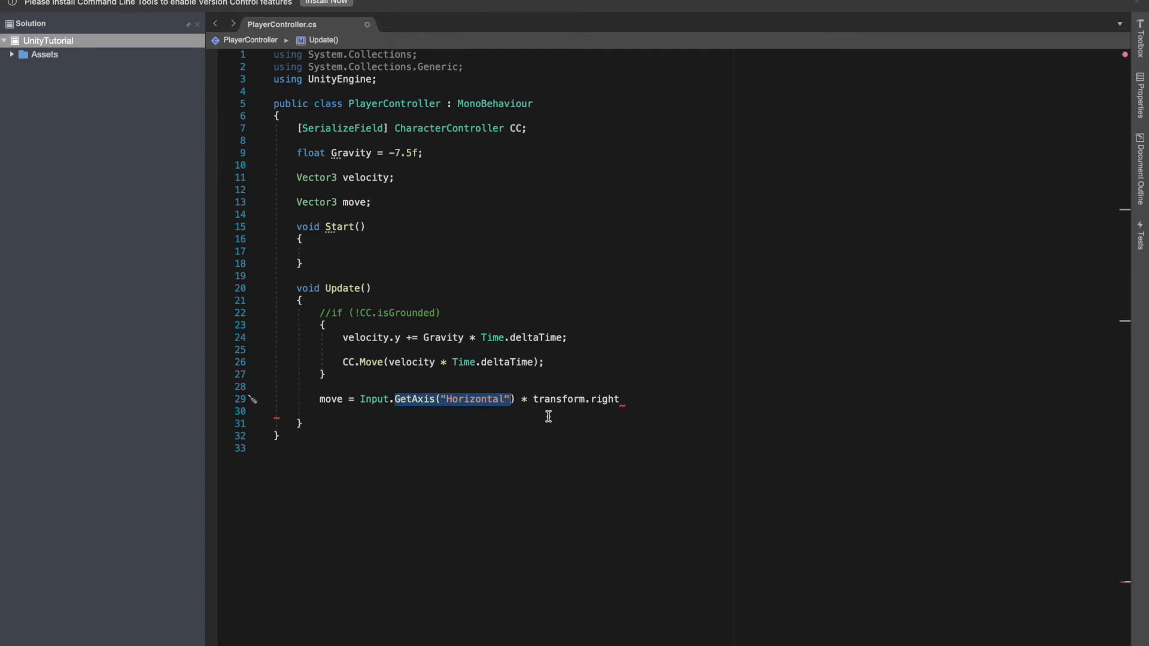
{"action": "double_click", "coordinate": [605, 400]}
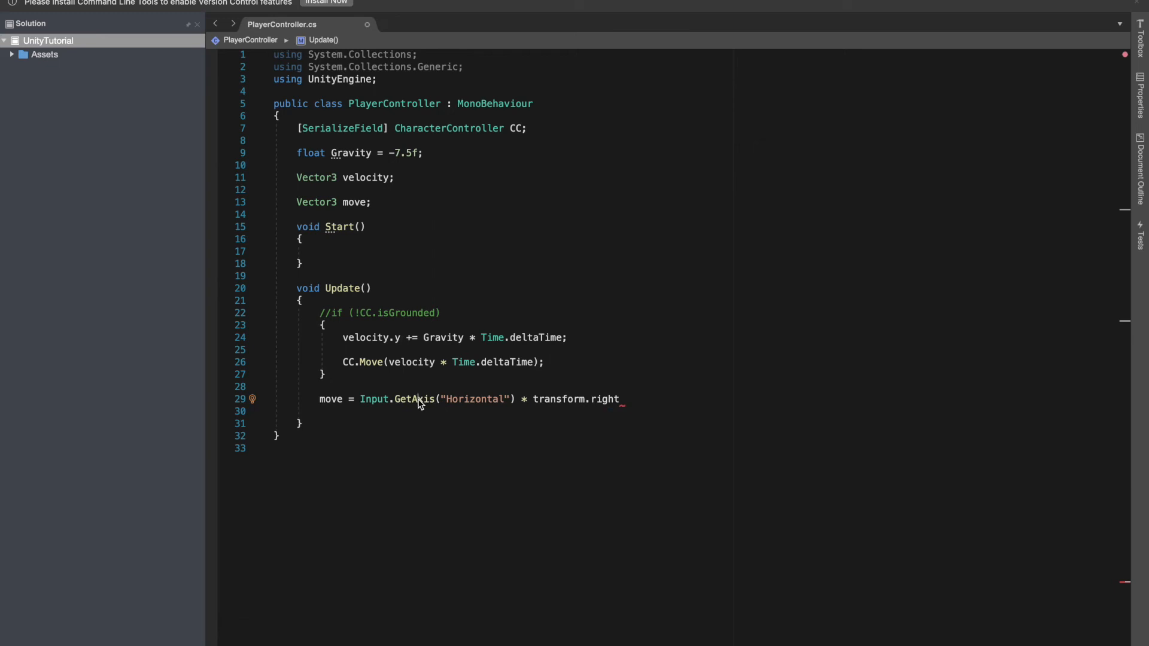
{"action": "mouse_move", "coordinate": [520, 398]}
{"action": "type", "text": " +"}
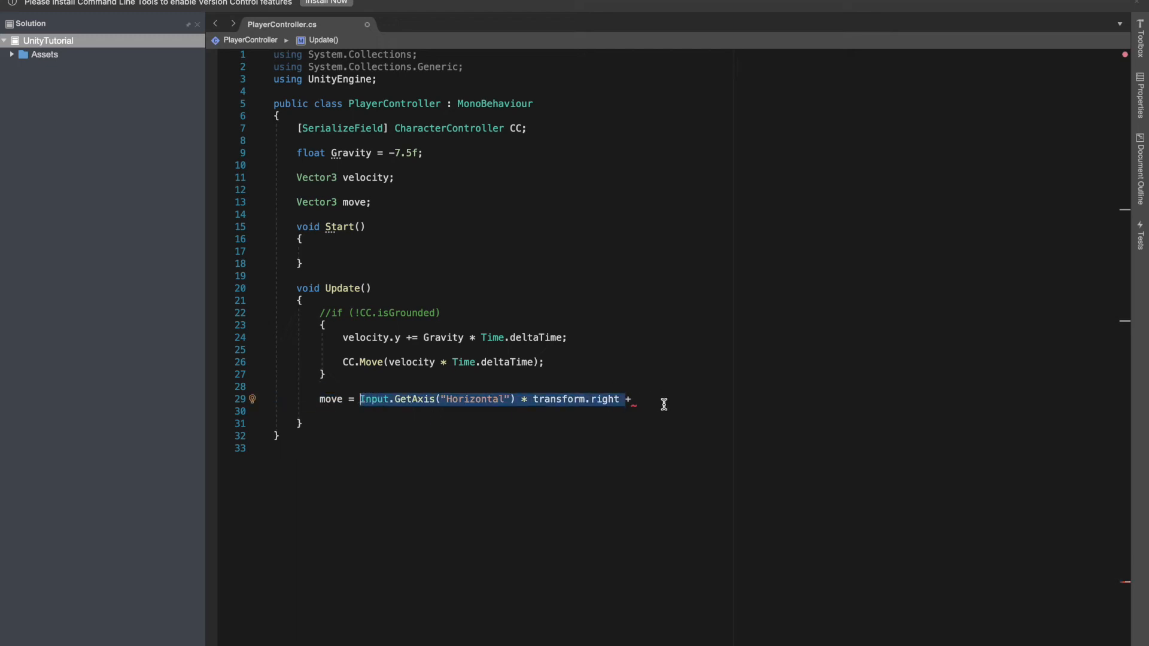
- Complete move with '+ Input.GetAxis("Vertical") * transform.forward'
{"action": "type", "text": "Input.GetAxis(\"Horizontal\") * transform.right"}
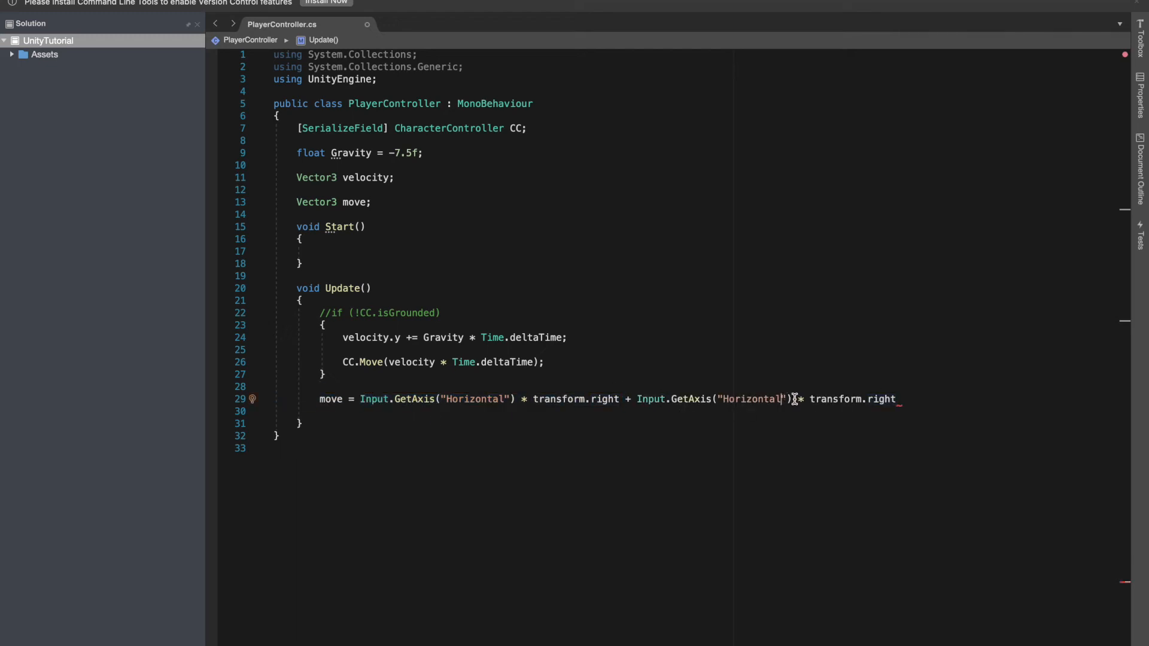
{"action": "key", "text": "Backspace"}
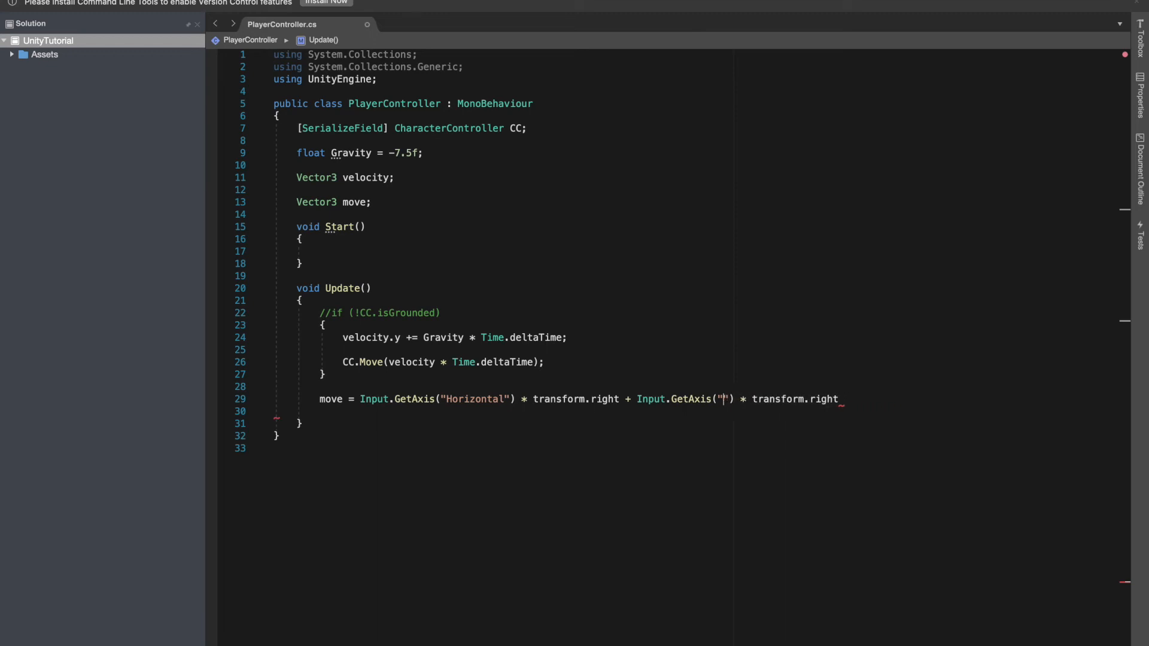
{"action": "type", "text": "Vertical"}
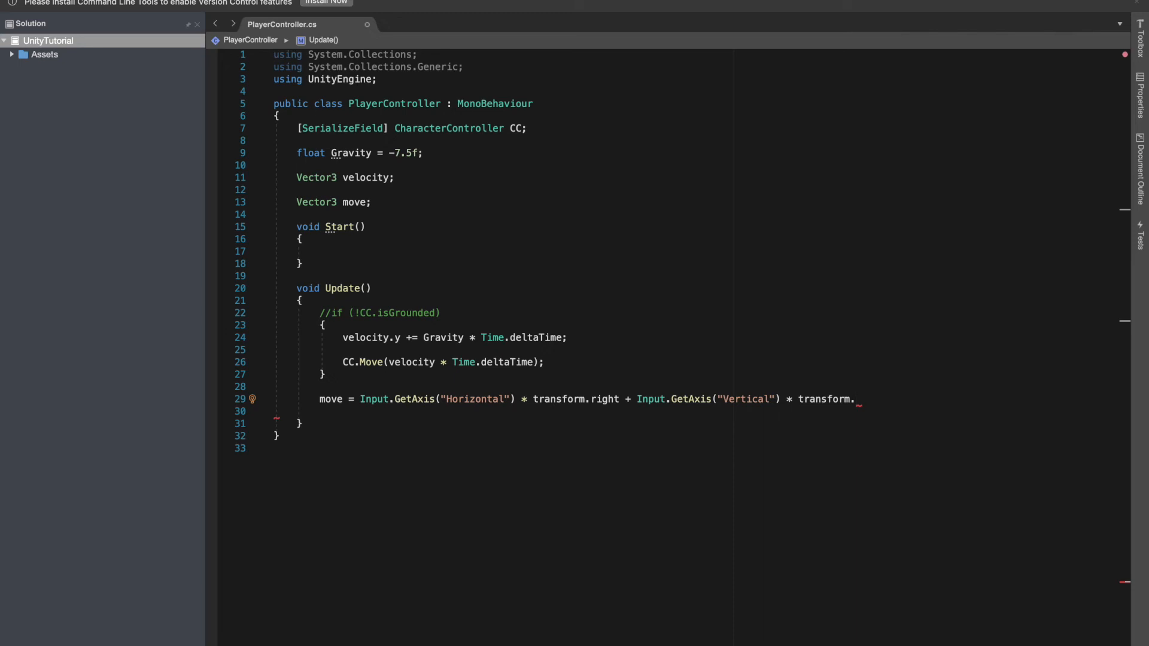
{"action": "type", "text": "forward;"}
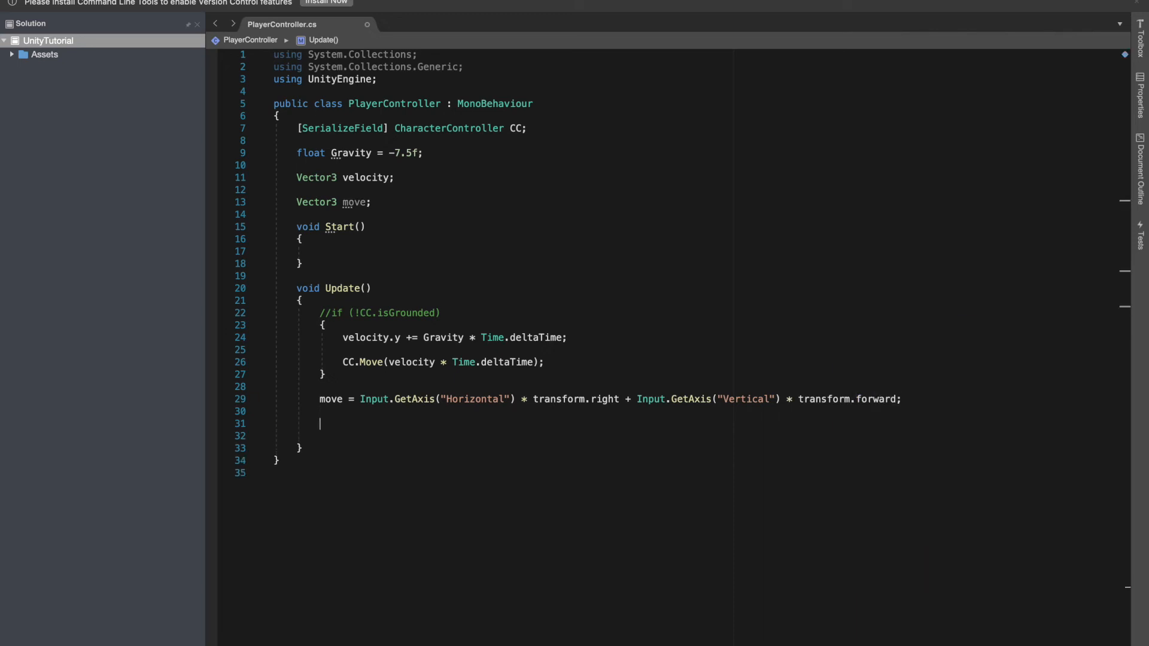
- Add 'CC.Move(move * Time.deltaTime);' at the end of Update
{"action": "type", "text": "CC"}
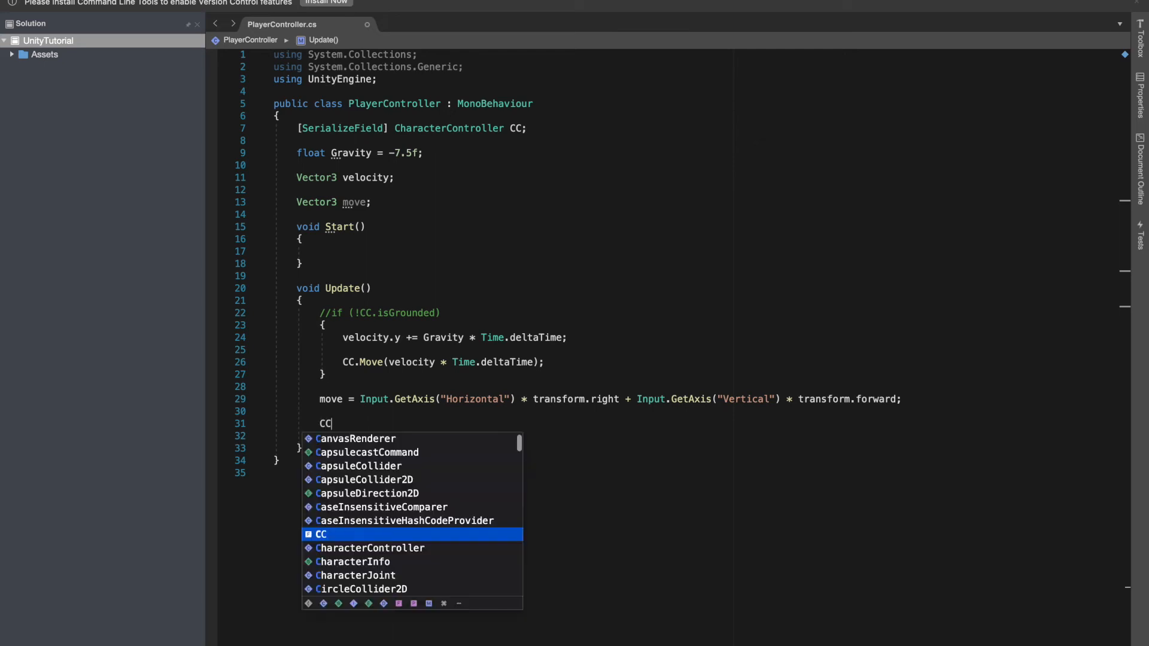
{"action": "type", "text": ".moc"}
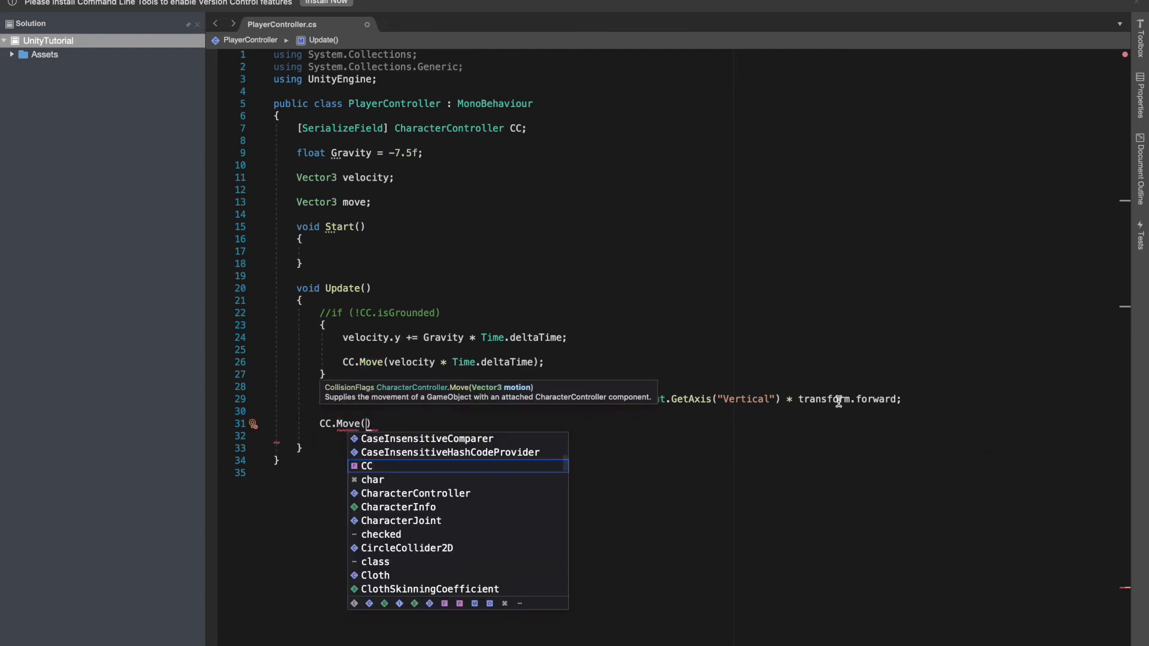
{"action": "type", "text": "move *"}
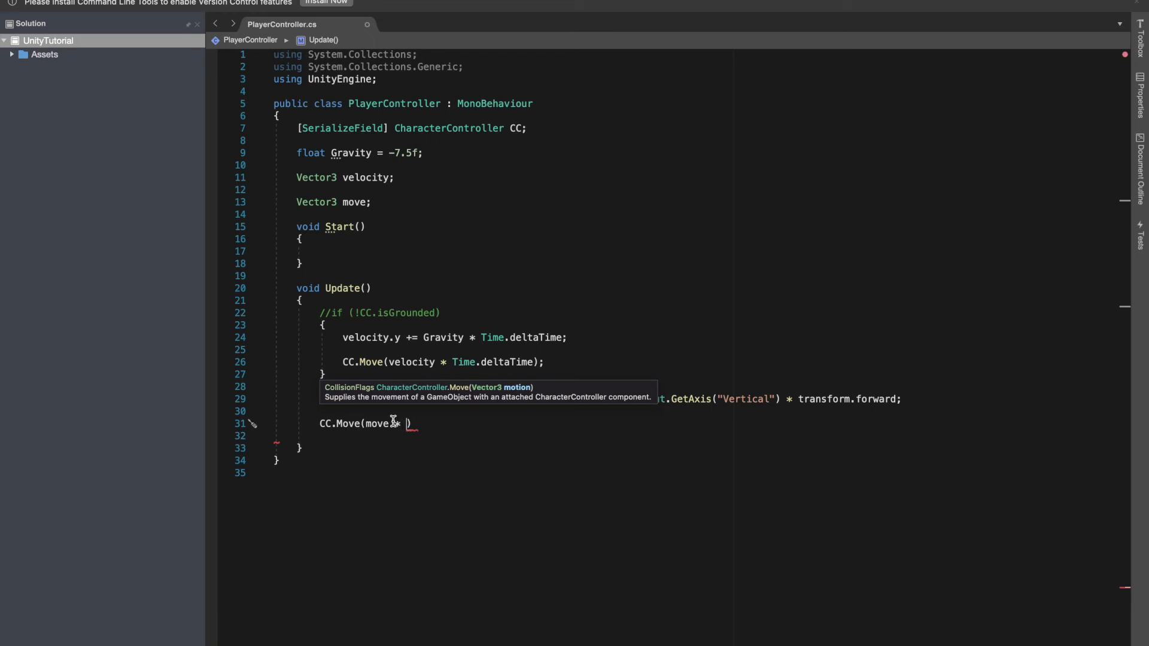
{"action": "type", "text": "tim"}
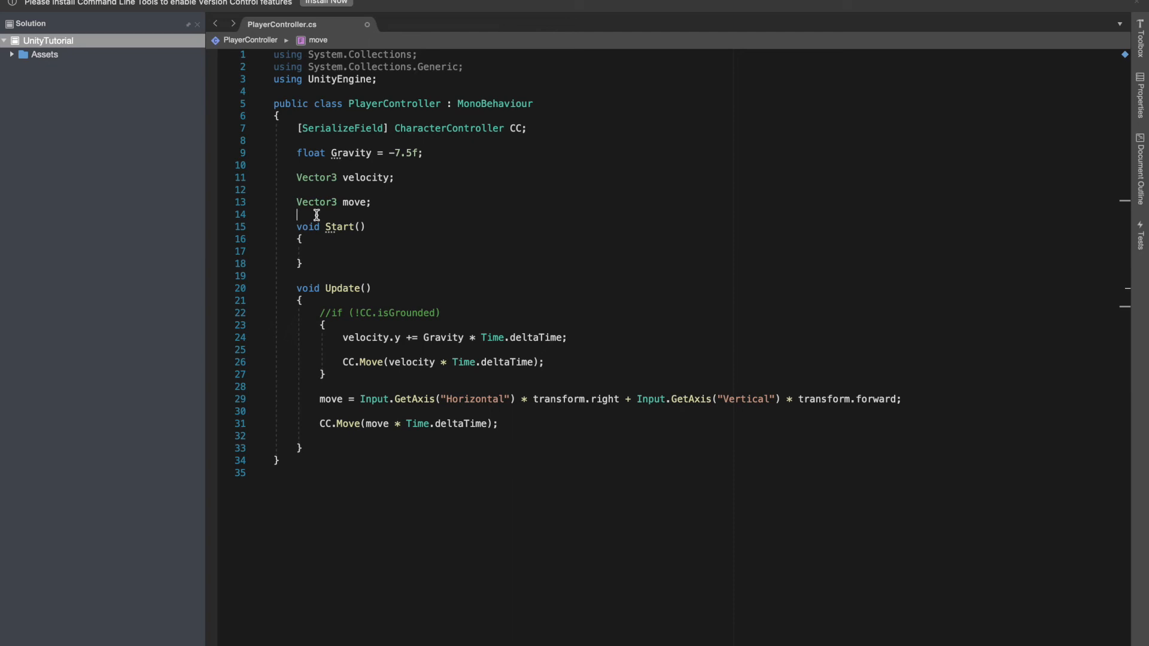
- Declare '[SerializeField] float WalkingSpeed = 2f;' below the Gravity field
{"action": "left_click", "coordinate": [326, 165]}
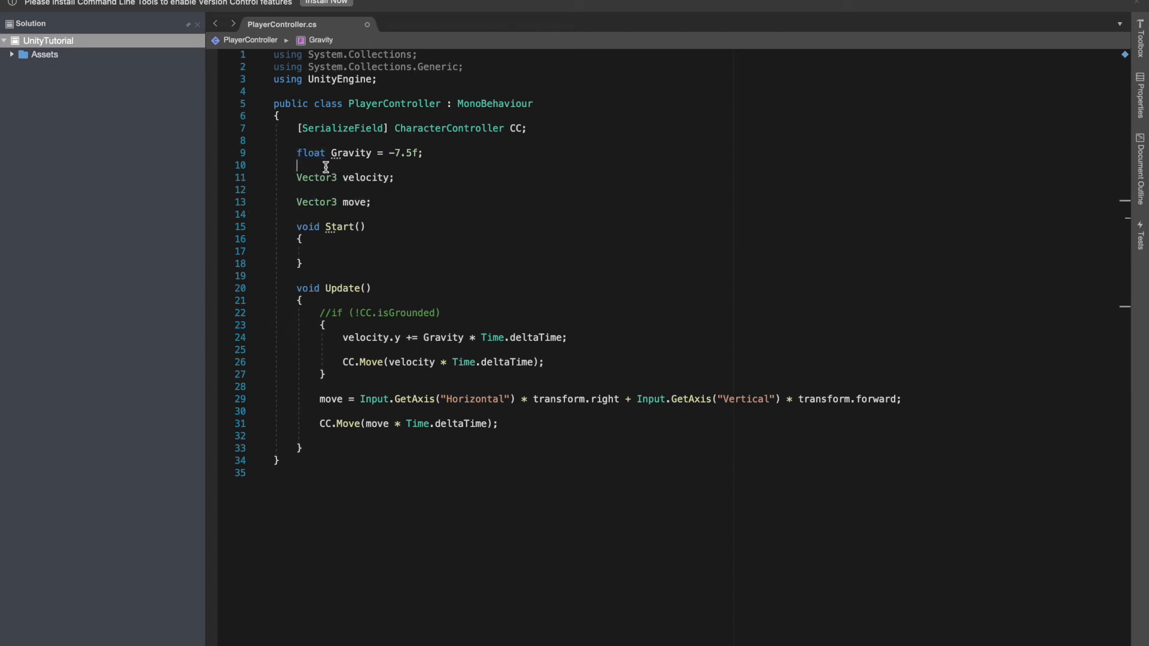
{"action": "type", "text": "float"}
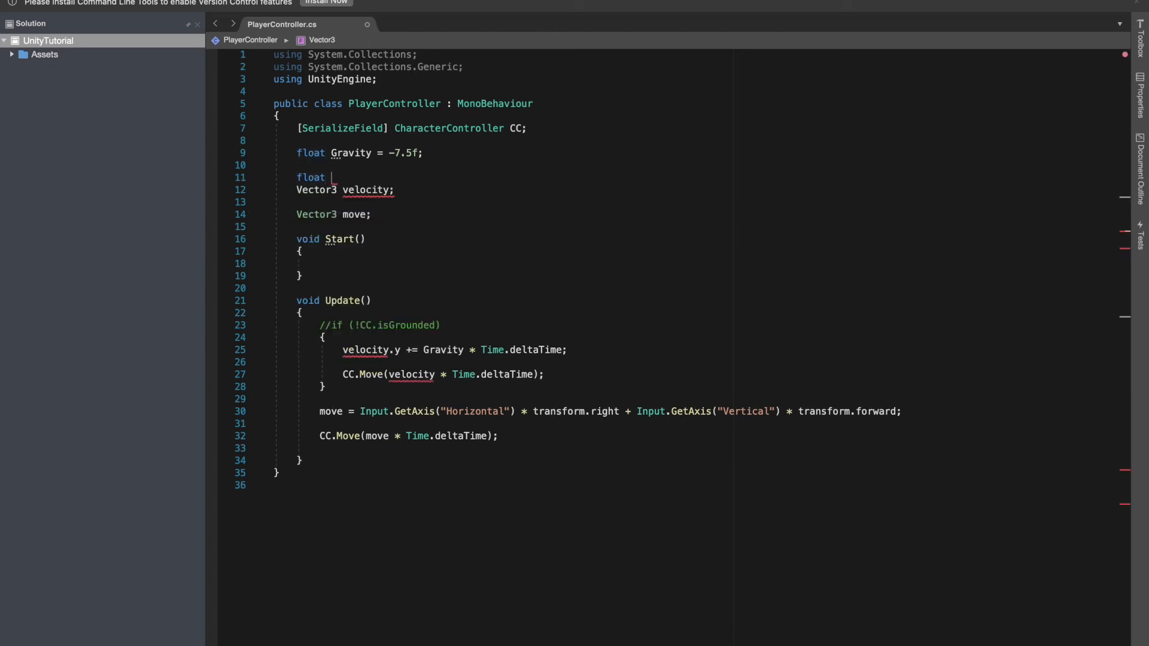
{"action": "type", "text": "Walking"}
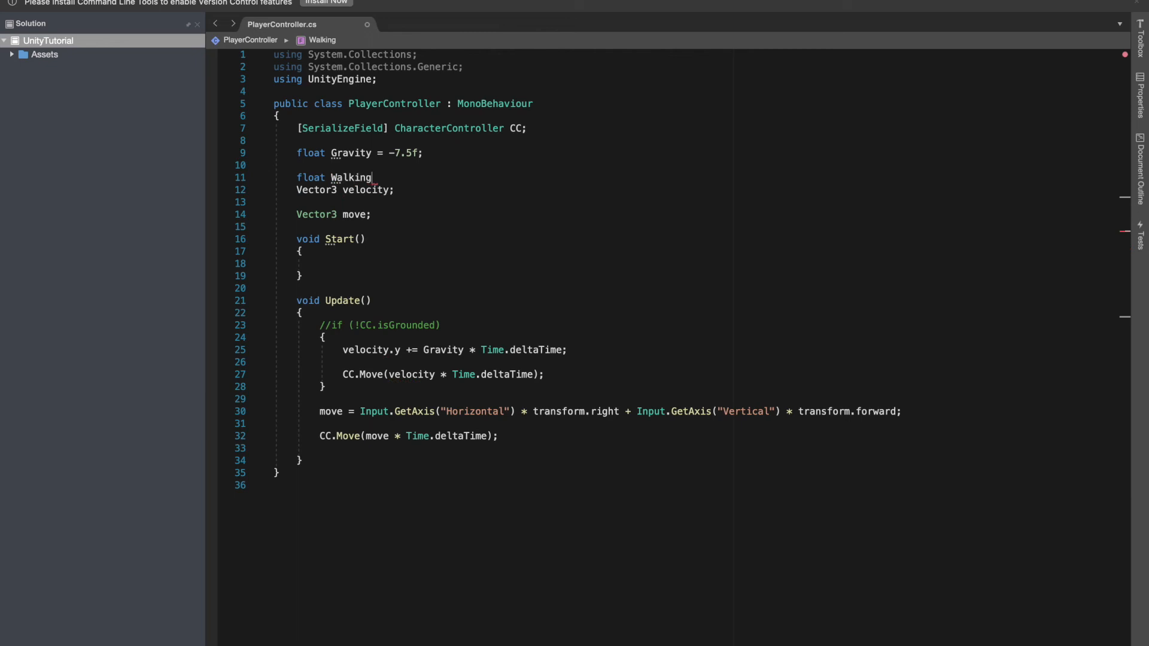
{"action": "type", "text": "Speed"}
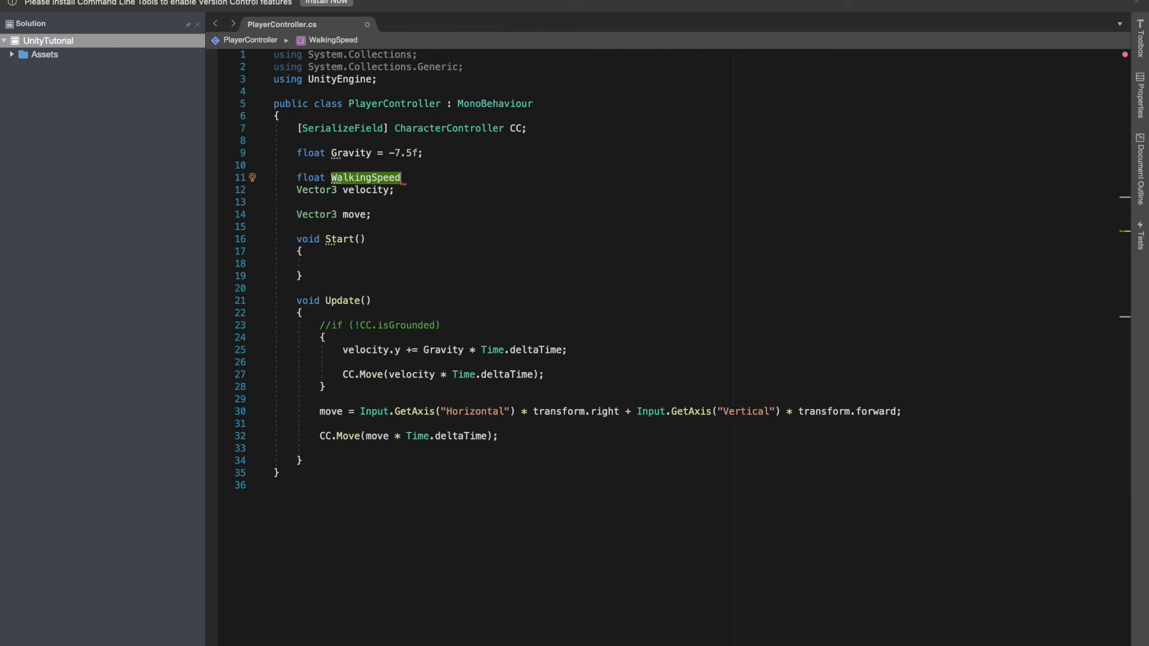
{"action": "type", "text": "= 2f;"}
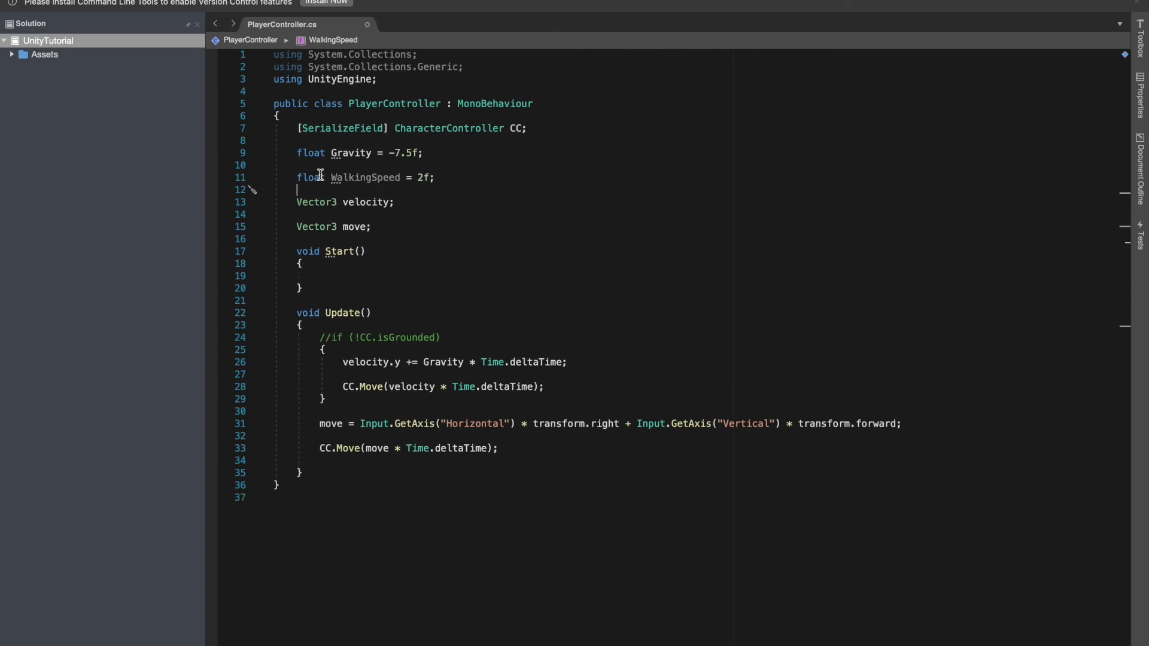
{"action": "key", "text": "Return"}
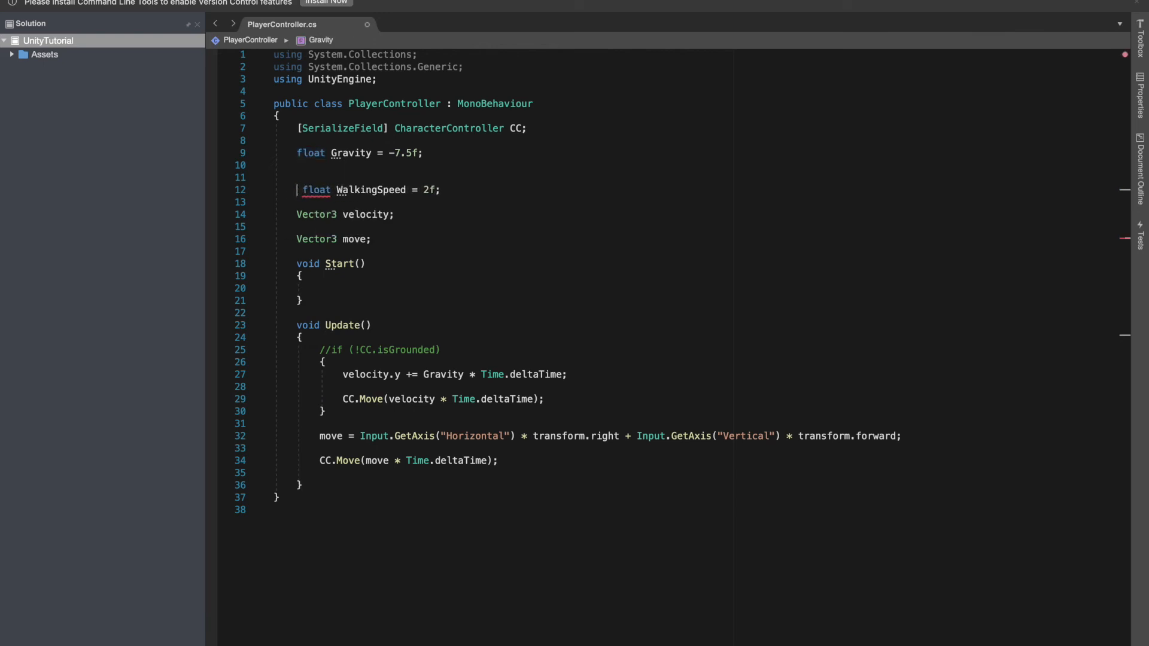
{"action": "type", "text": "[SerializeField]"}
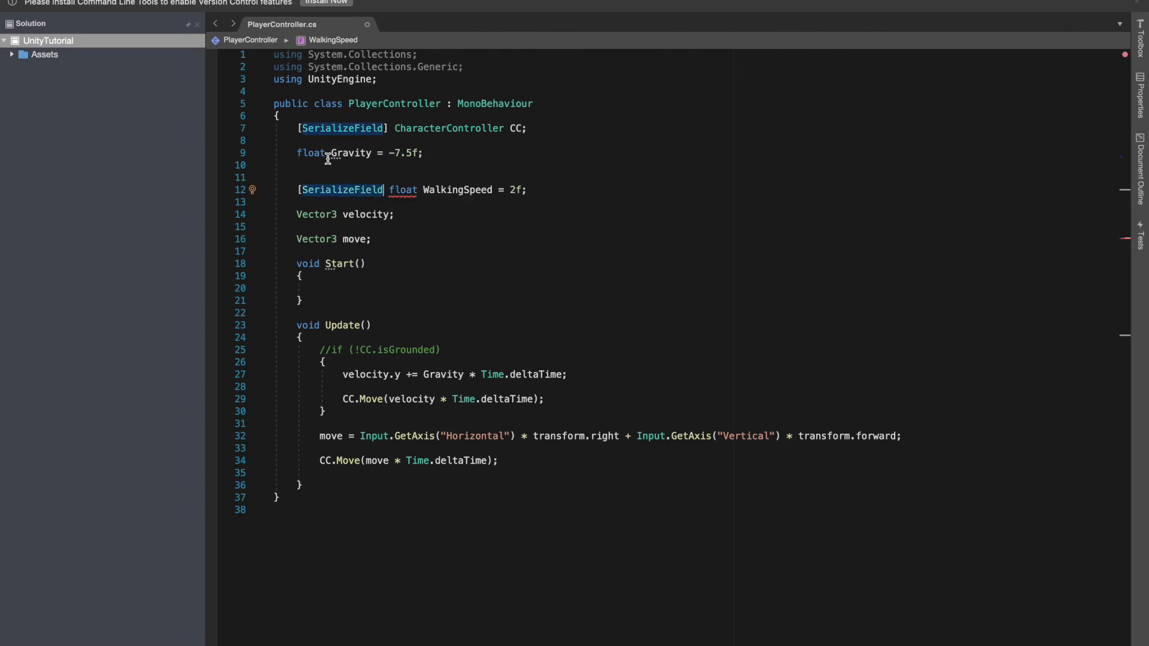
- Scale the CC.Move call by WalkingSpeed alongside Time.deltaTime
{"action": "scroll", "scroll_direction": "up", "scroll_amount": 3}
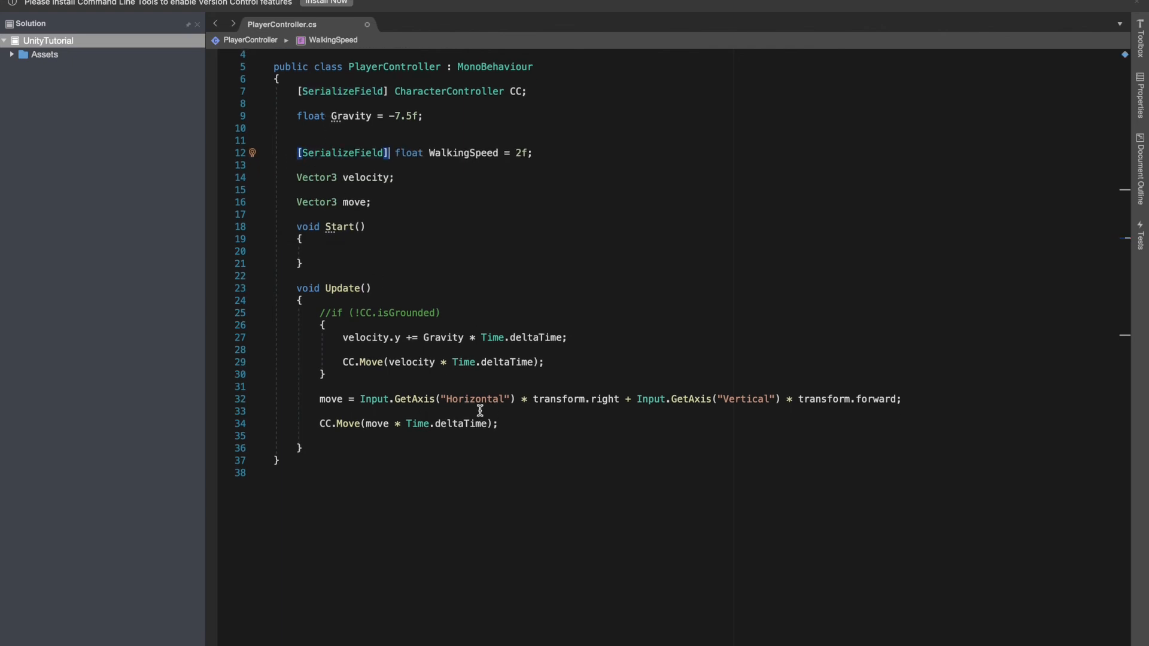
{"action": "left_click", "coordinate": [403, 423]}
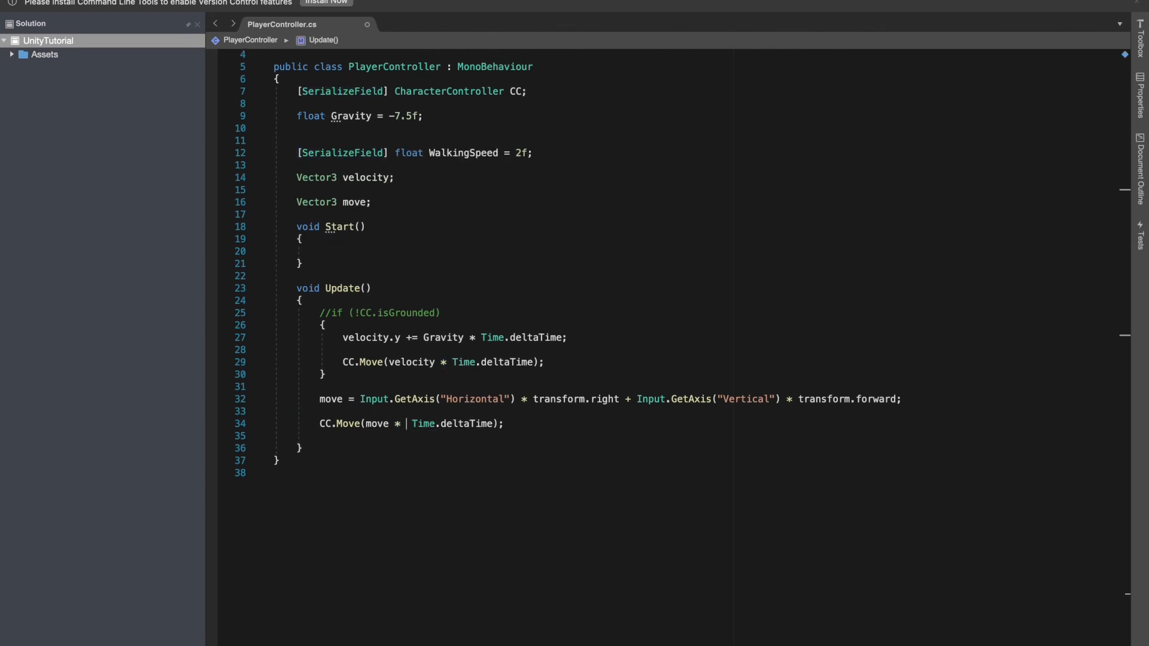
{"action": "type", "text": "WalkingSpeed"}
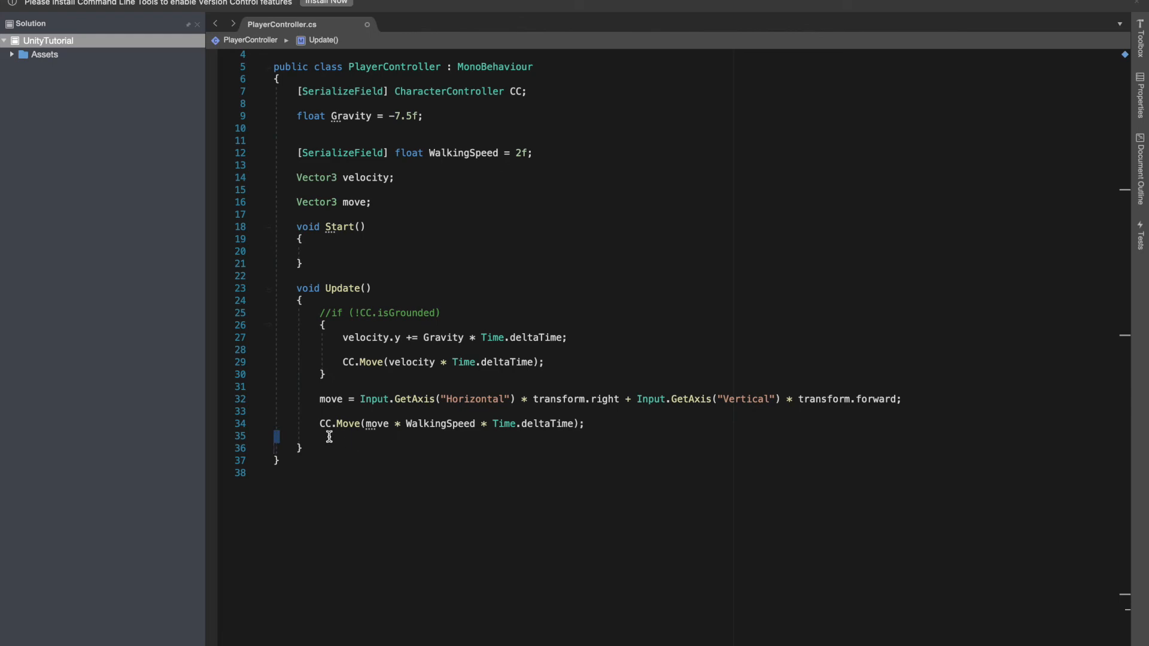
{"action": "mouse_move", "coordinate": [386, 439]}
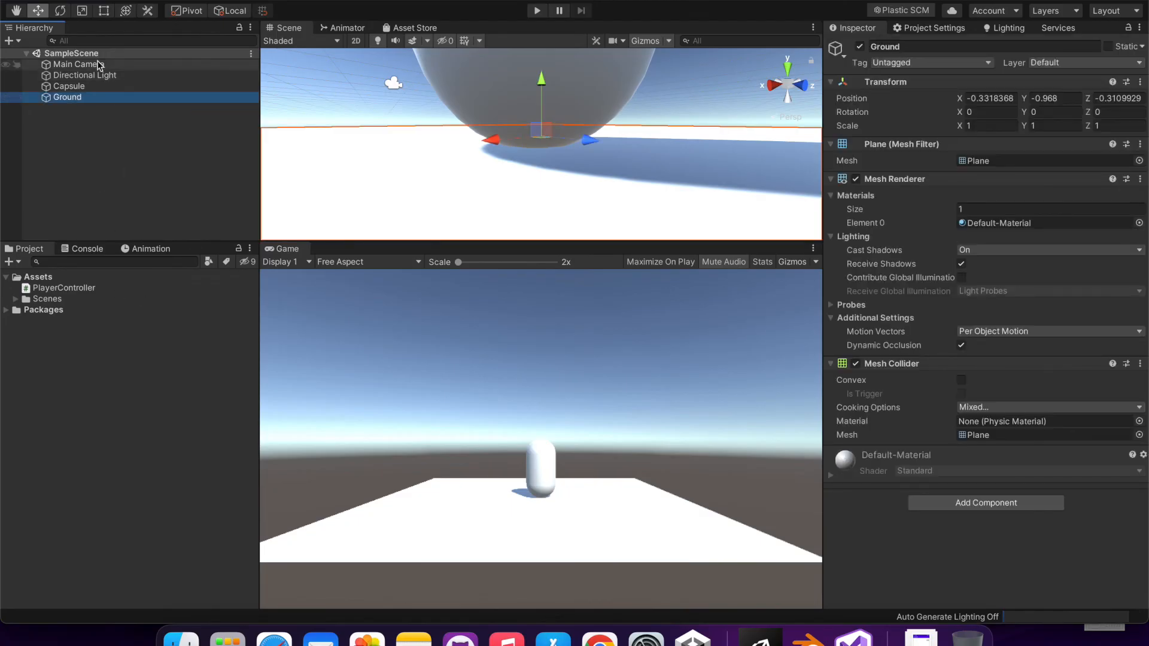
- Play-test the Capsule with Walking Speed raised to 3 until it falls off the ground, then stop
{"action": "left_click", "coordinate": [68, 86]}
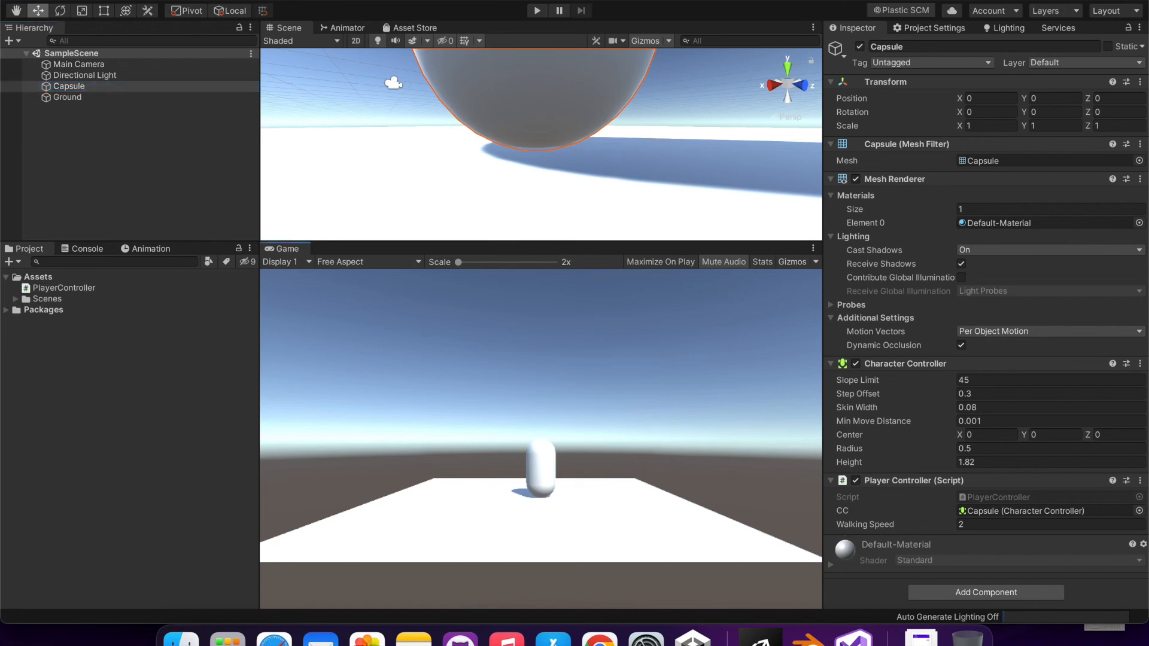
{"action": "mouse_move", "coordinate": [598, 388]}
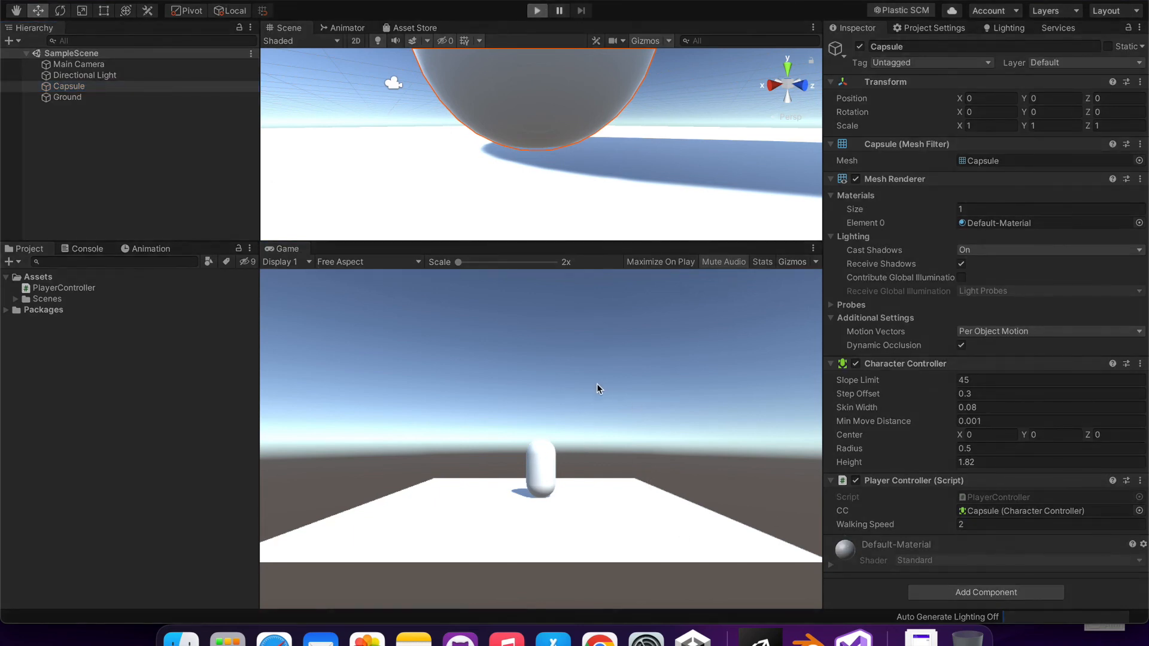
{"action": "left_click", "coordinate": [536, 11]}
{"action": "type", "text": ".65"}
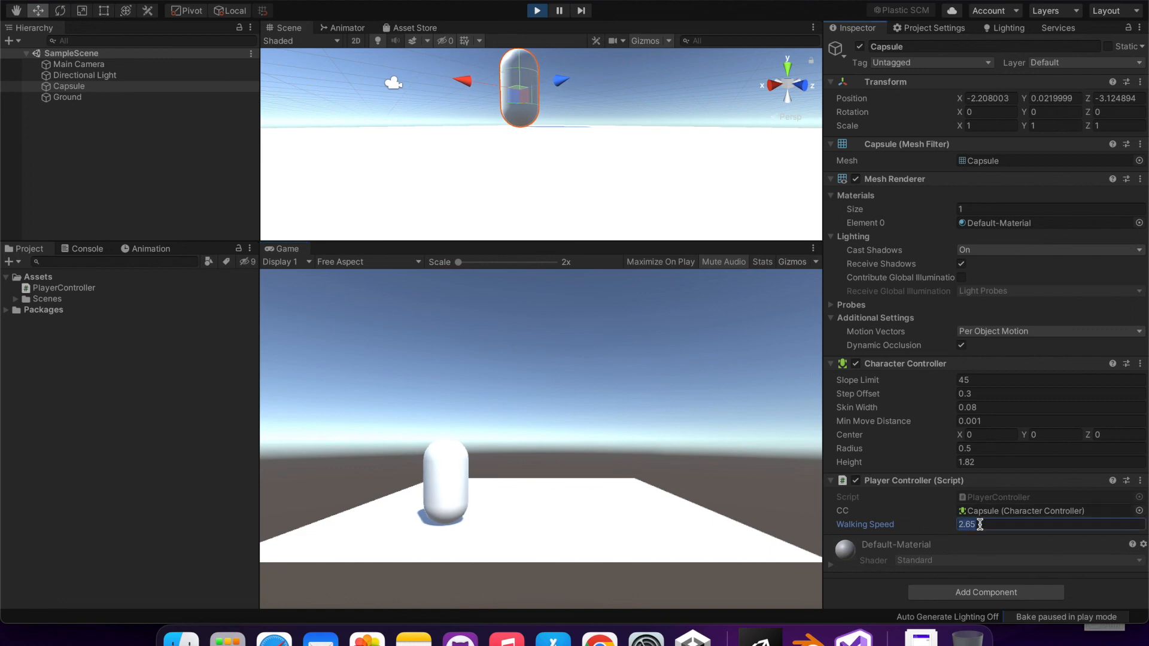
{"action": "type", "text": "3"}
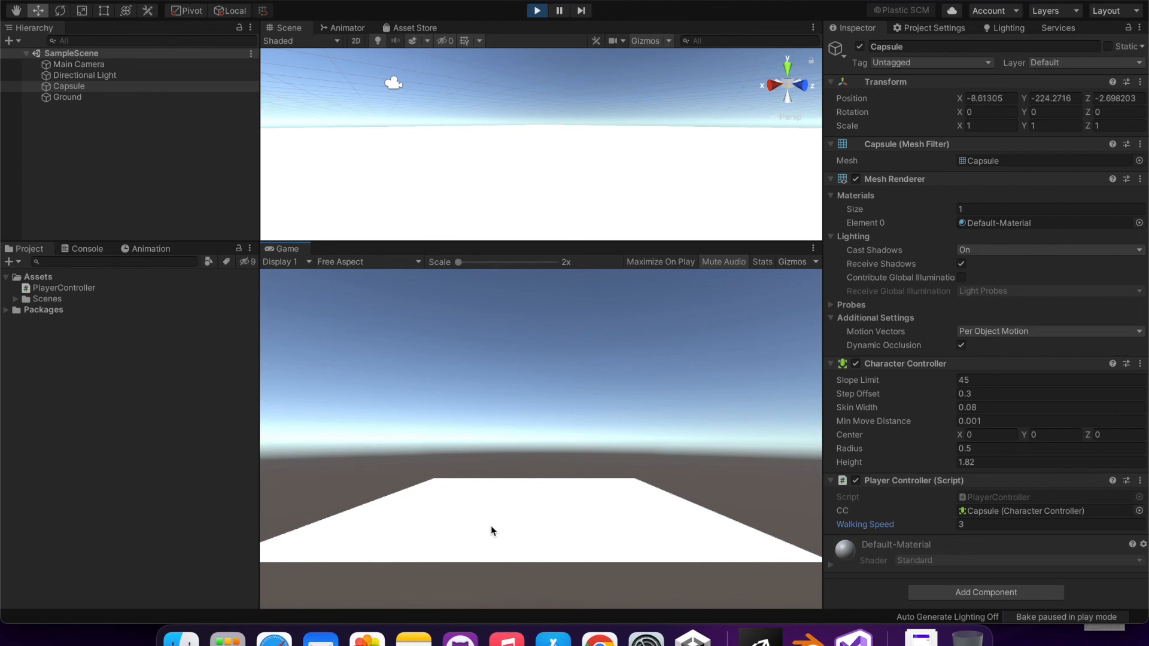
{"action": "left_click", "coordinate": [536, 11]}
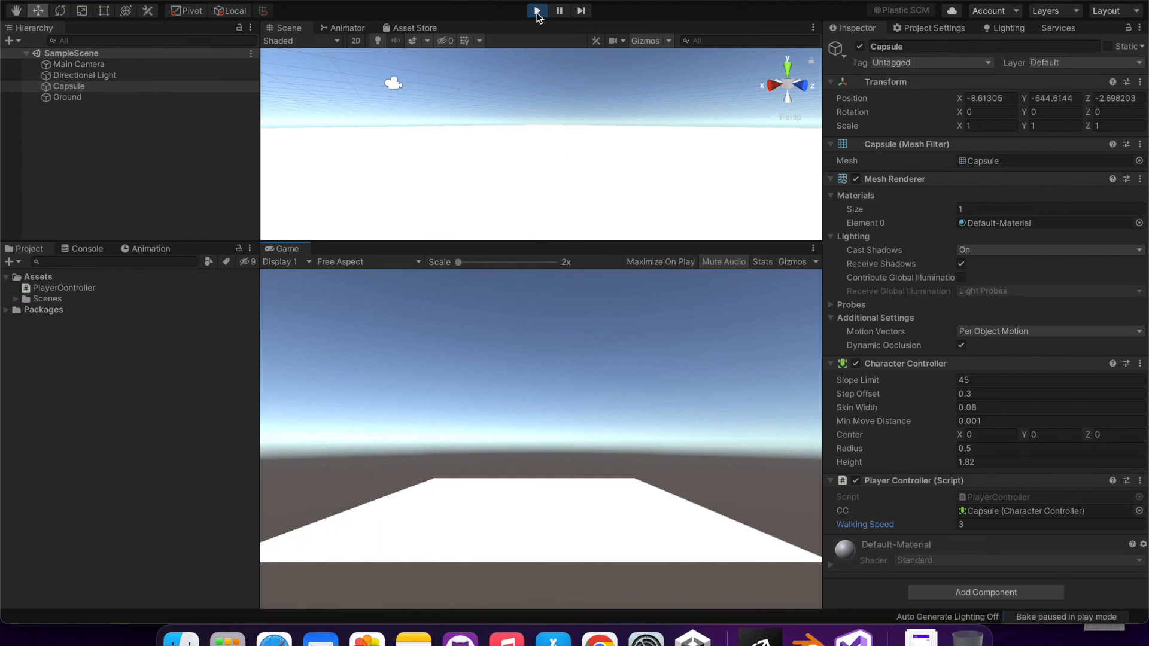
{"action": "left_click", "coordinate": [536, 11]}
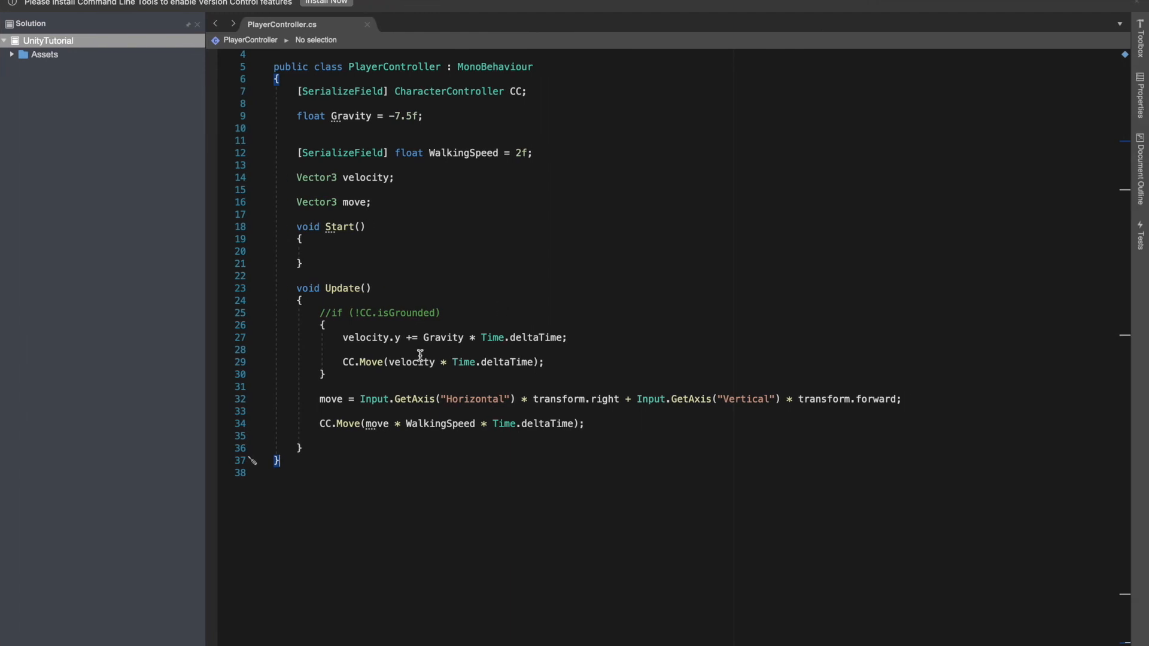
{"action": "mouse_move", "coordinate": [403, 337]}
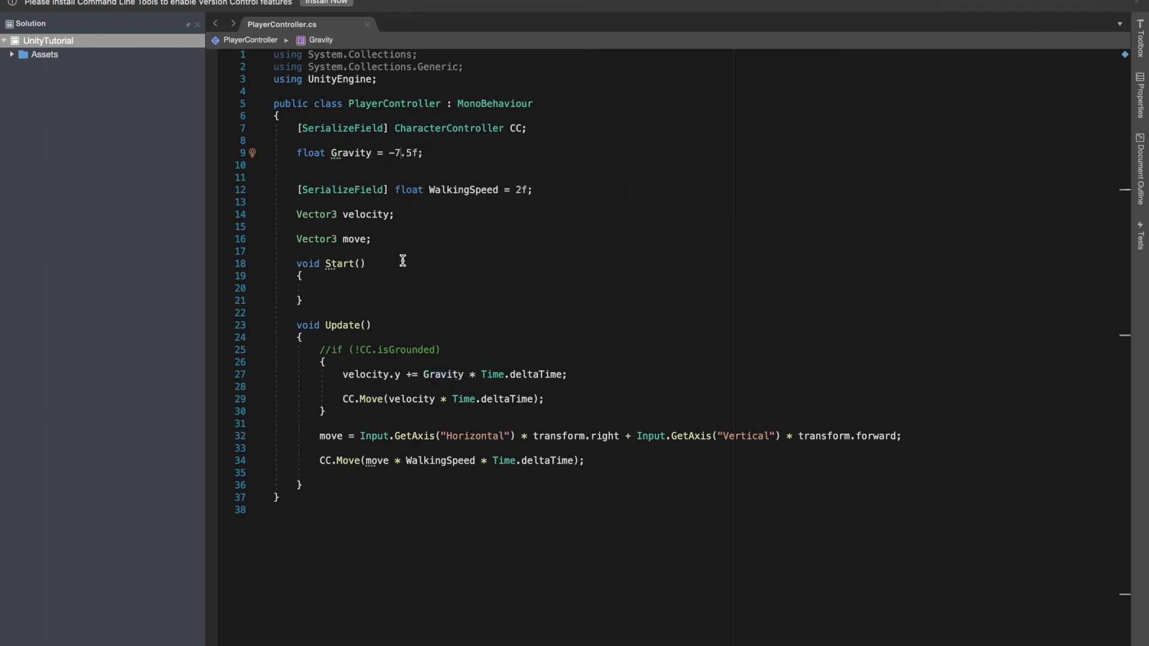
- Delete the 7 from Gravity's -7.5f so it reads -.5f
{"action": "key", "text": "Backspace"}
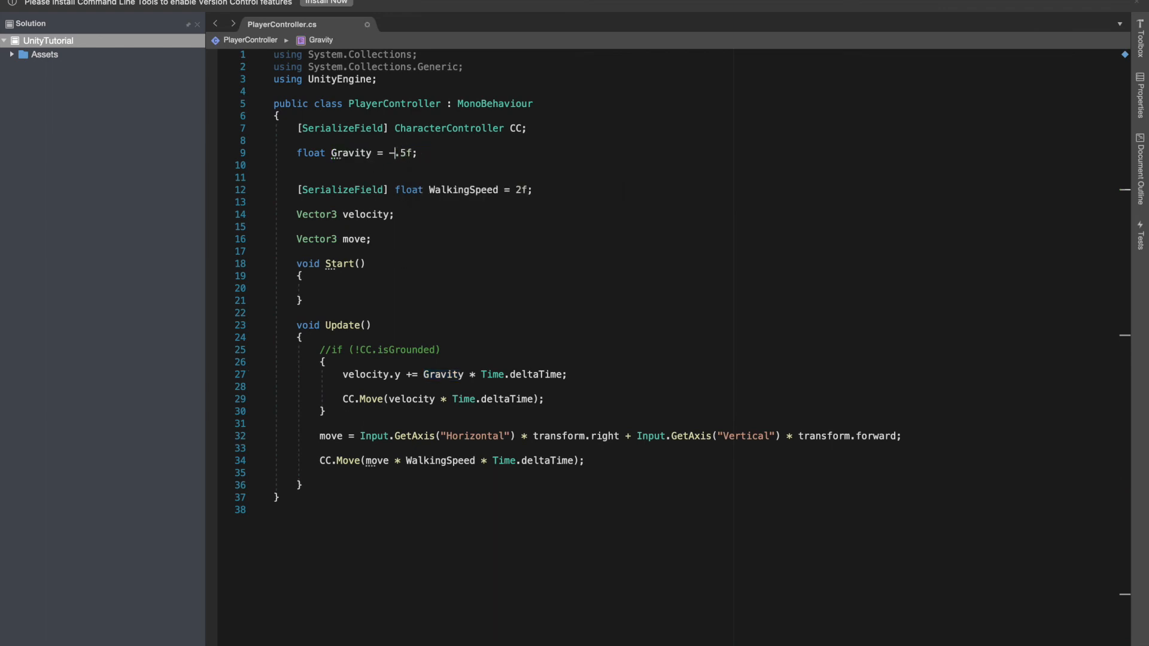